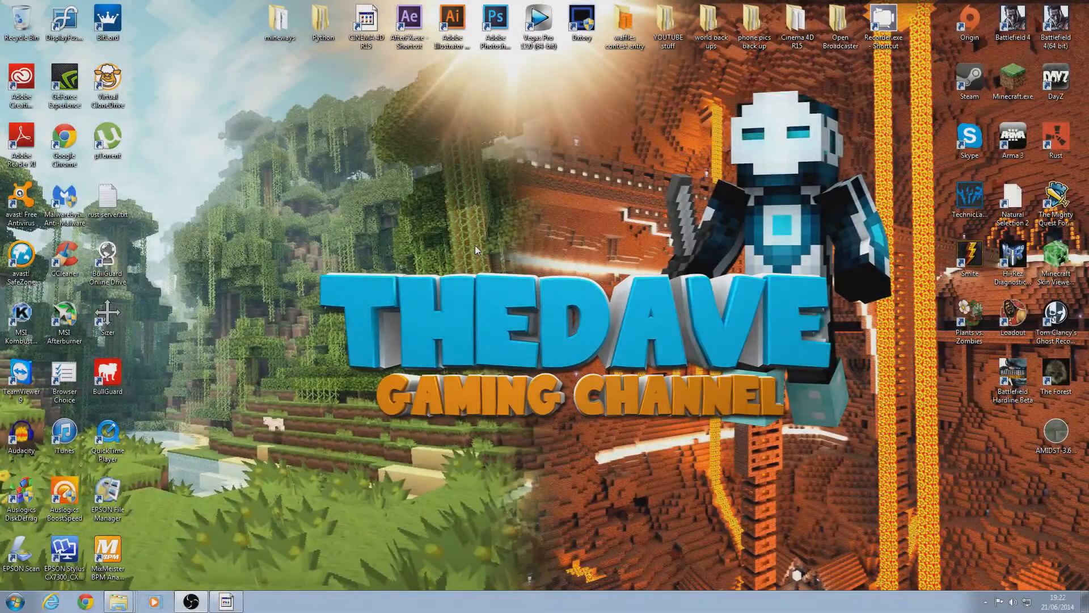
pyautogui.moveTo(372, 302)
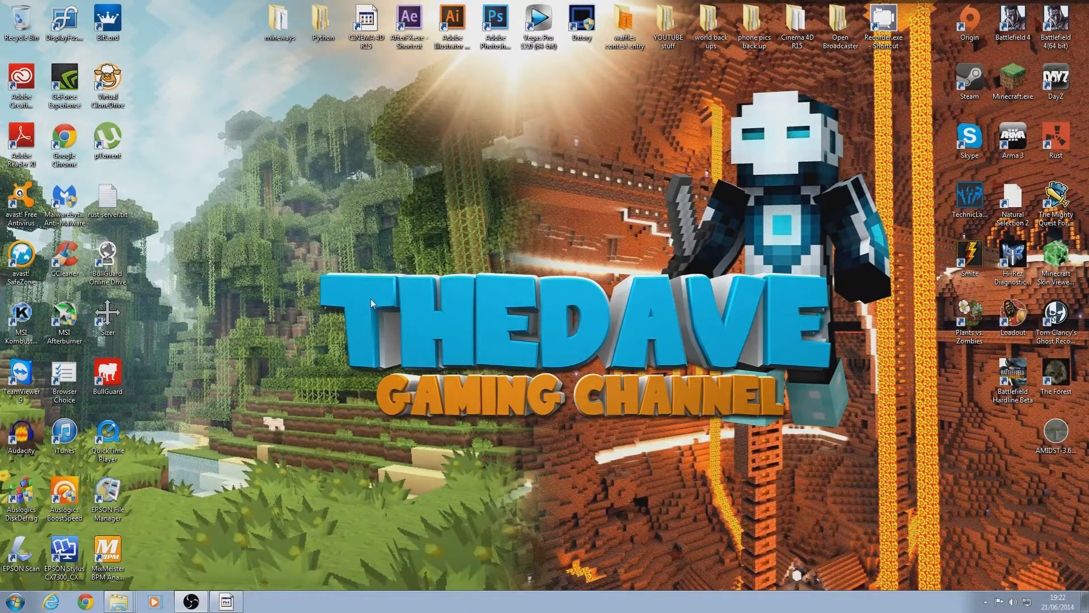
pyautogui.moveTo(556, 309)
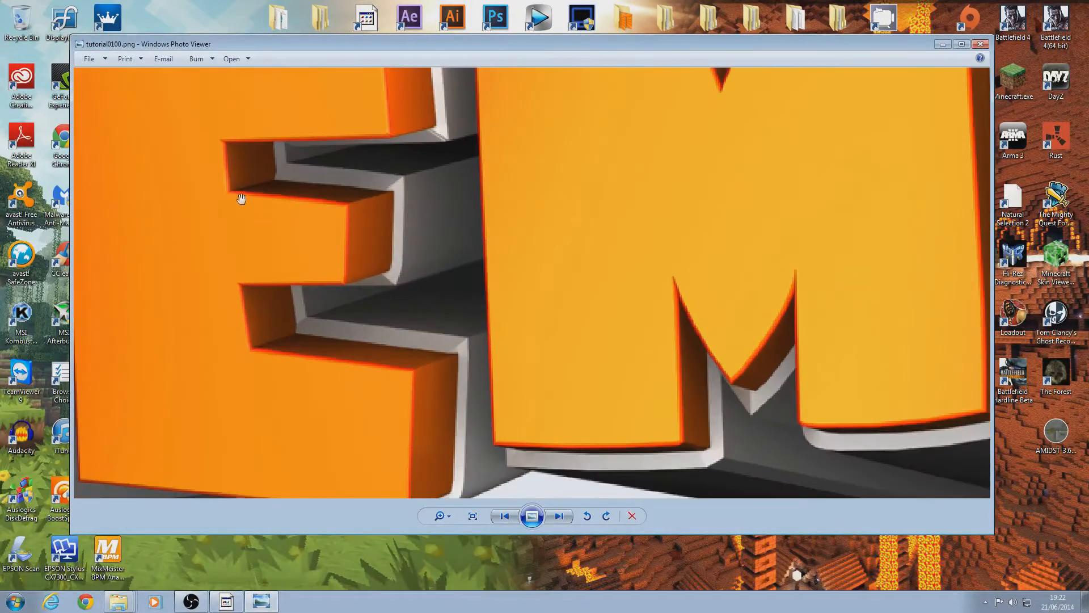
# Browse the CINEMA 4D, TUTORIAL and purple TEXT example renders, then close Photo Viewer.
pyautogui.click(471, 515)
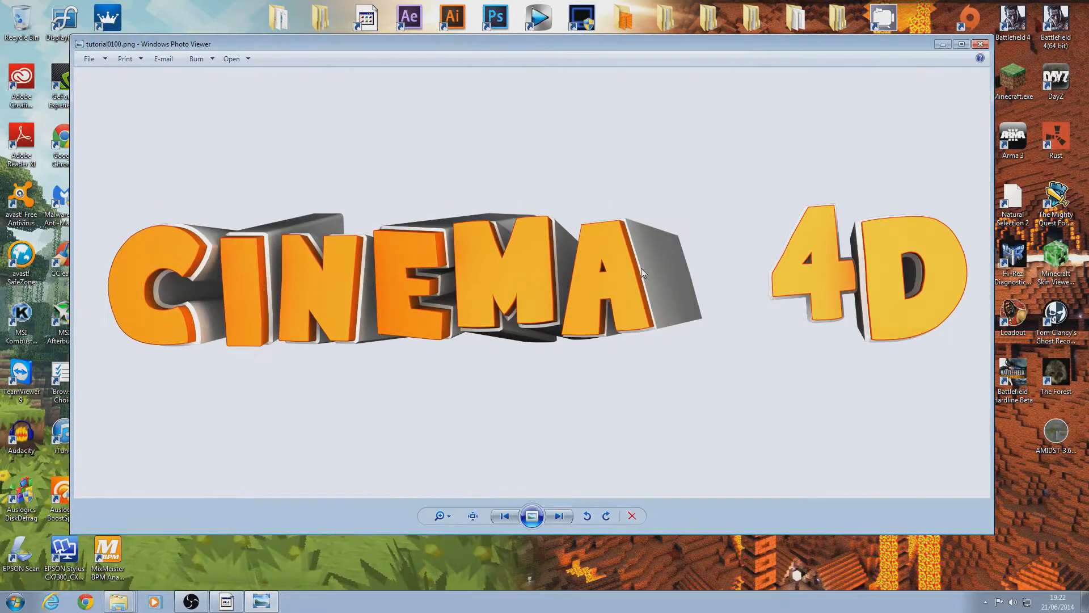
pyautogui.moveTo(257, 259)
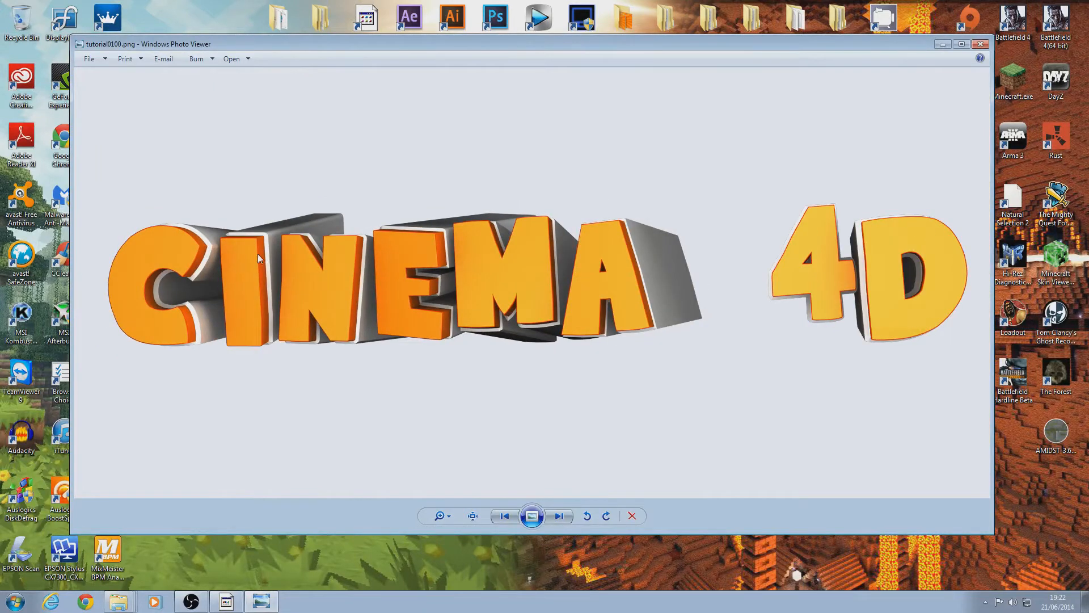
pyautogui.click(559, 516)
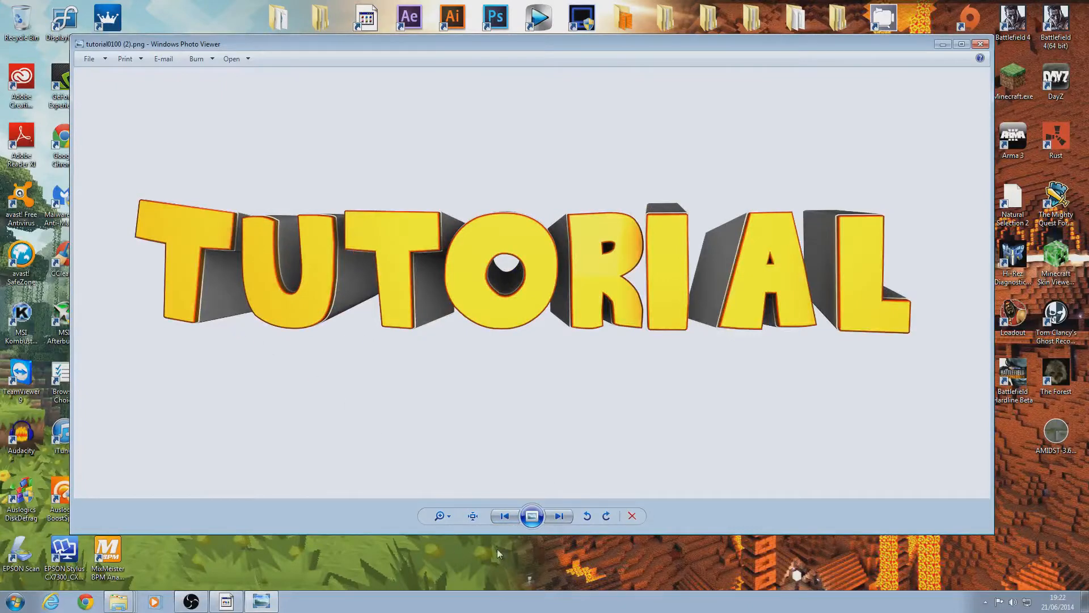
pyautogui.click(559, 515)
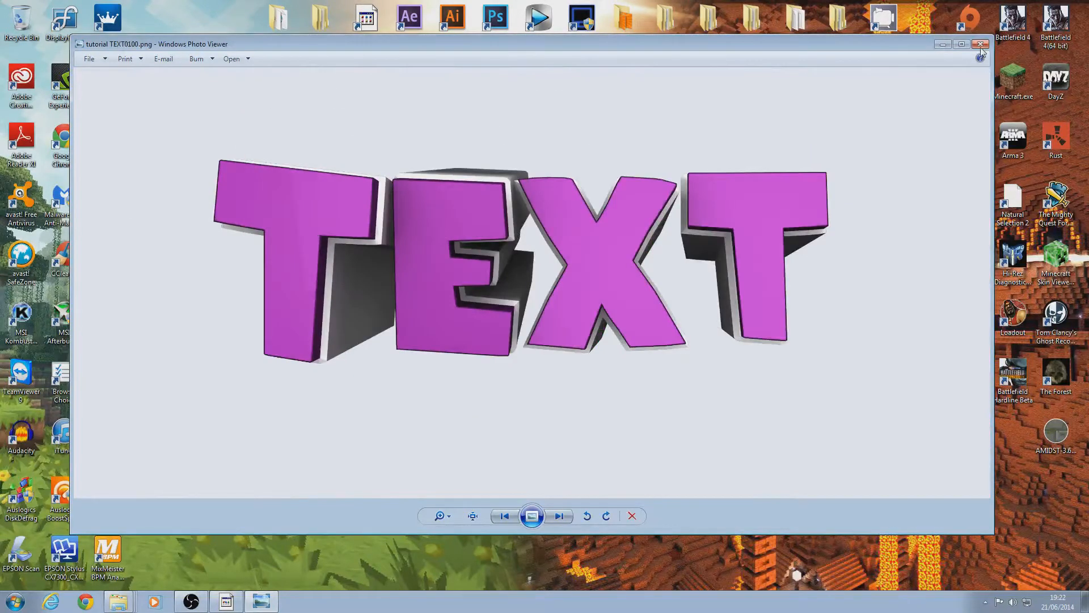
pyautogui.click(980, 44)
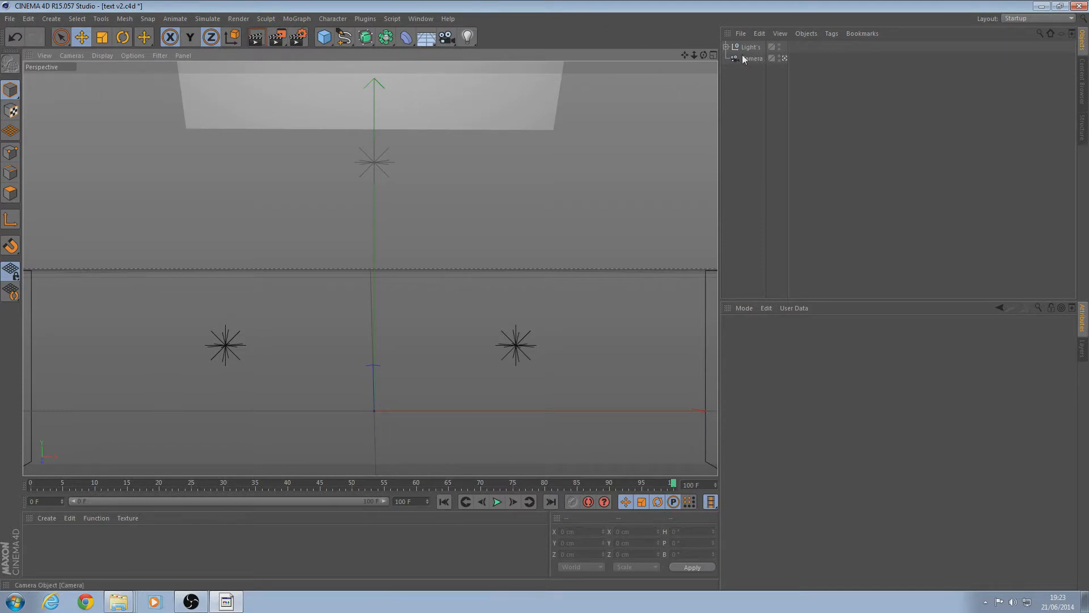
pyautogui.click(750, 47)
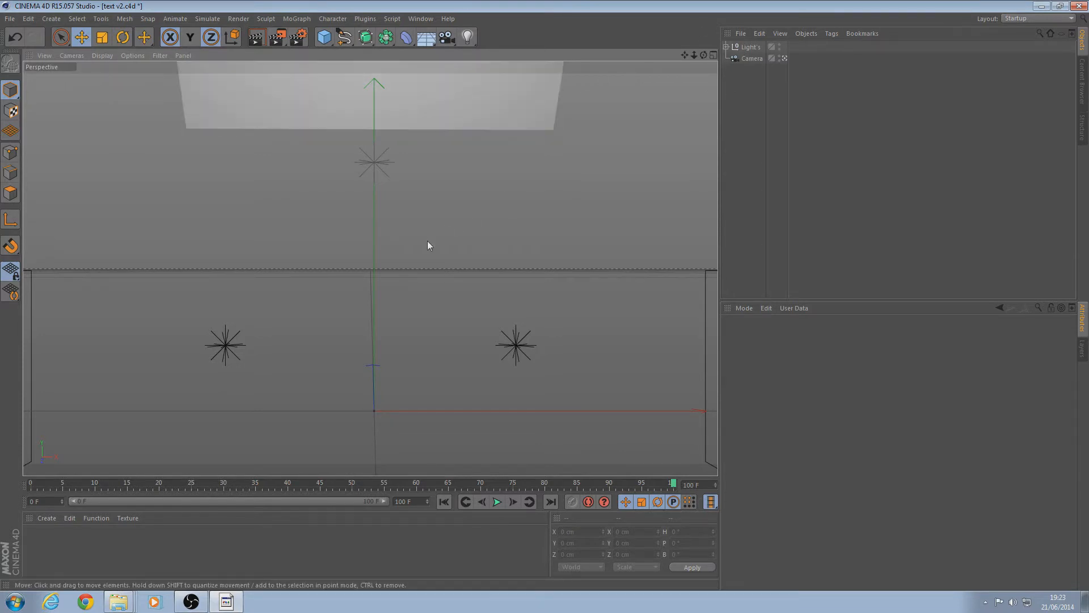
pyautogui.moveTo(202, 269)
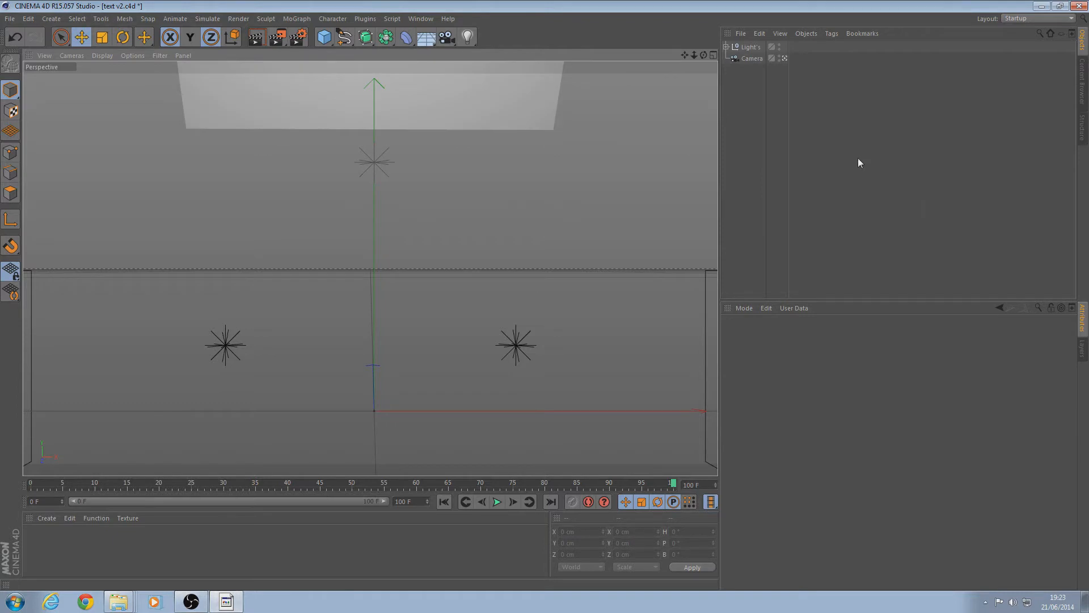
pyautogui.moveTo(499, 45)
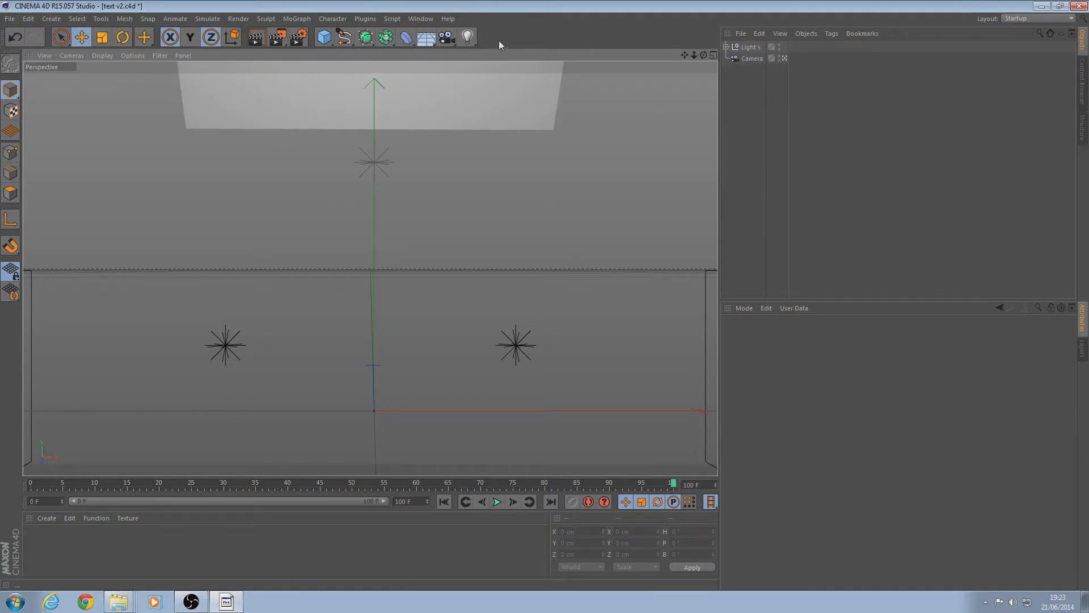
pyautogui.click(467, 37)
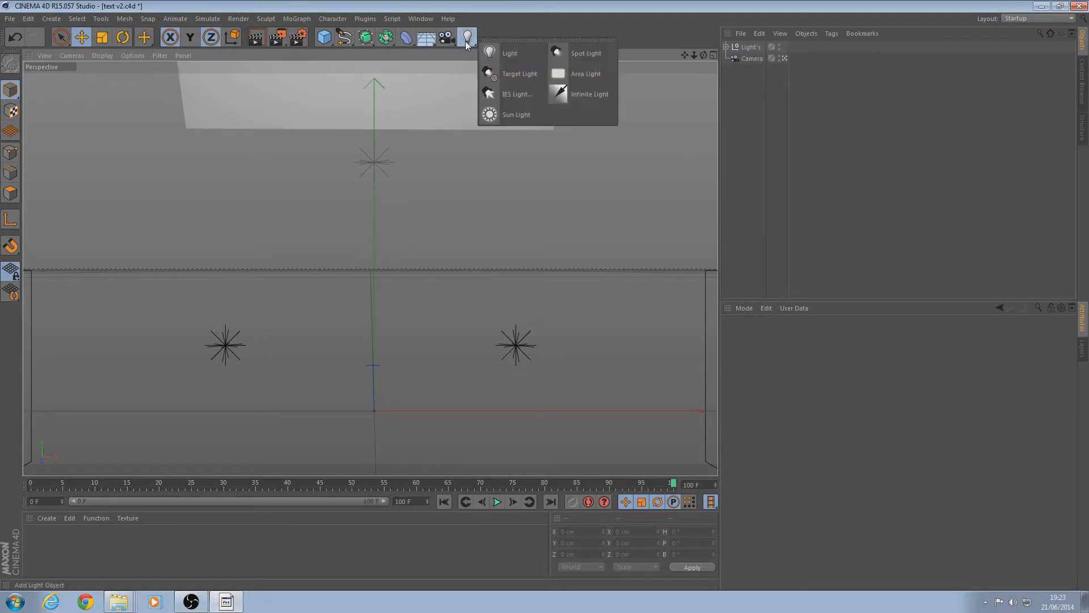
pyautogui.moveTo(522, 56)
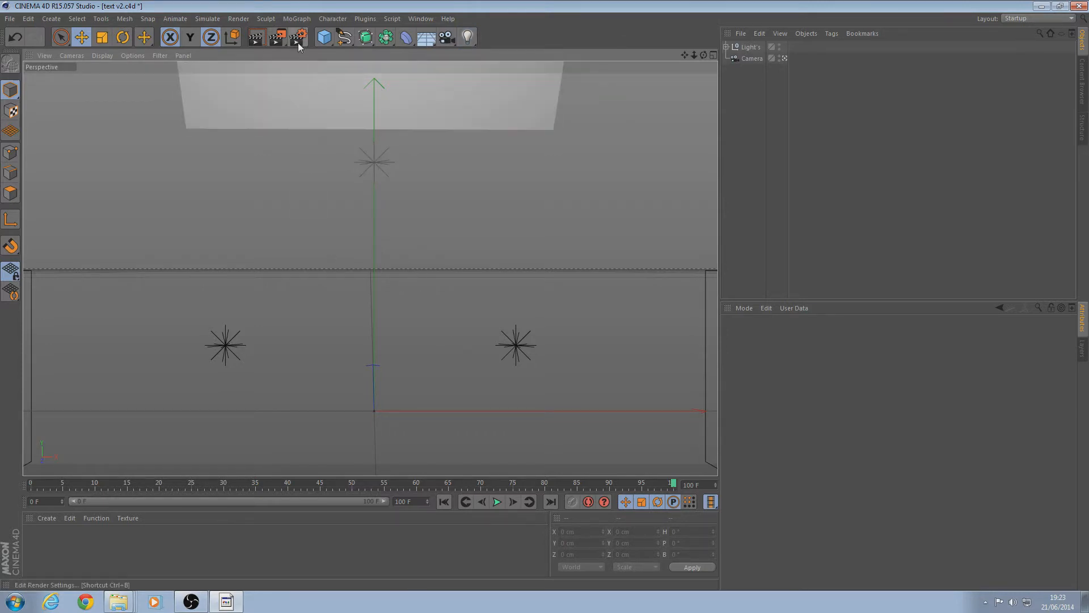
# Set the render output size to 3000 × 1000 pixels in Render Settings.
pyautogui.click(297, 37)
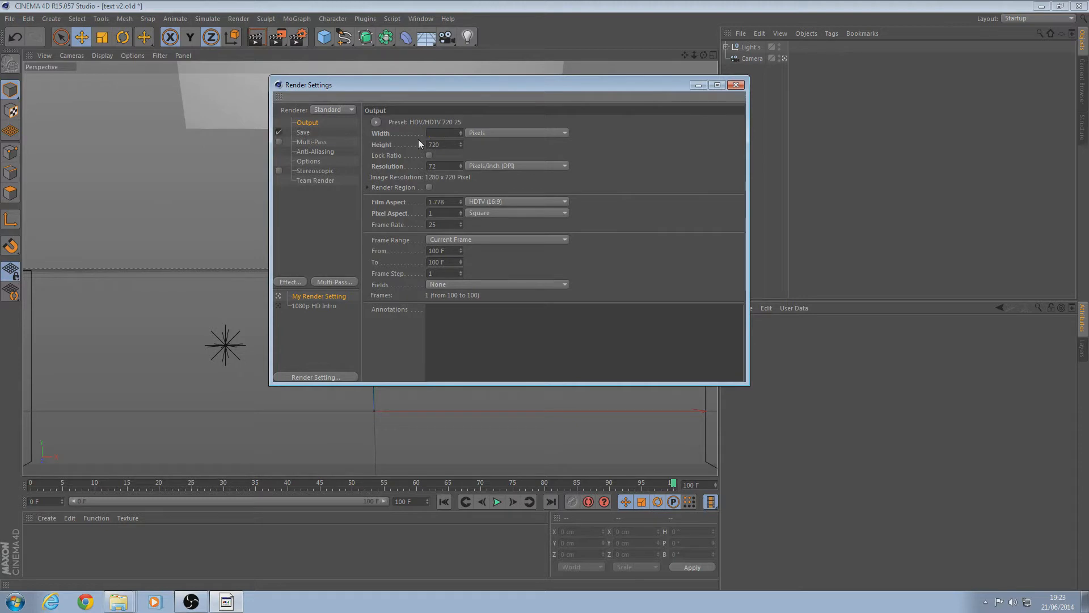
pyautogui.write('3000')
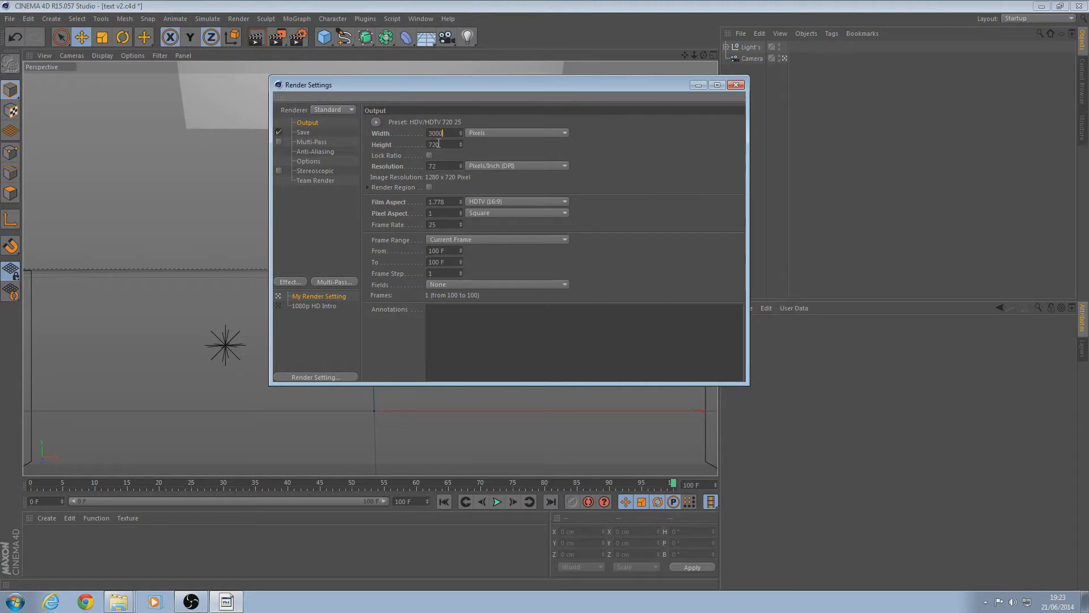
pyautogui.write('1')
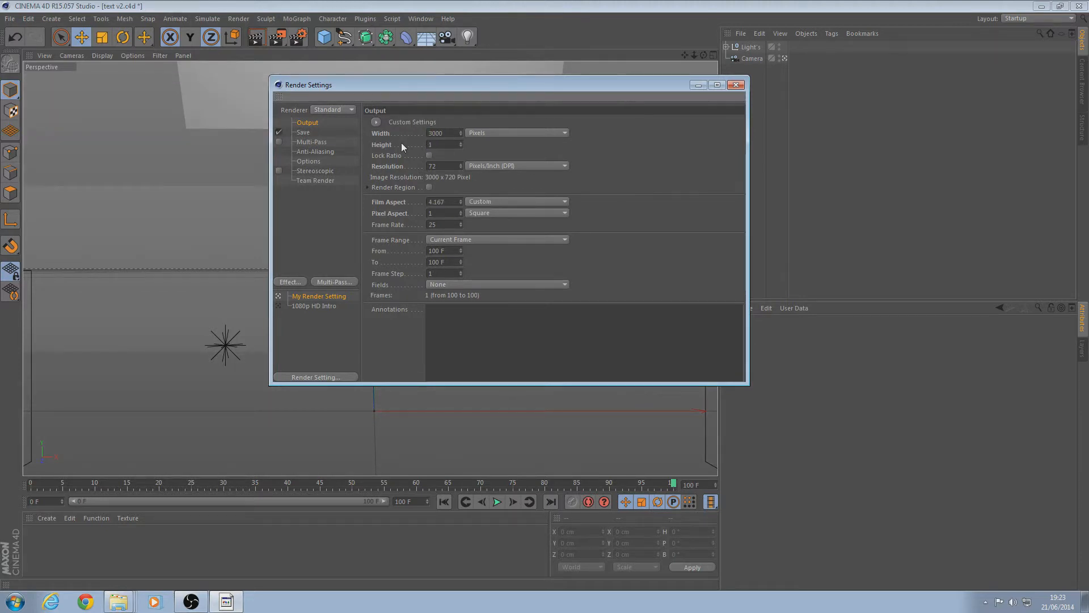
pyautogui.write('1000')
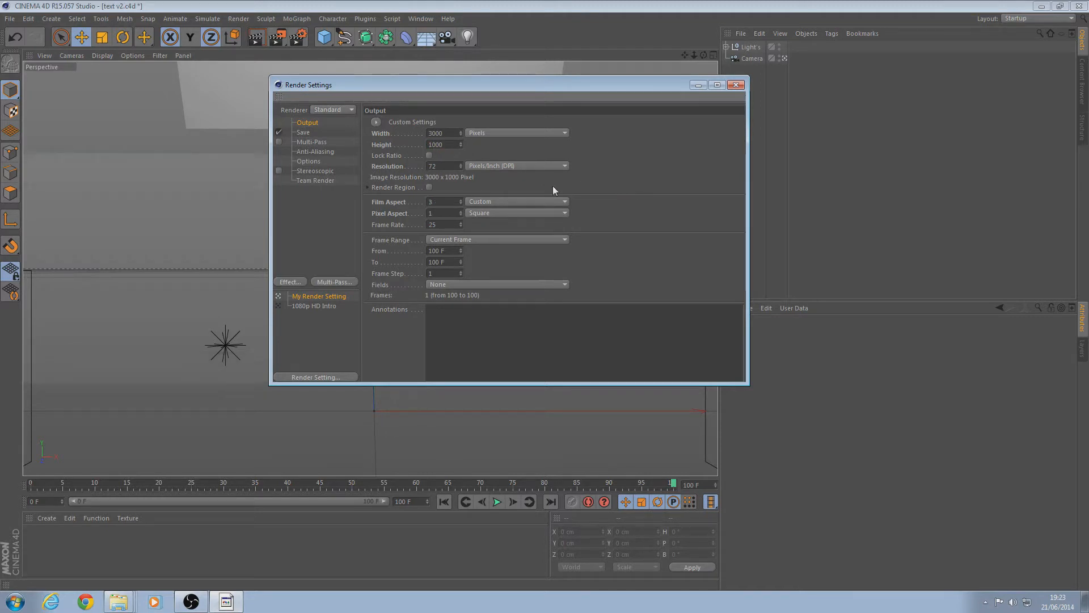
pyautogui.click(303, 132)
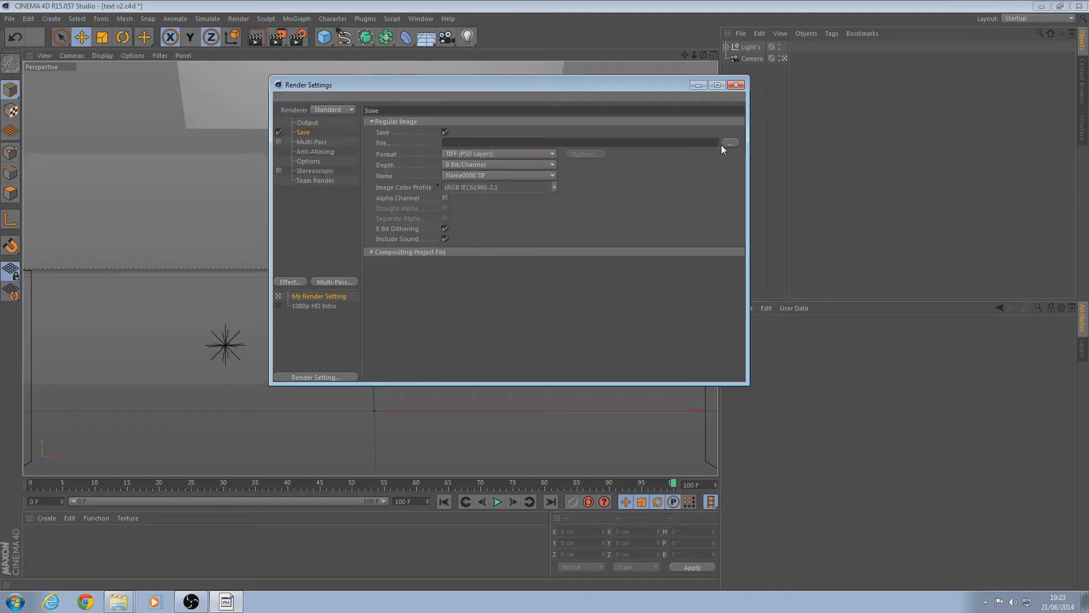
# Save renders as a PNG with alpha channel named 'tutorial' on the Desktop.
pyautogui.click(729, 143)
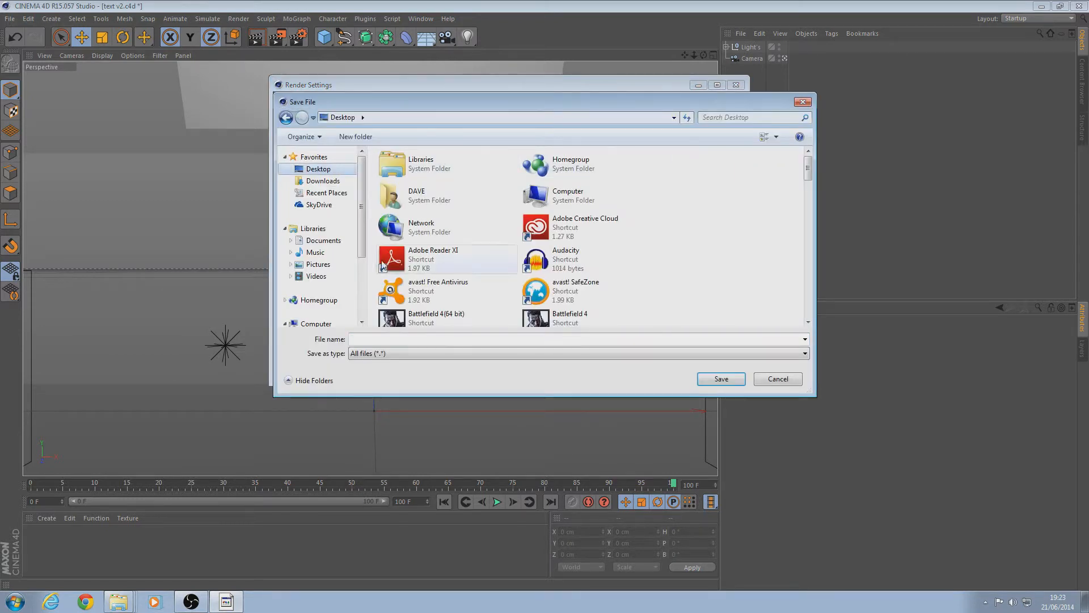
pyautogui.write('t')
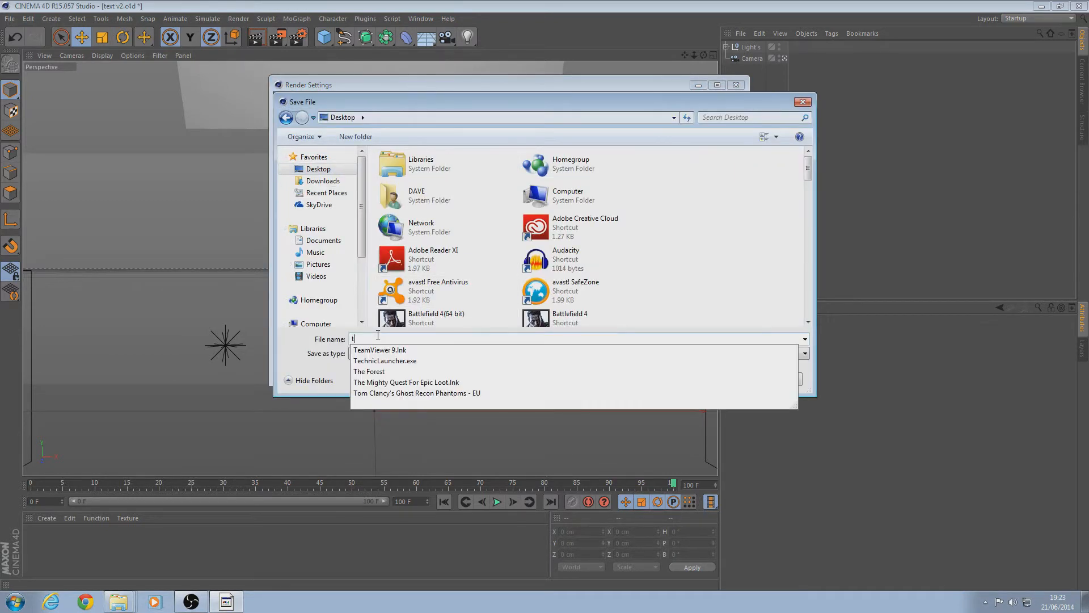
pyautogui.write('utorial')
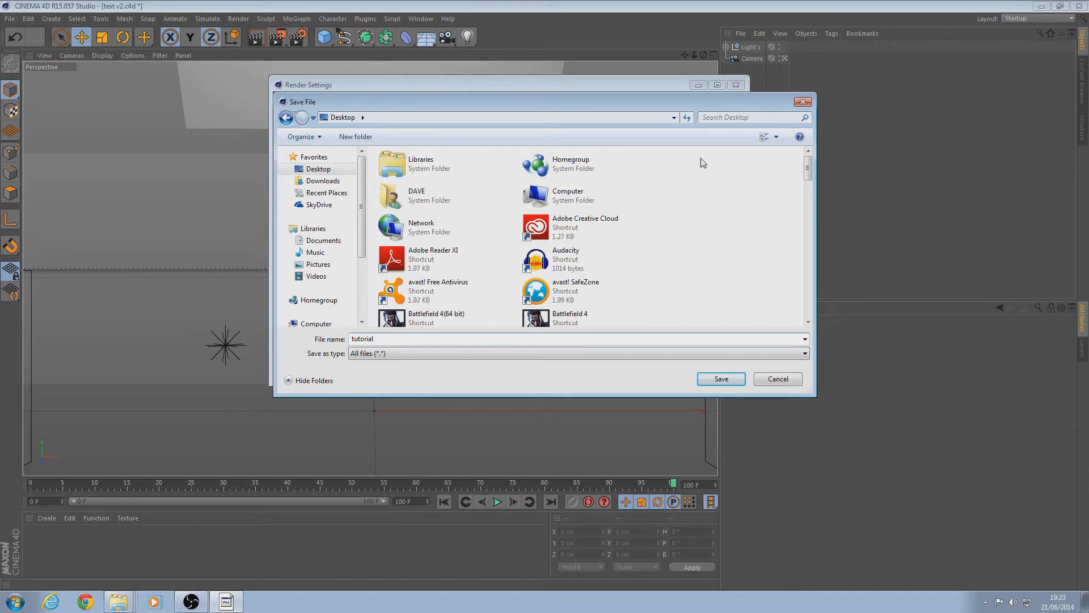
pyautogui.click(721, 379)
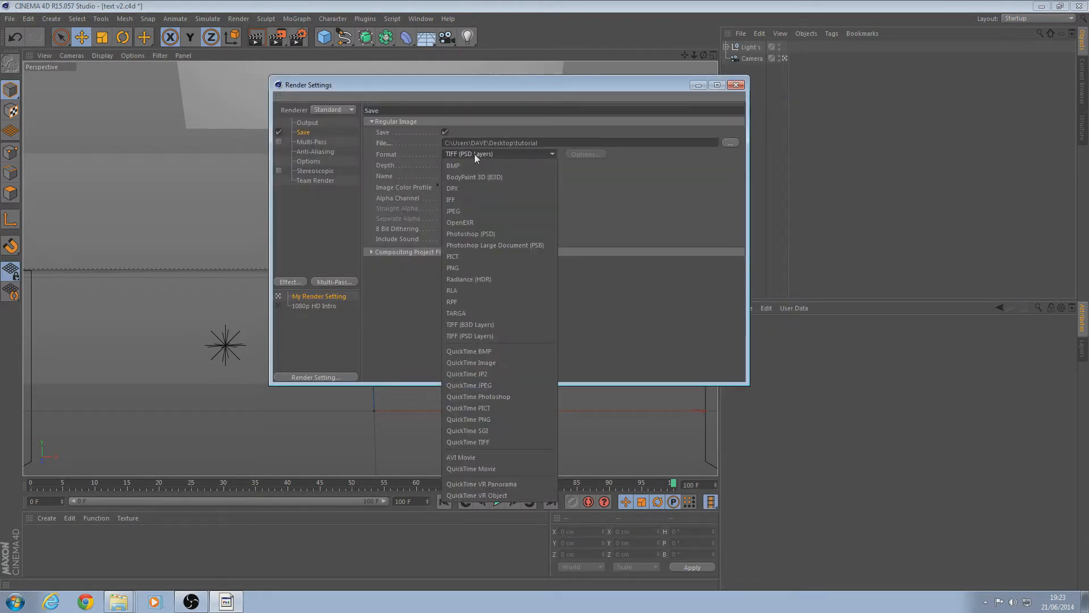
pyautogui.moveTo(477, 262)
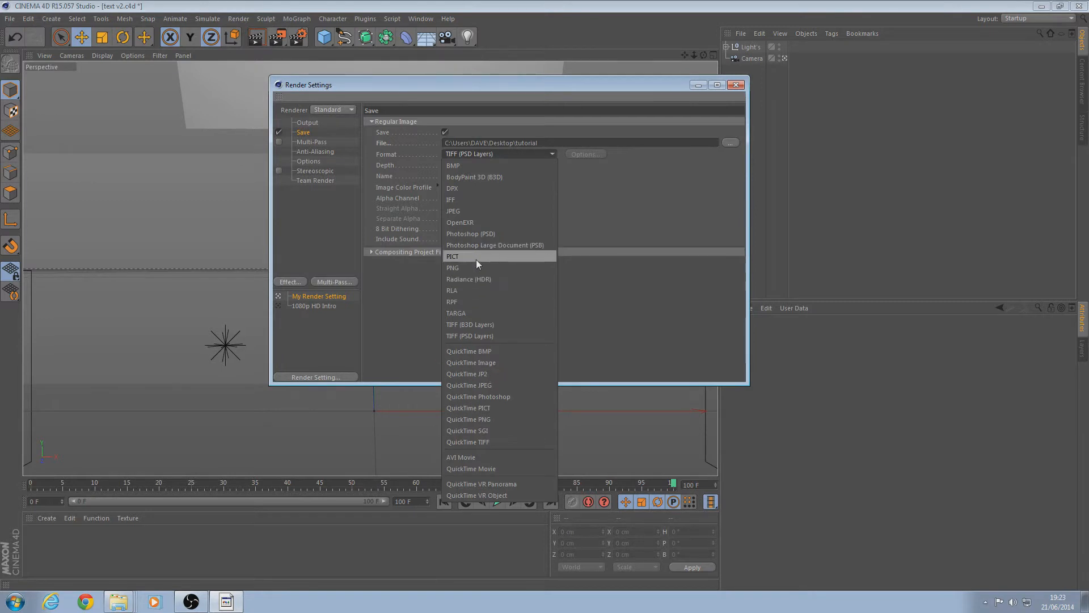
pyautogui.click(453, 267)
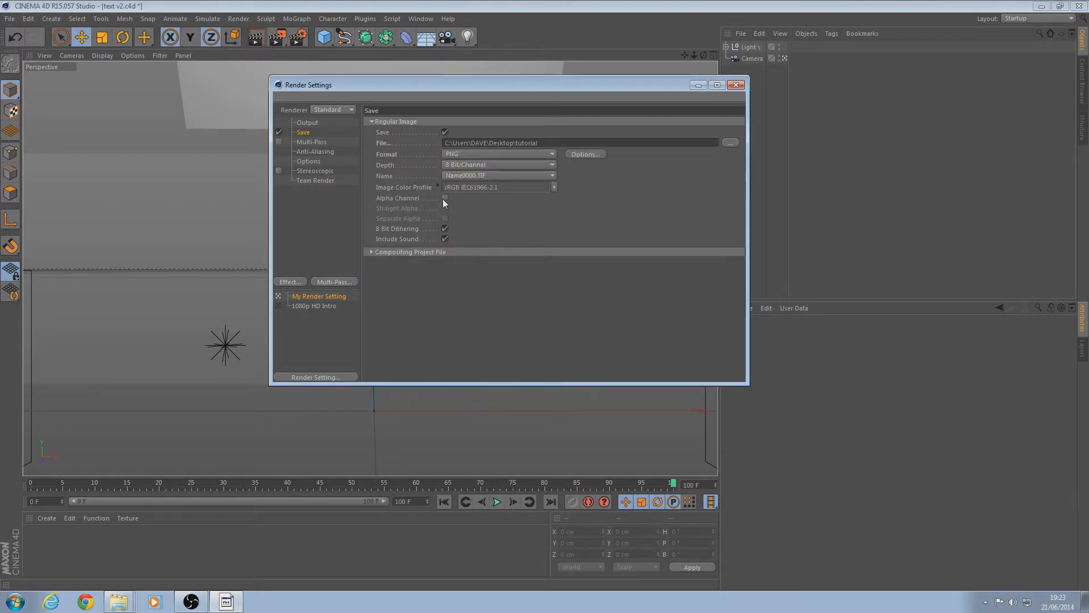
pyautogui.click(444, 198)
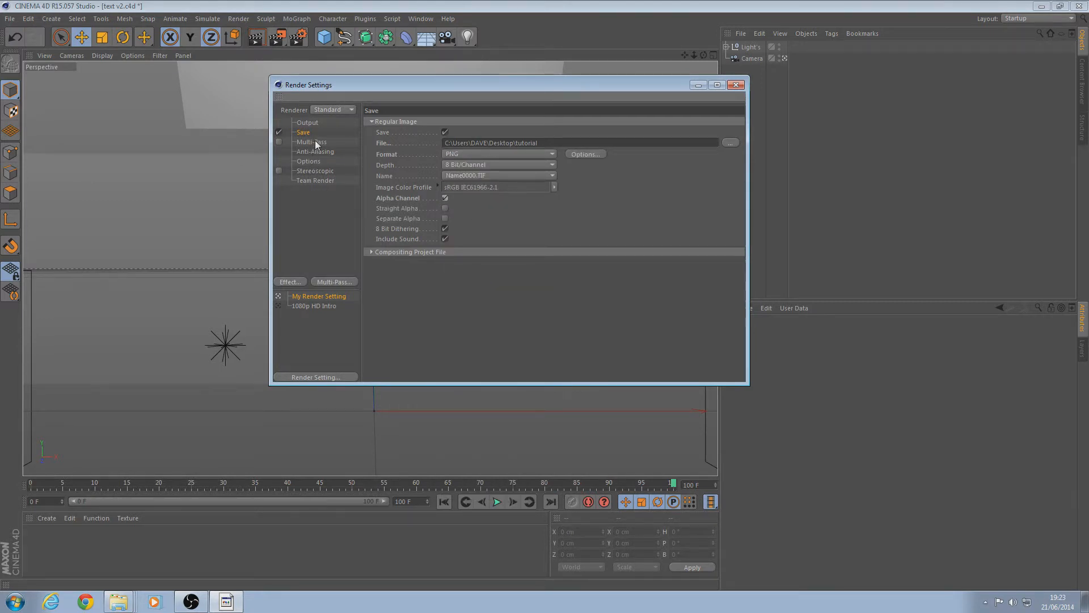
# Set anti-aliasing to Best with levels 1x1 to 2x2 and a 12% threshold.
pyautogui.click(314, 151)
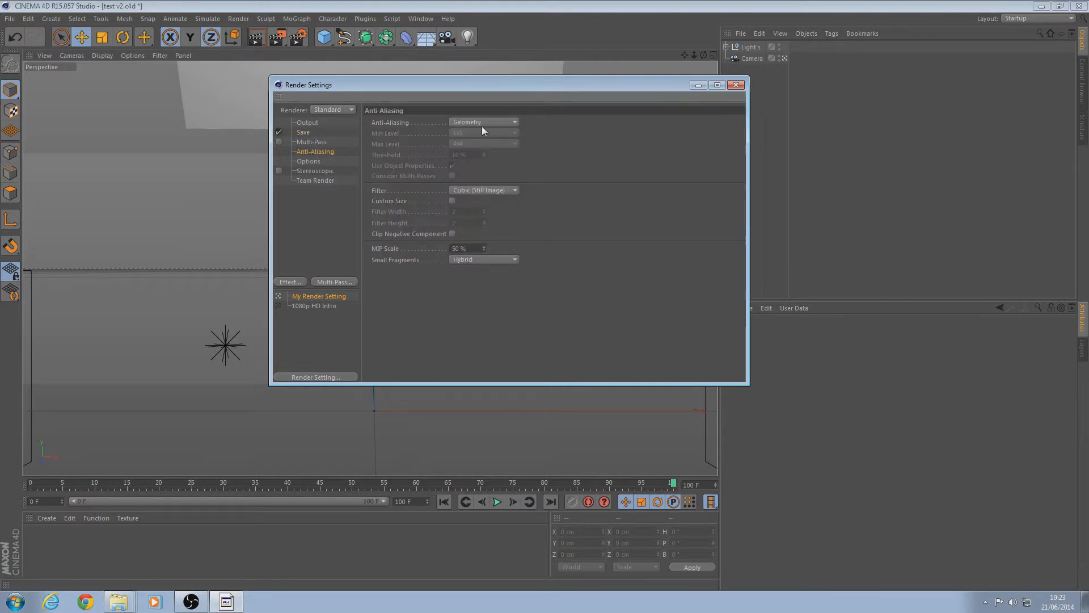
pyautogui.moveTo(447, 133)
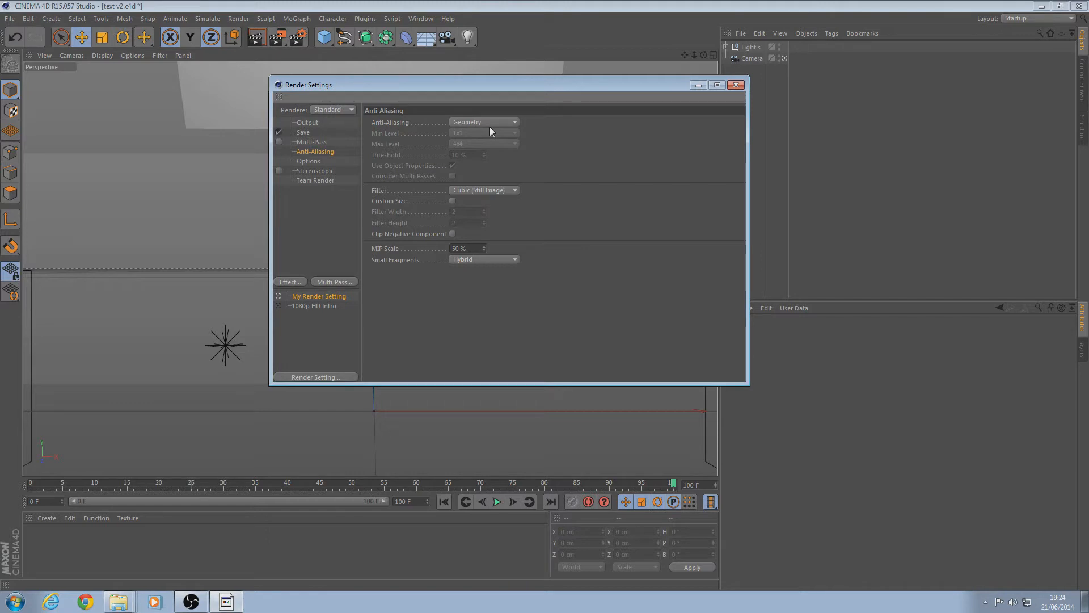
pyautogui.moveTo(502, 129)
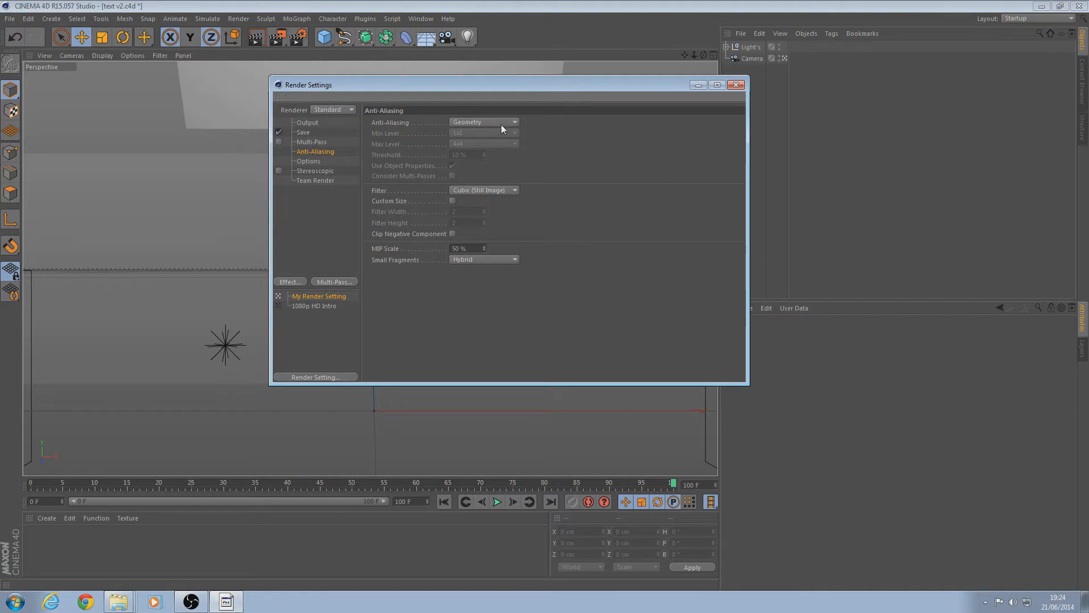
pyautogui.click(484, 122)
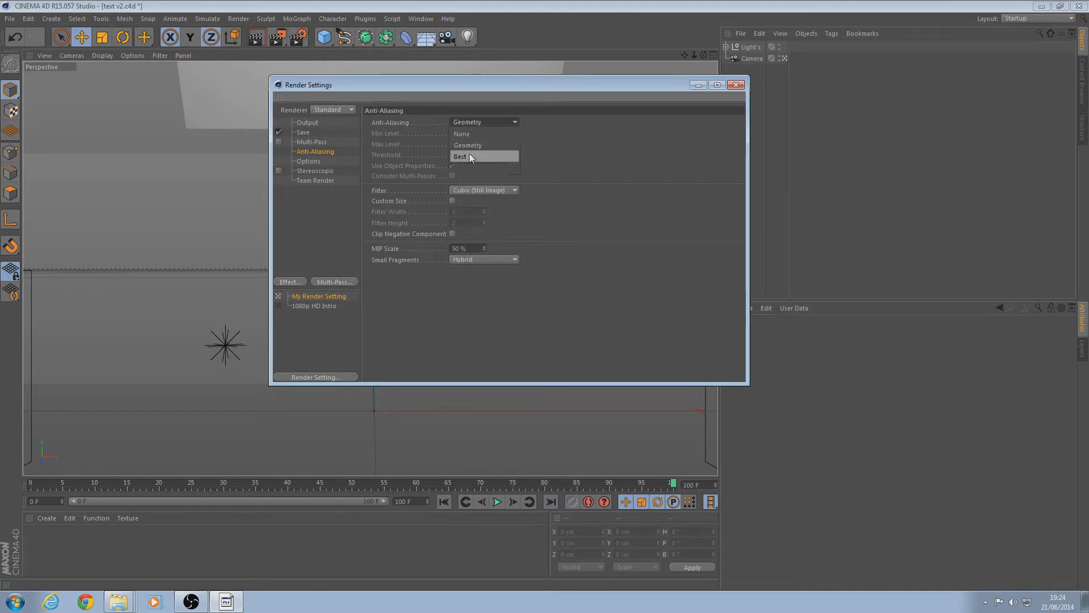
pyautogui.click(461, 155)
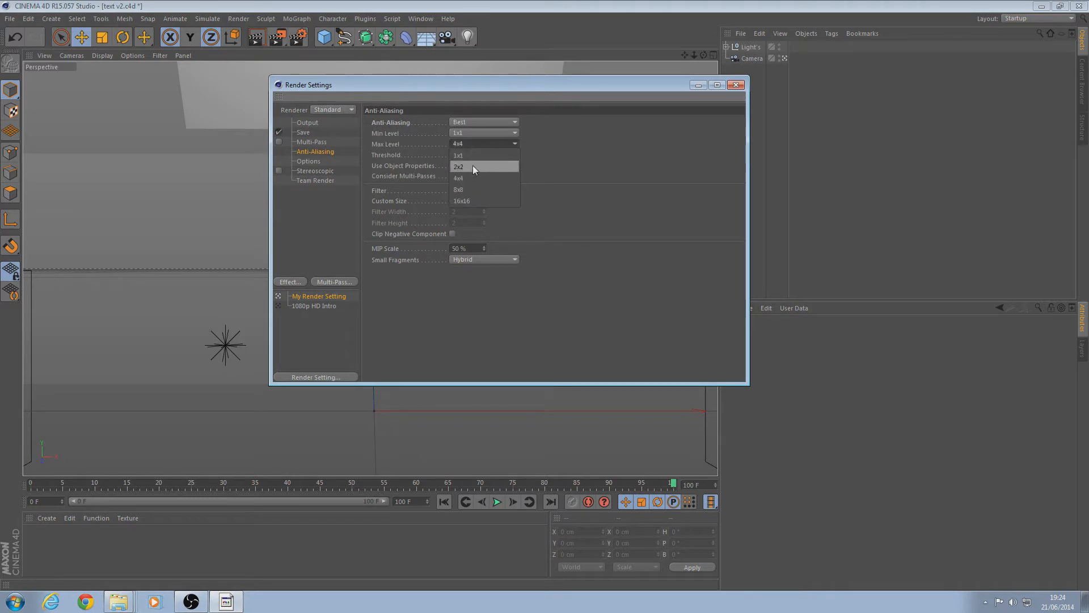
pyautogui.click(459, 166)
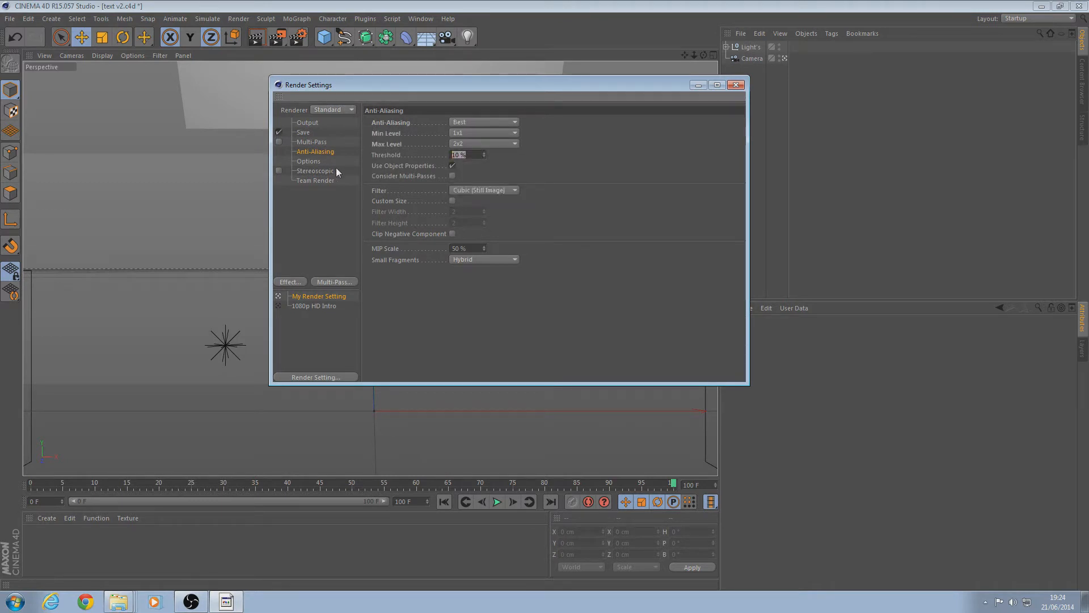
pyautogui.write('1.2')
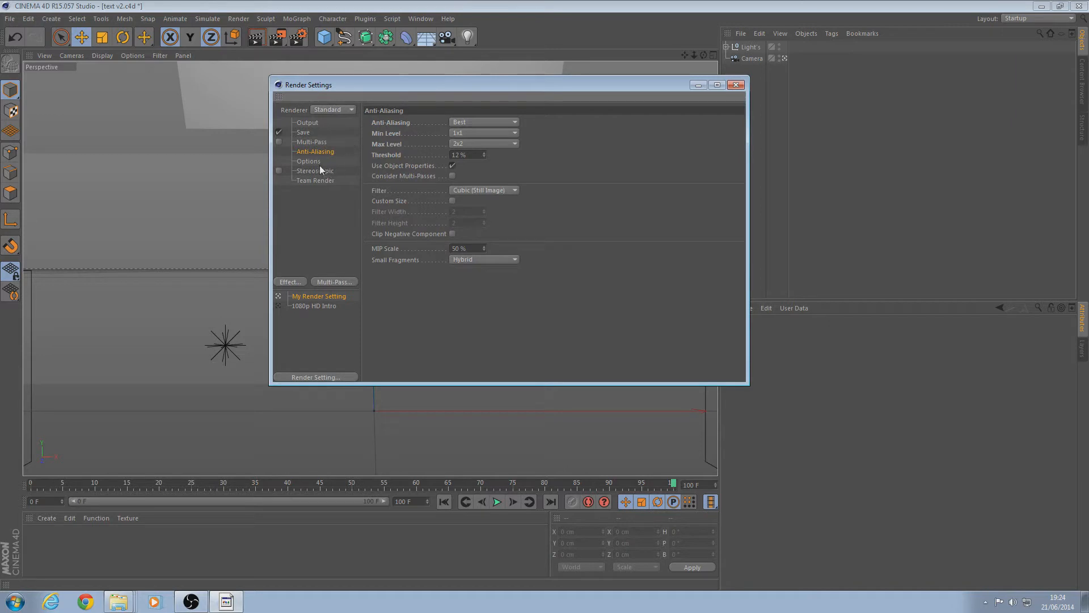
# Add Ambient Occlusion and Global Illumination as render effects.
pyautogui.click(308, 161)
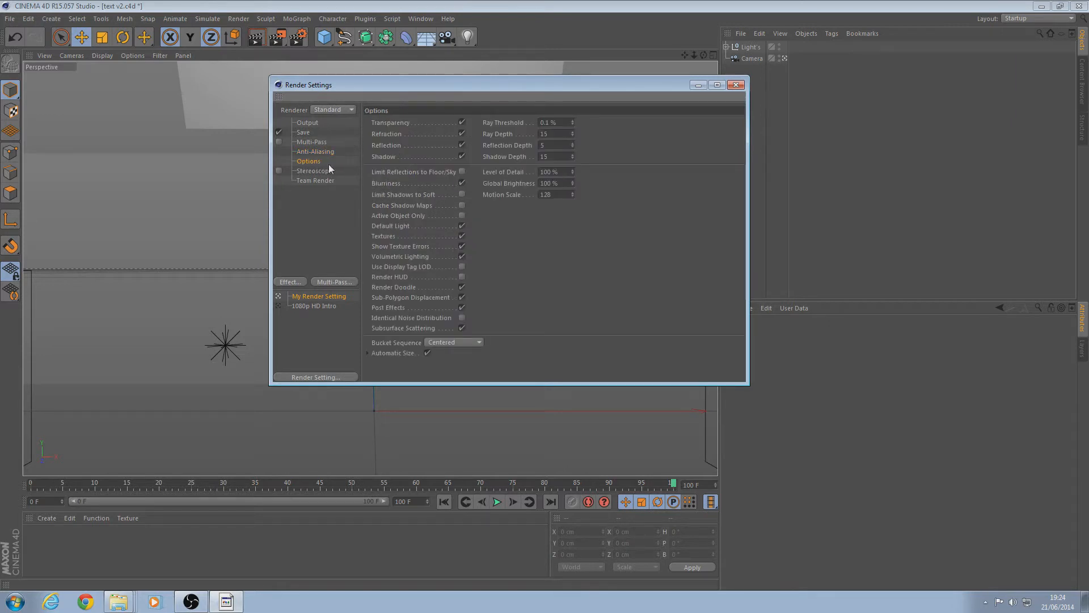
pyautogui.click(315, 180)
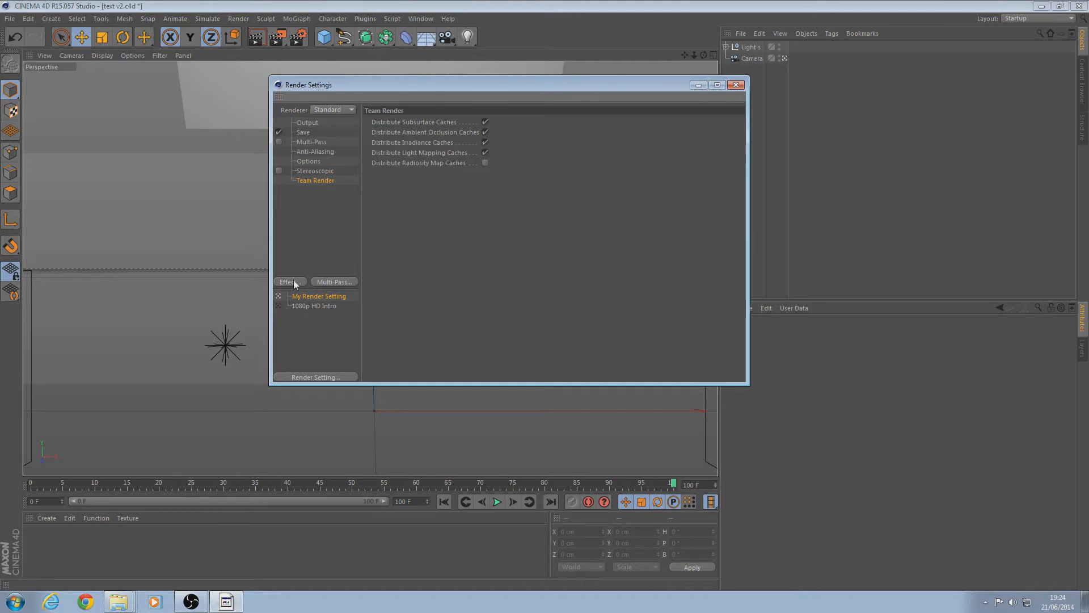
pyautogui.click(289, 282)
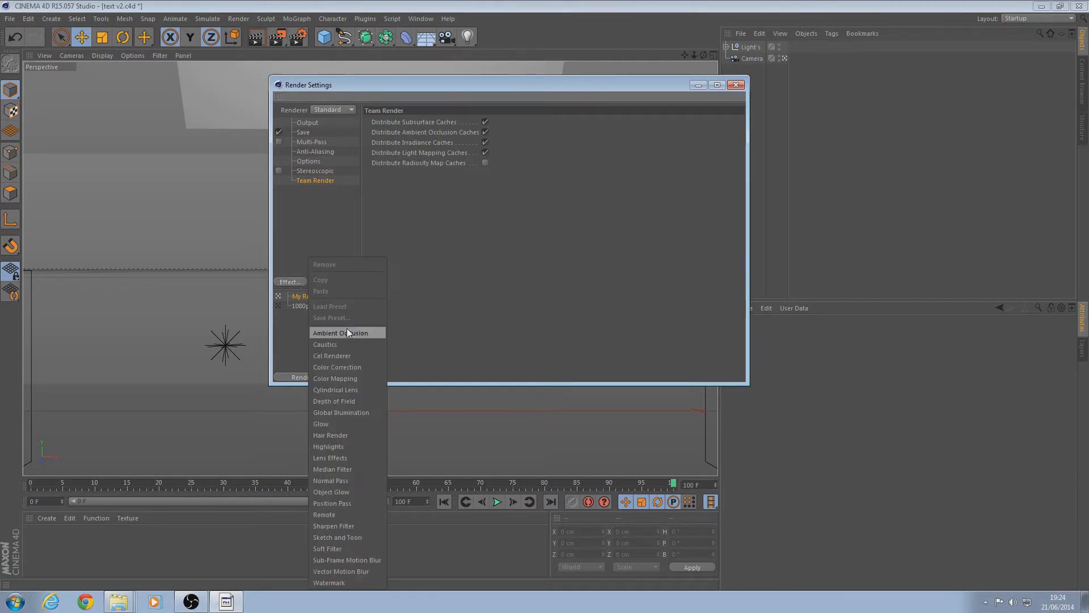
pyautogui.click(340, 332)
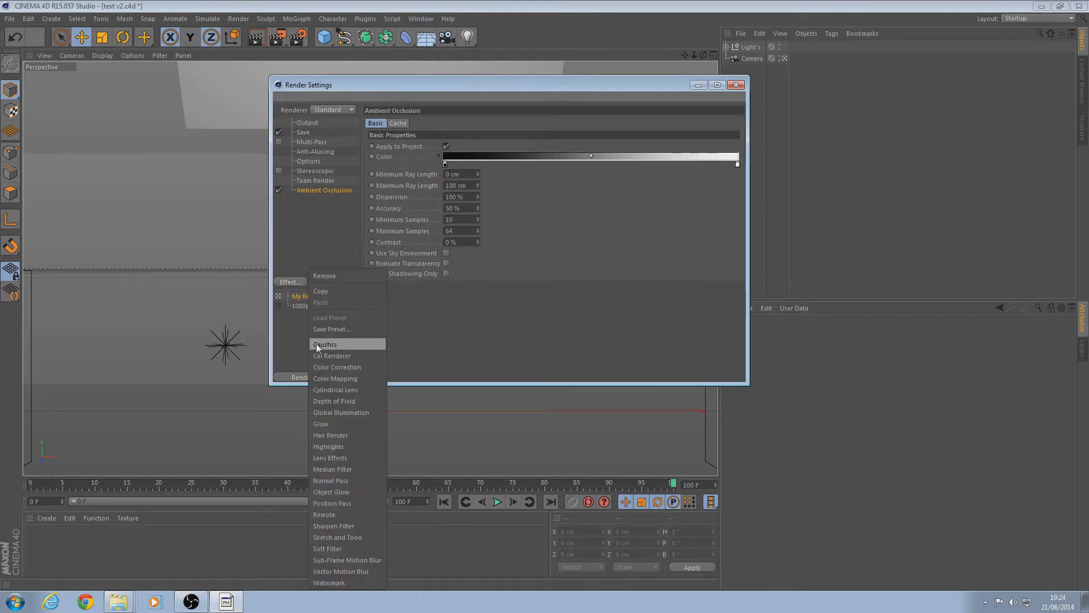
pyautogui.click(341, 412)
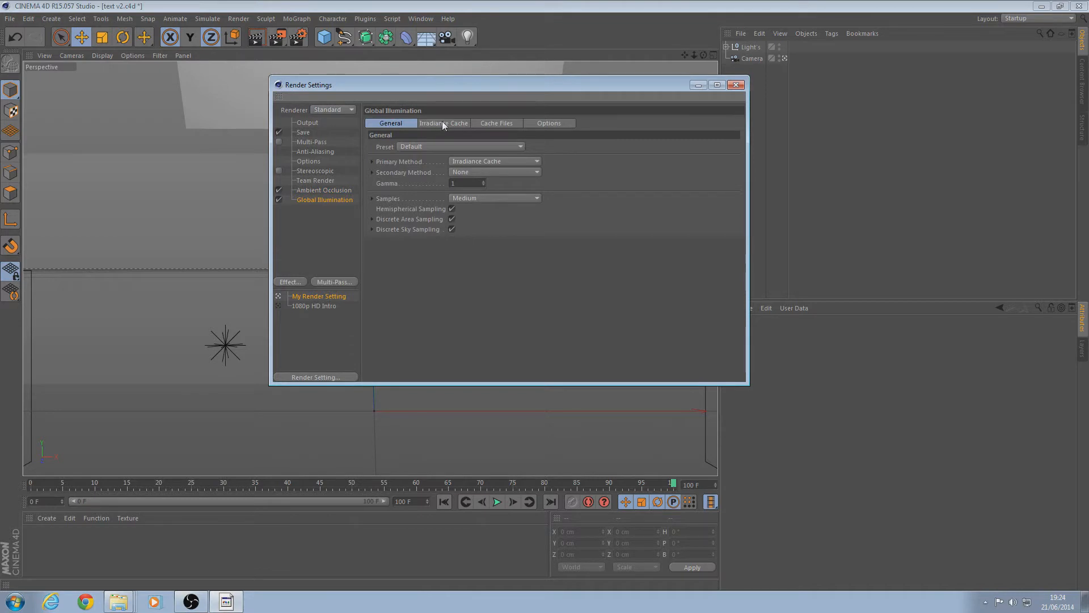
# Set the irradiance cache Record Density to Low and close Render Settings.
pyautogui.click(442, 123)
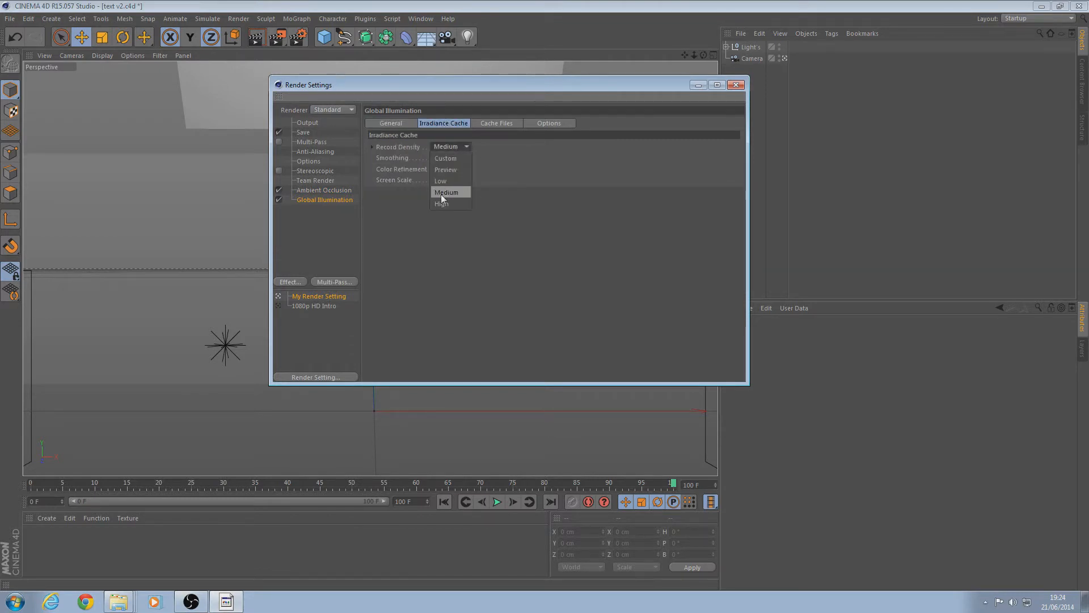
pyautogui.click(440, 180)
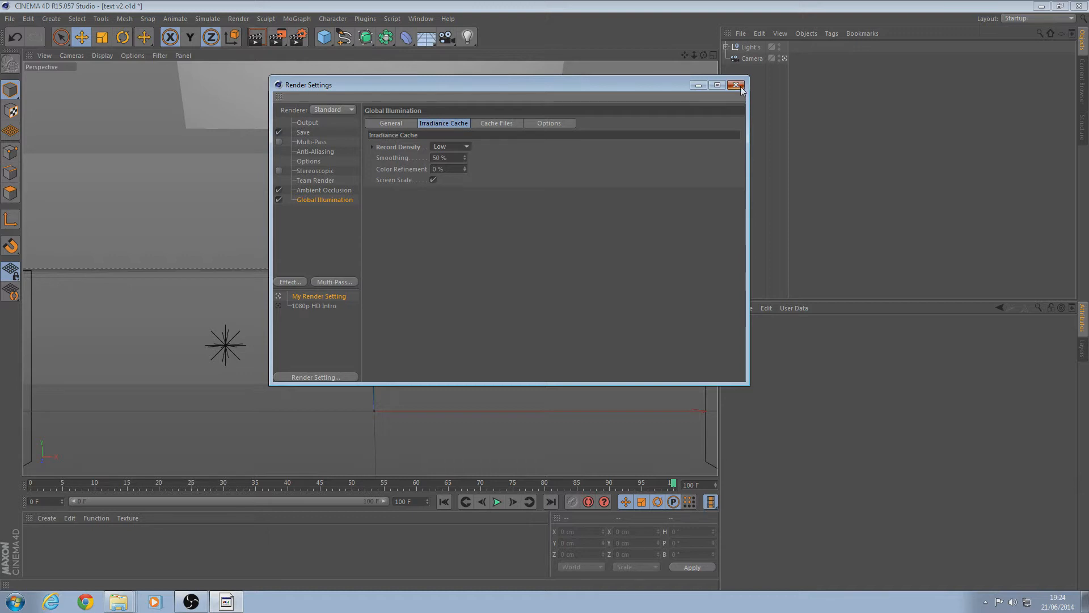
pyautogui.click(737, 85)
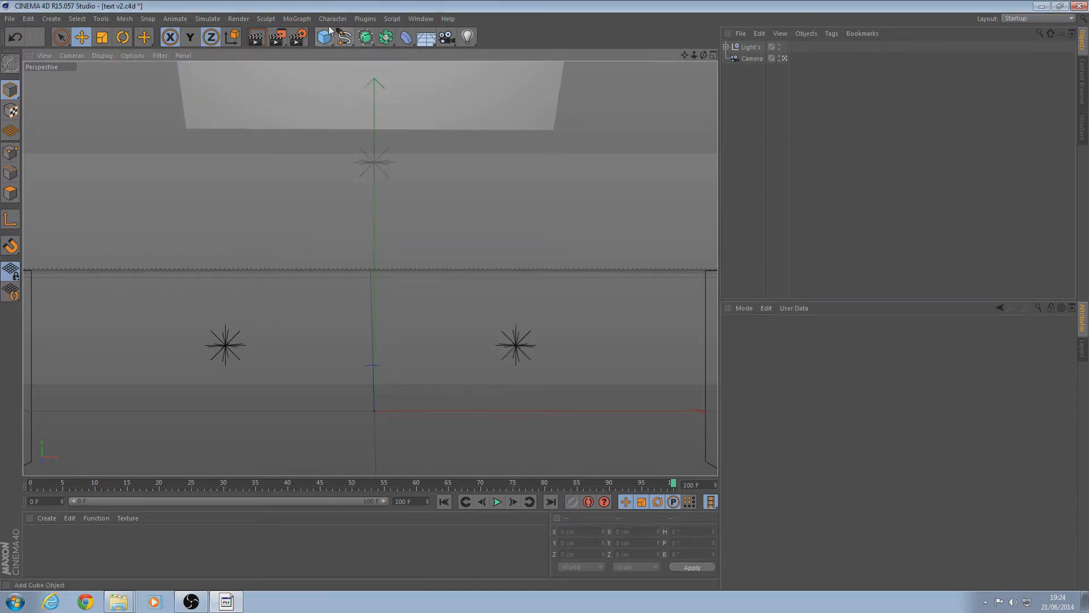
# Add a MoText object and move it up above the floor, left of centre.
pyautogui.click(297, 18)
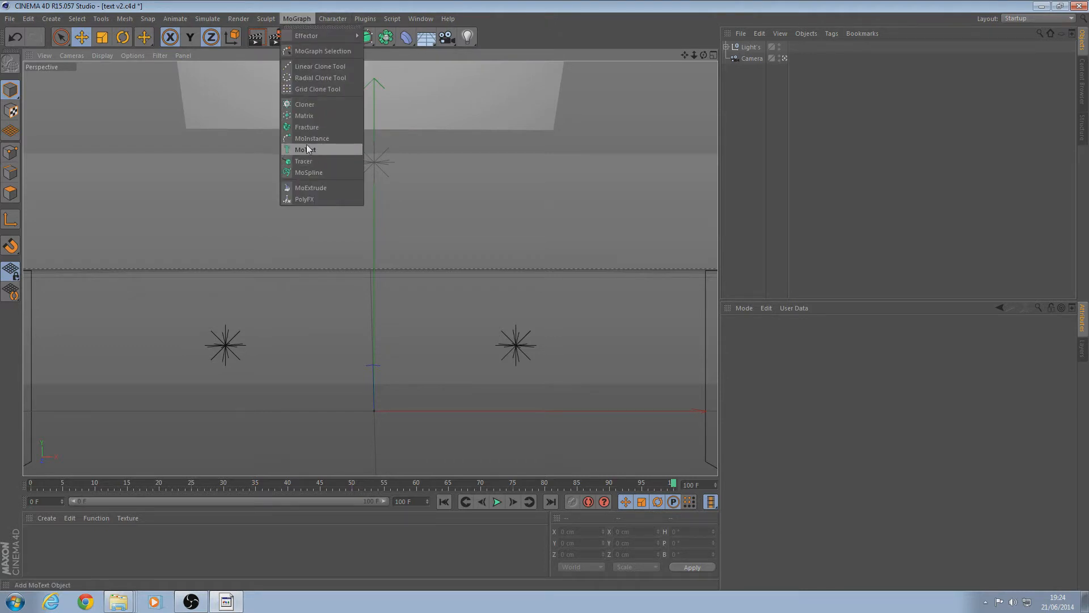
pyautogui.click(305, 150)
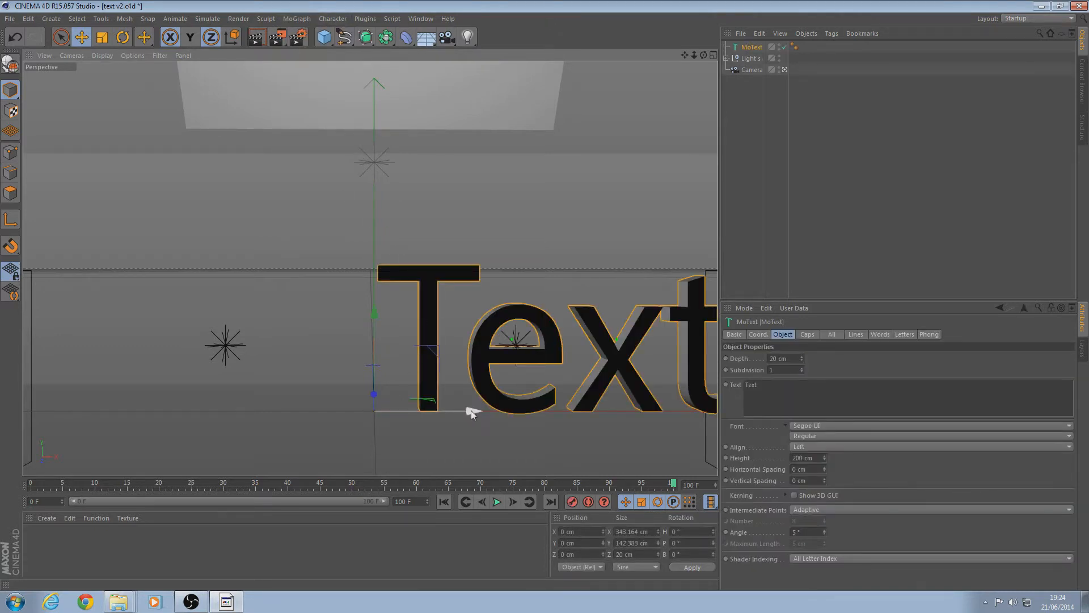
pyautogui.moveTo(473, 414); pyautogui.dragTo(285, 347)
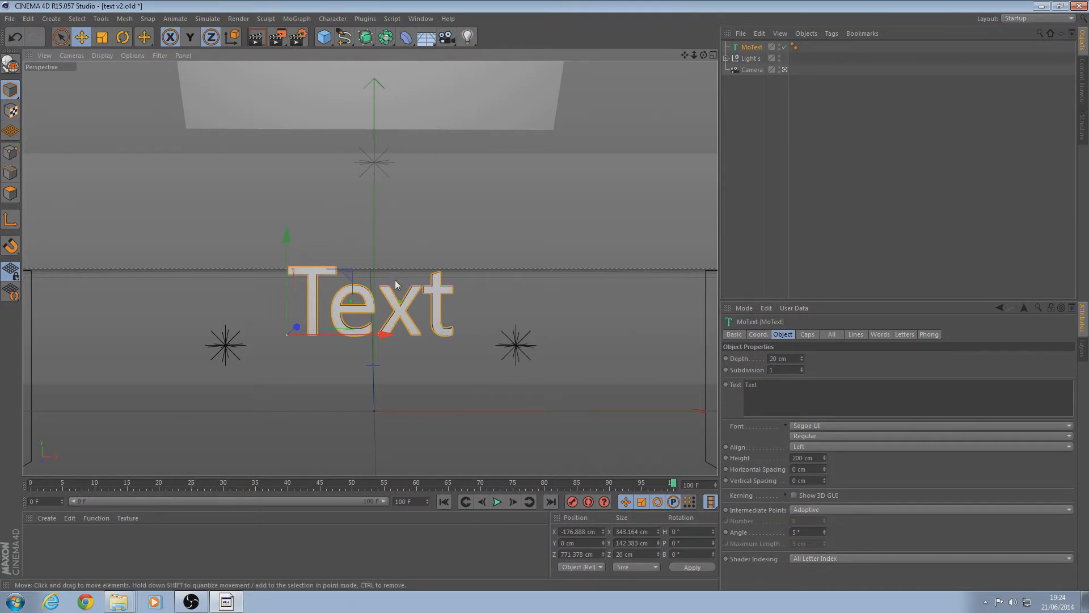
pyautogui.moveTo(485, 312)
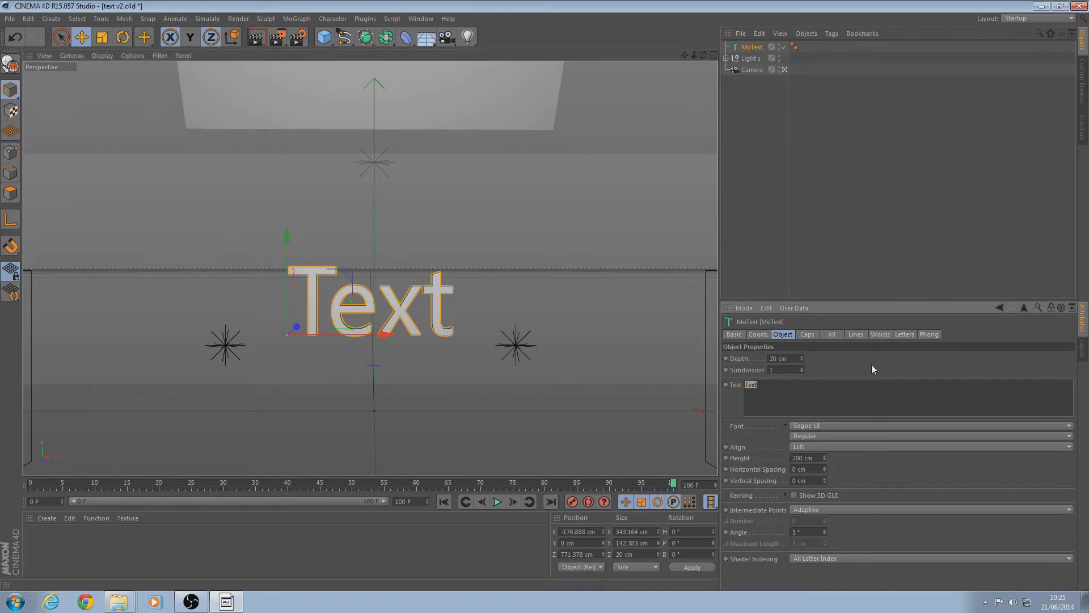
pyautogui.moveTo(892, 340)
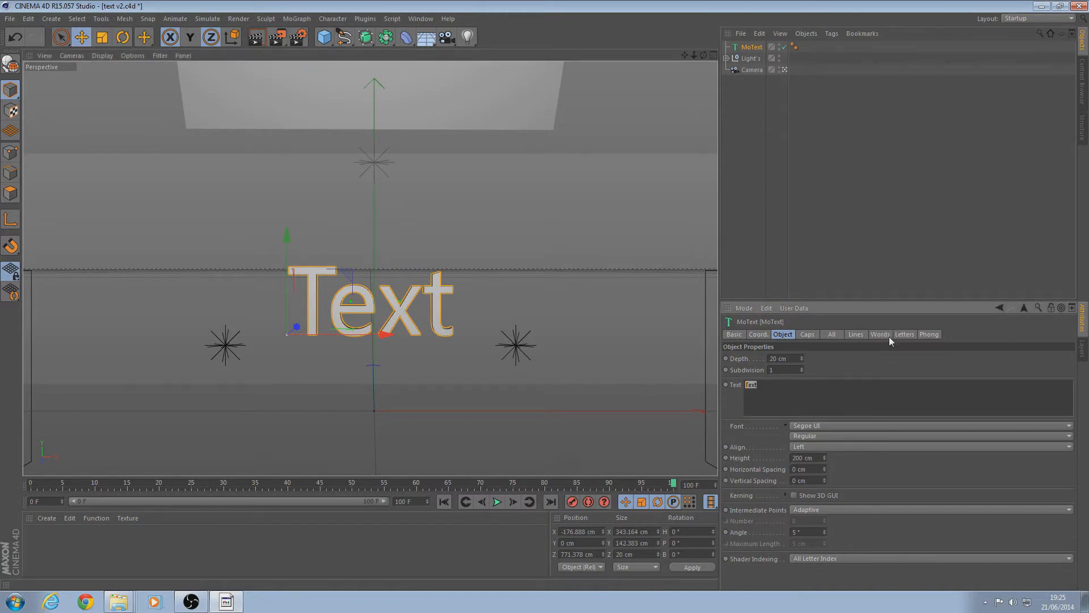
# Make the MoText read 'D' with a 400 cm extrusion depth.
pyautogui.write('D')
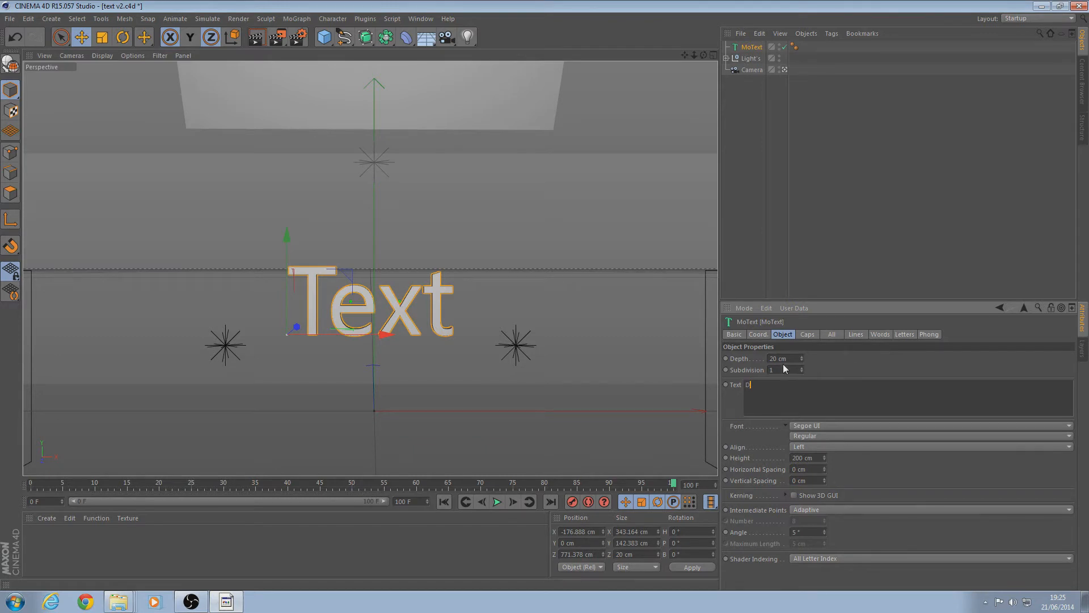
pyautogui.write('D')
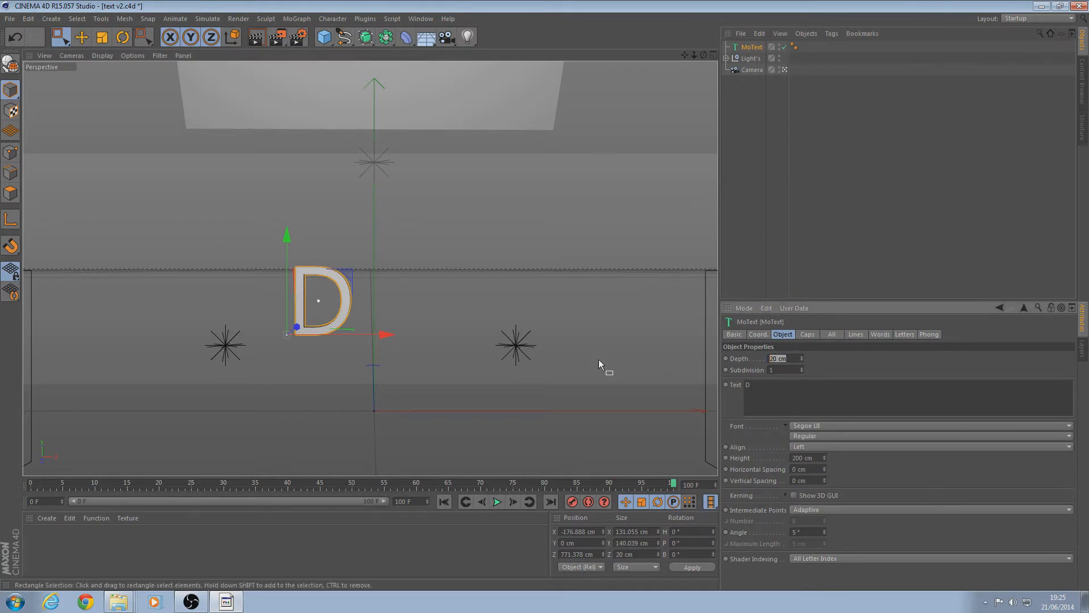
pyautogui.write('400')
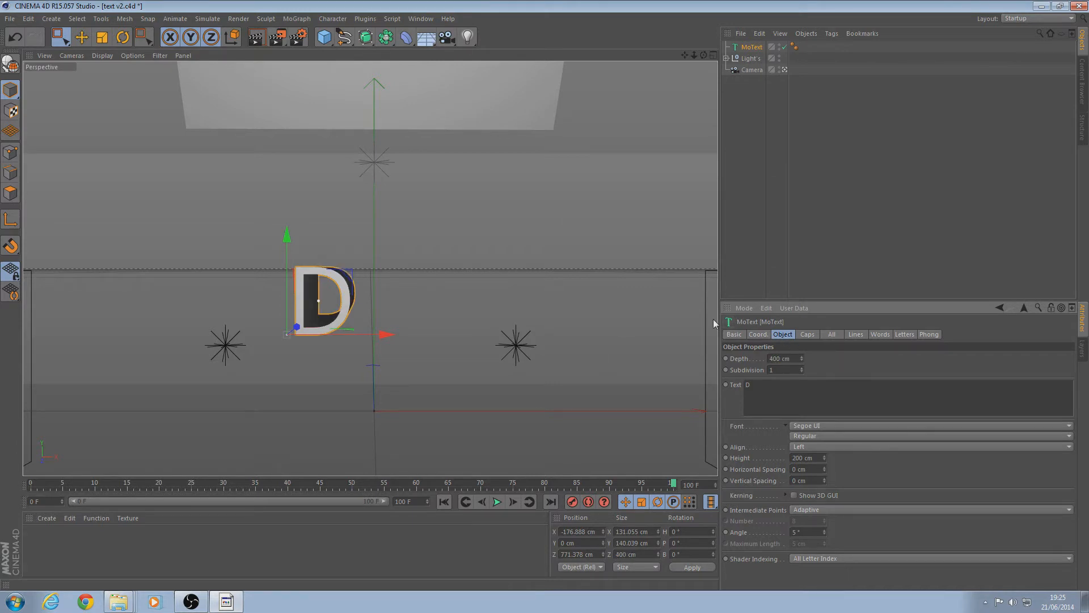
pyautogui.moveTo(802, 203)
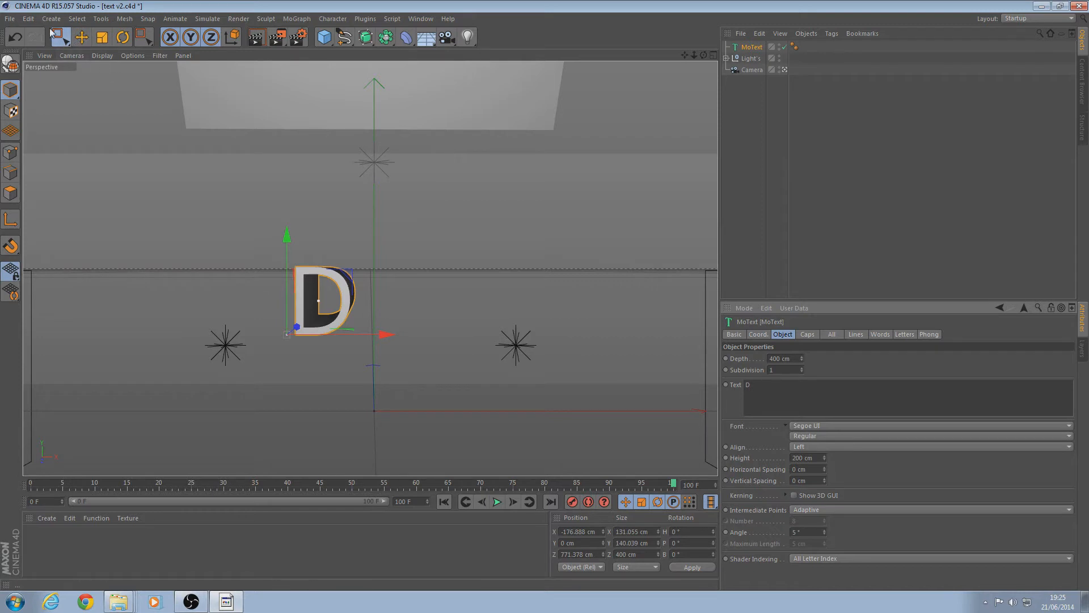
# Duplicate the D MoText and give the copy a fillet start cap.
pyautogui.click(81, 38)
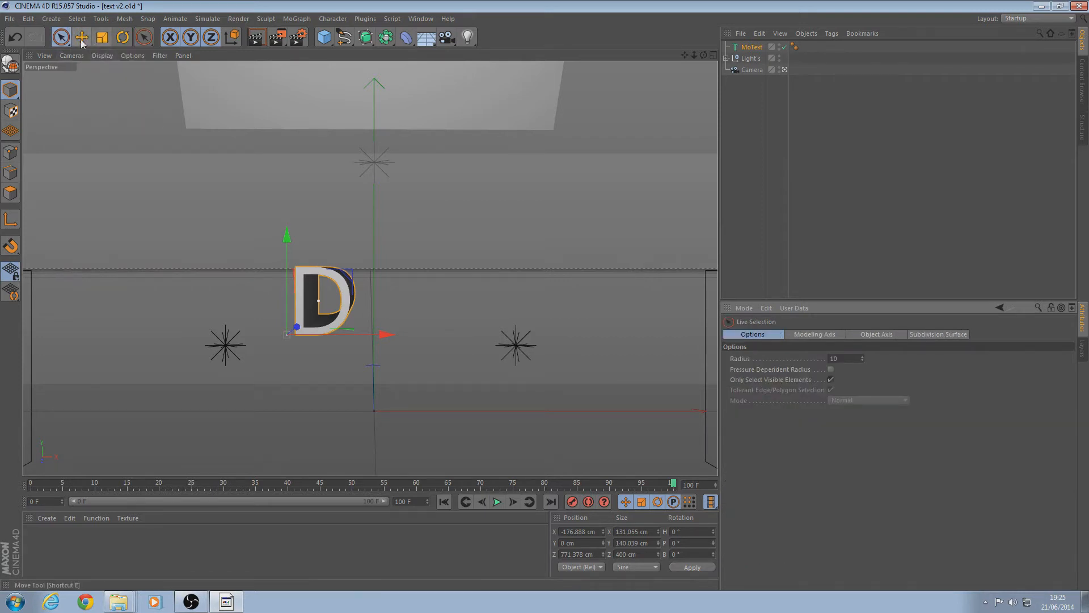
pyautogui.click(751, 47)
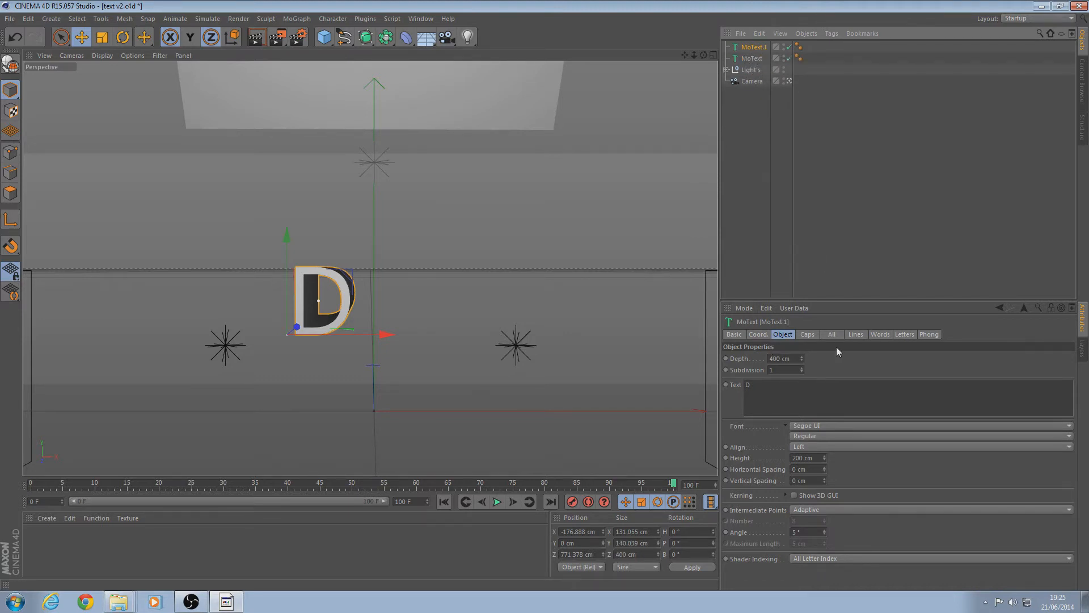
pyautogui.click(807, 334)
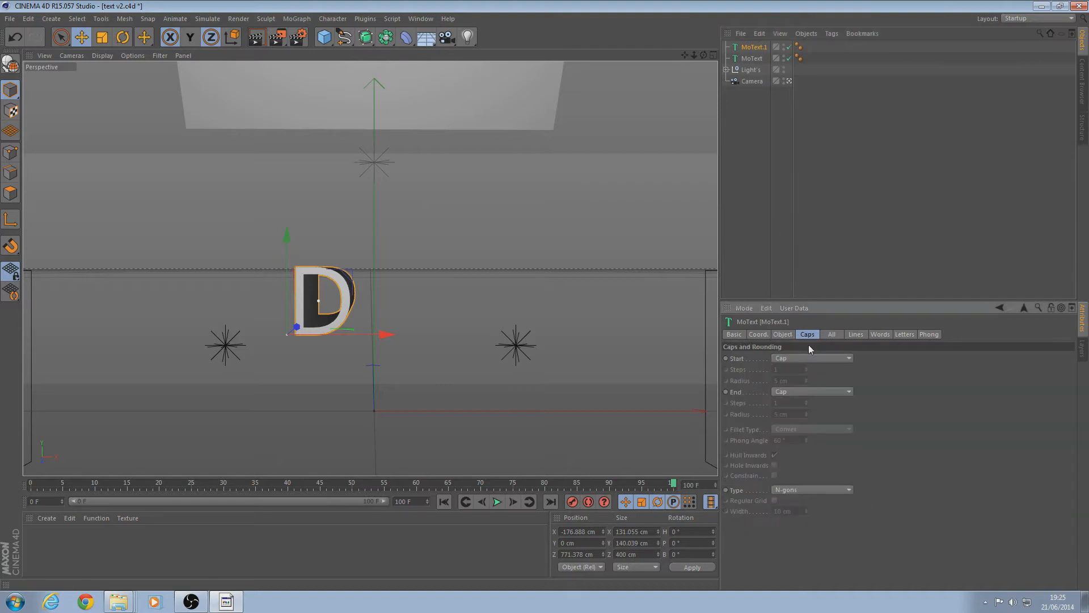
pyautogui.click(811, 358)
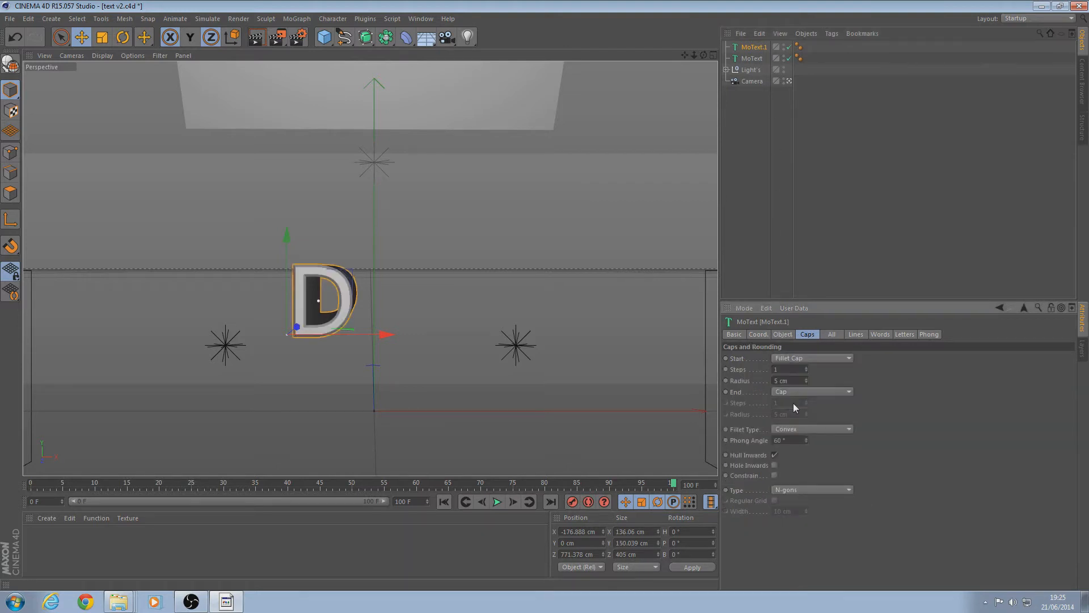
pyautogui.click(811, 391)
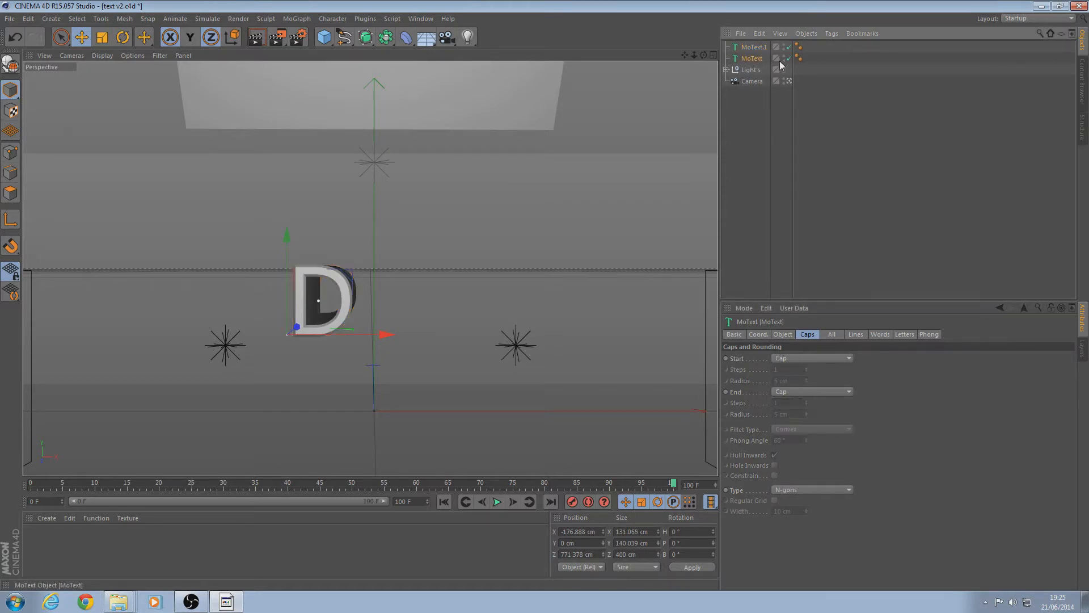
# Give the original D a fillet start cap with radius 2.
pyautogui.click(811, 358)
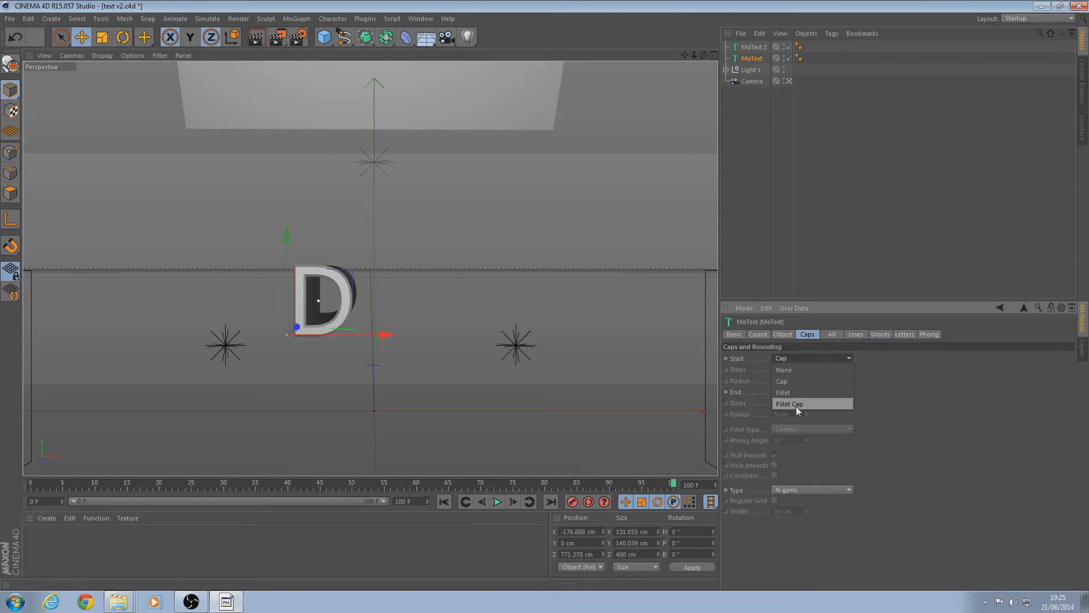
pyautogui.click(796, 403)
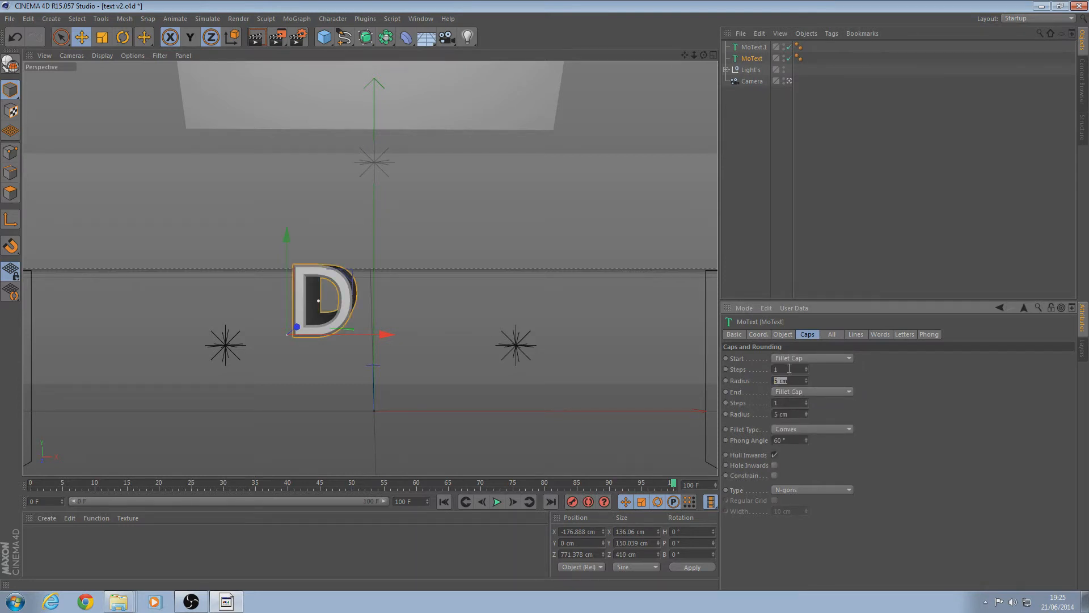
pyautogui.write('2')
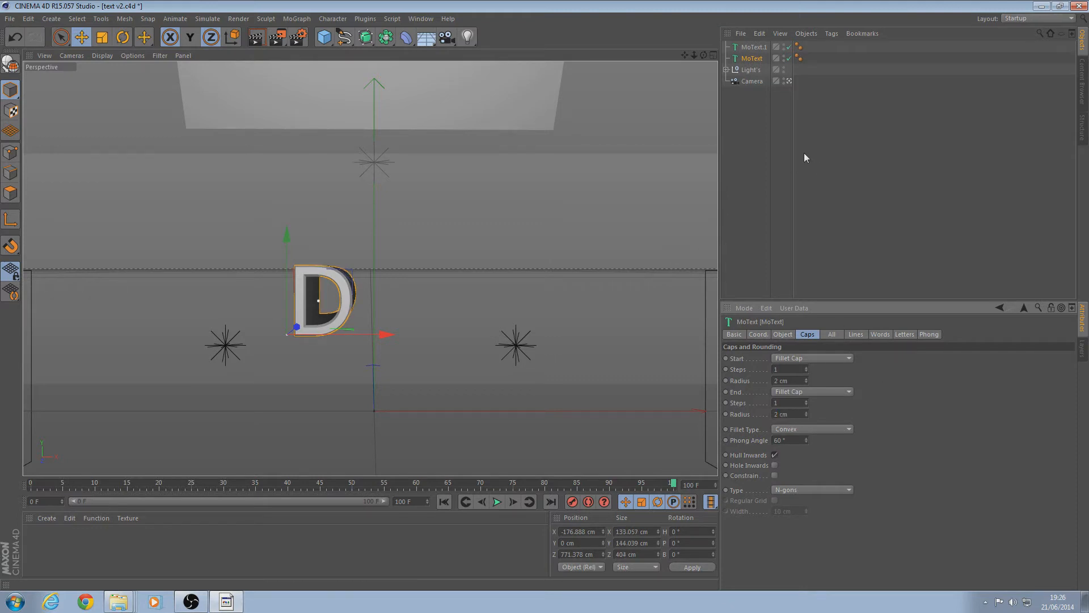
pyautogui.moveTo(765, 374)
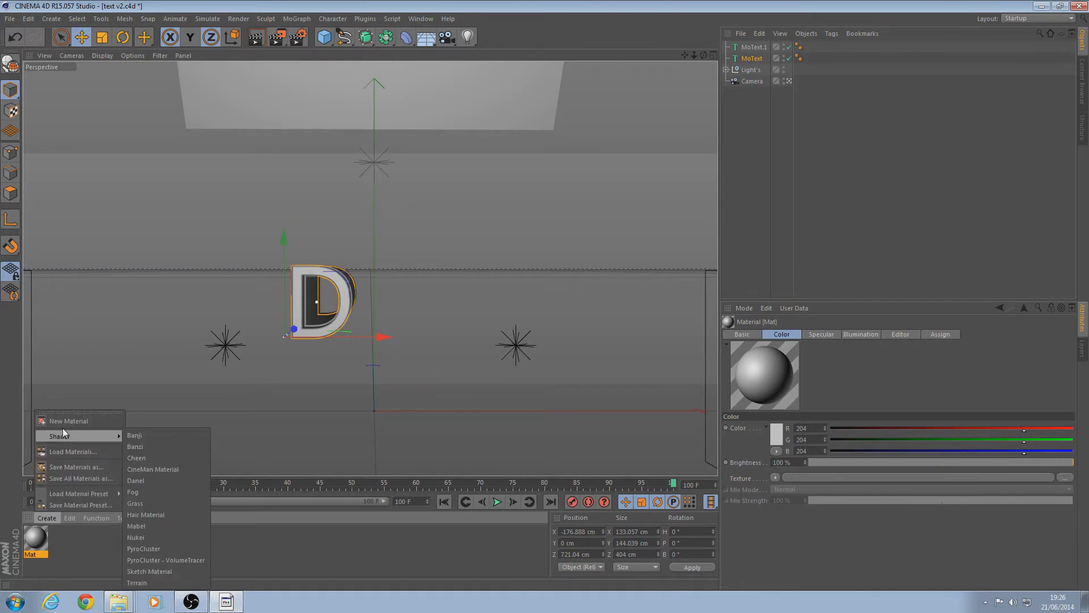
# Give Mat.1 a vertical (2D-V) green-to-blue gradient colour.
pyautogui.click(68, 420)
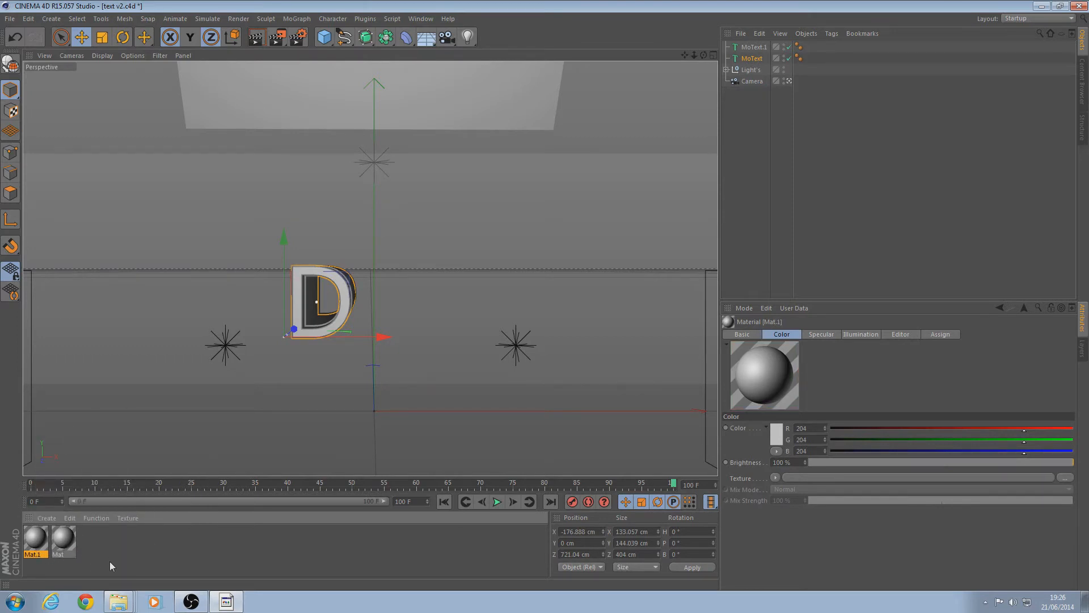
pyautogui.doubleClick(34, 542)
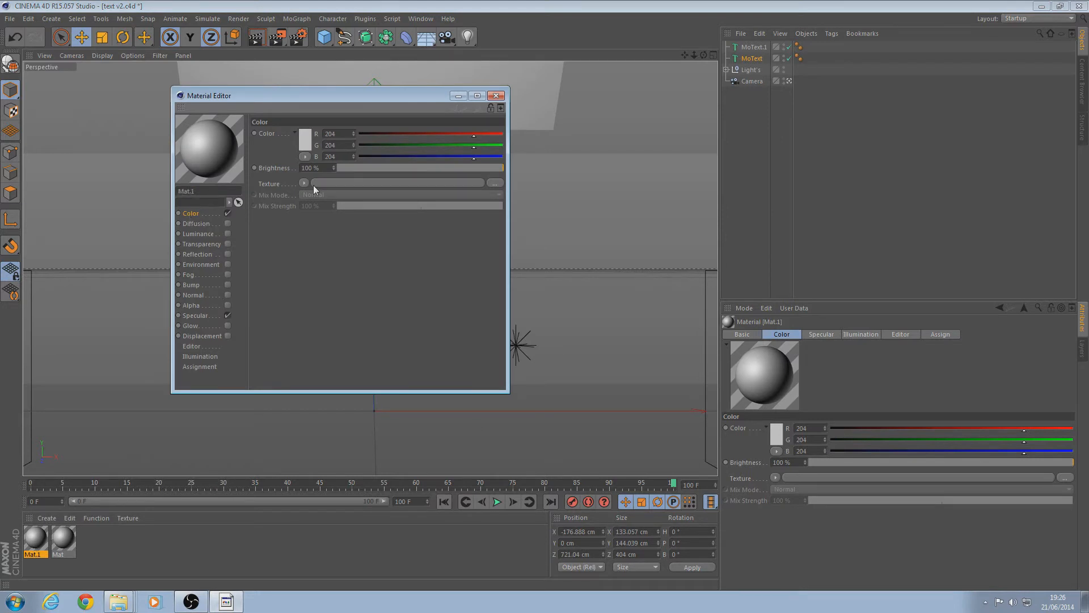
pyautogui.click(304, 183)
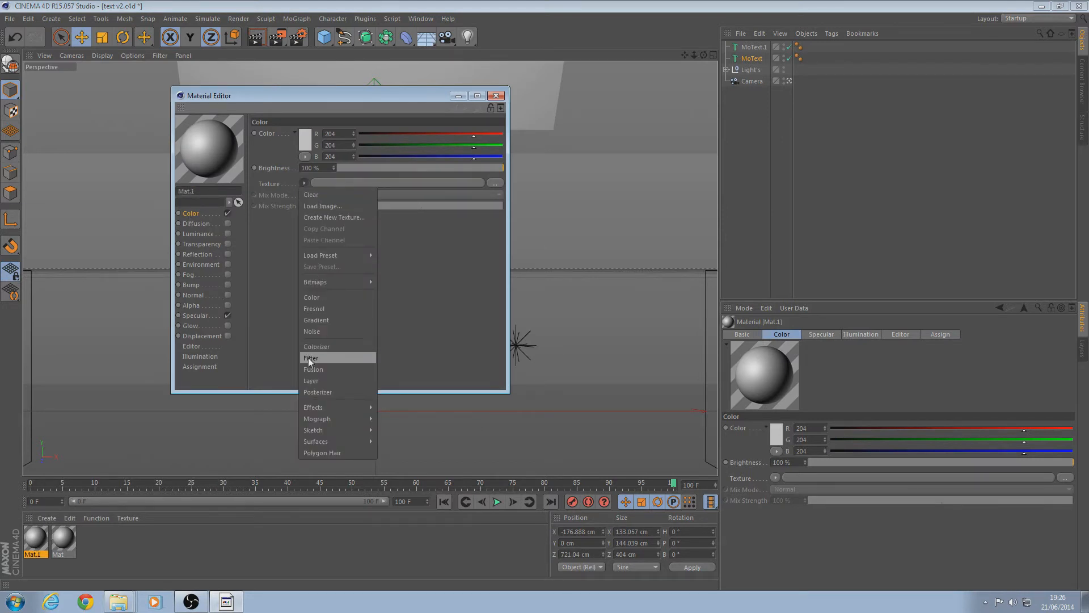
pyautogui.click(317, 320)
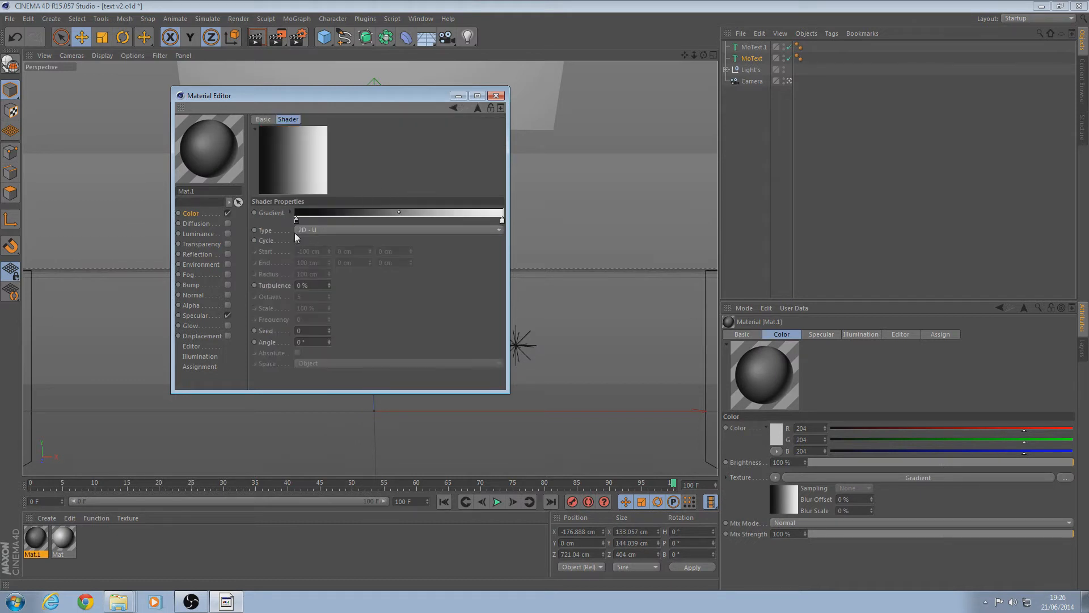
pyautogui.click(297, 241)
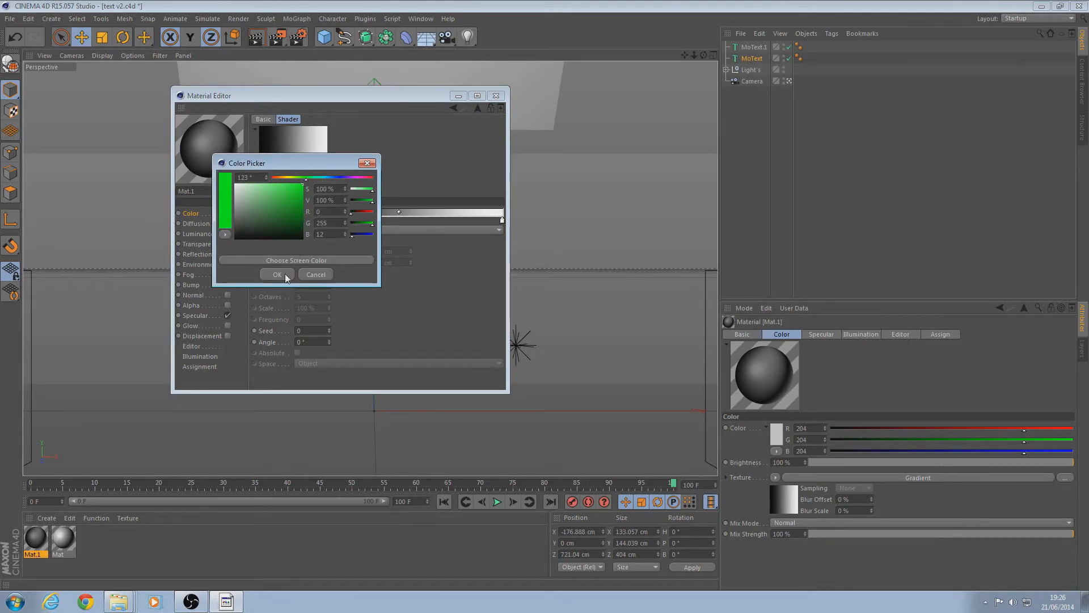
pyautogui.click(278, 273)
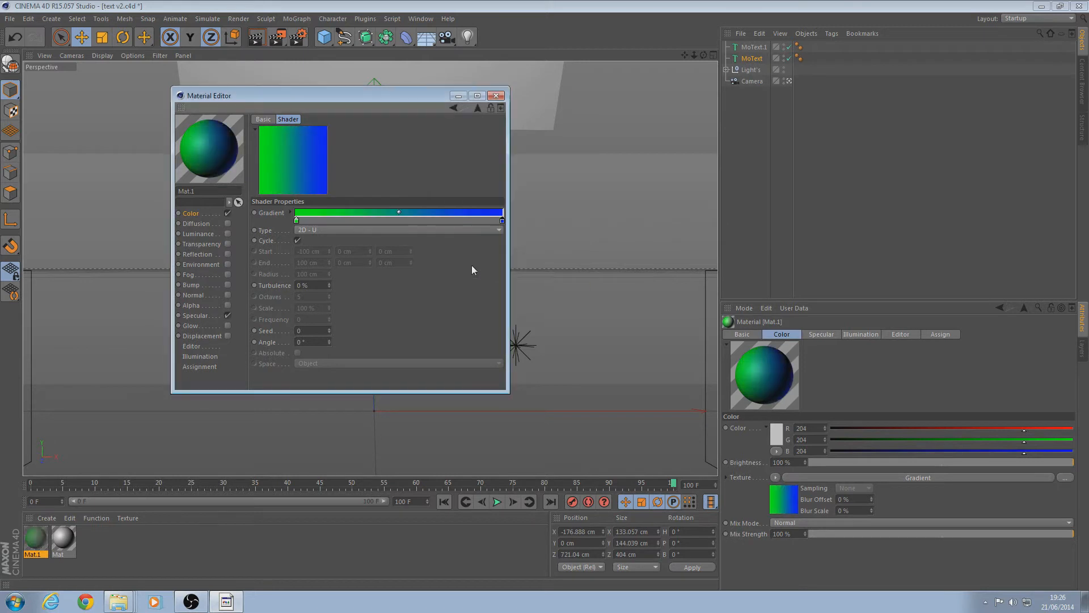
pyautogui.click(400, 230)
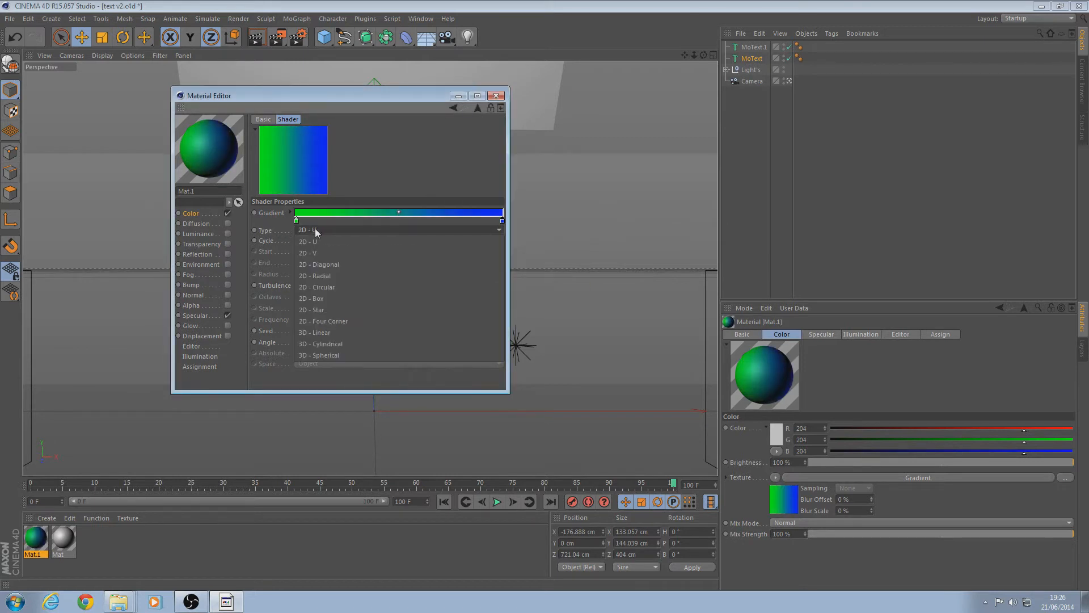
pyautogui.moveTo(307, 252)
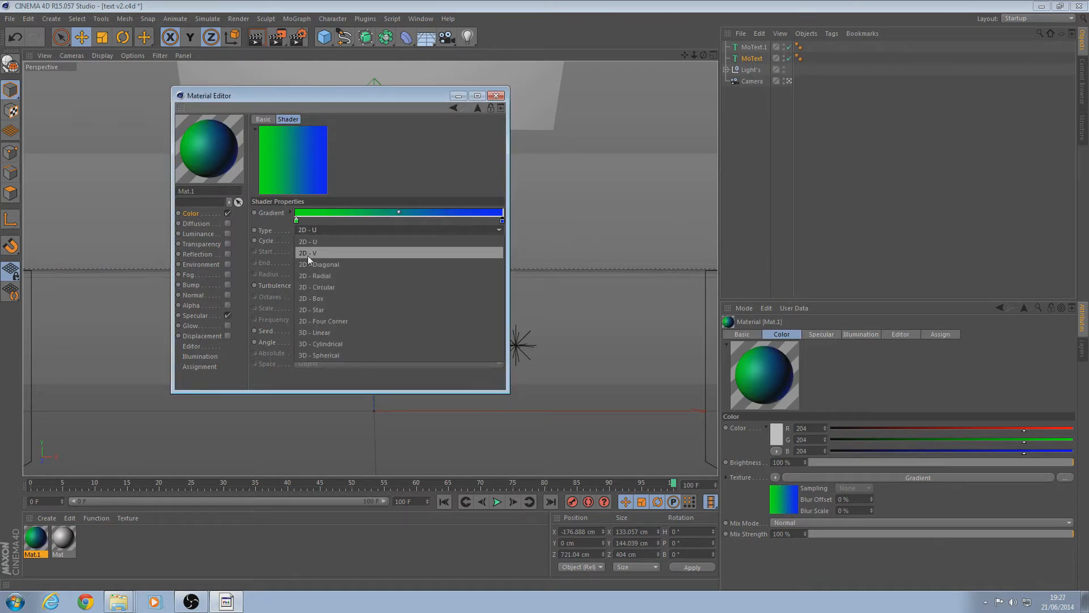
pyautogui.click(308, 252)
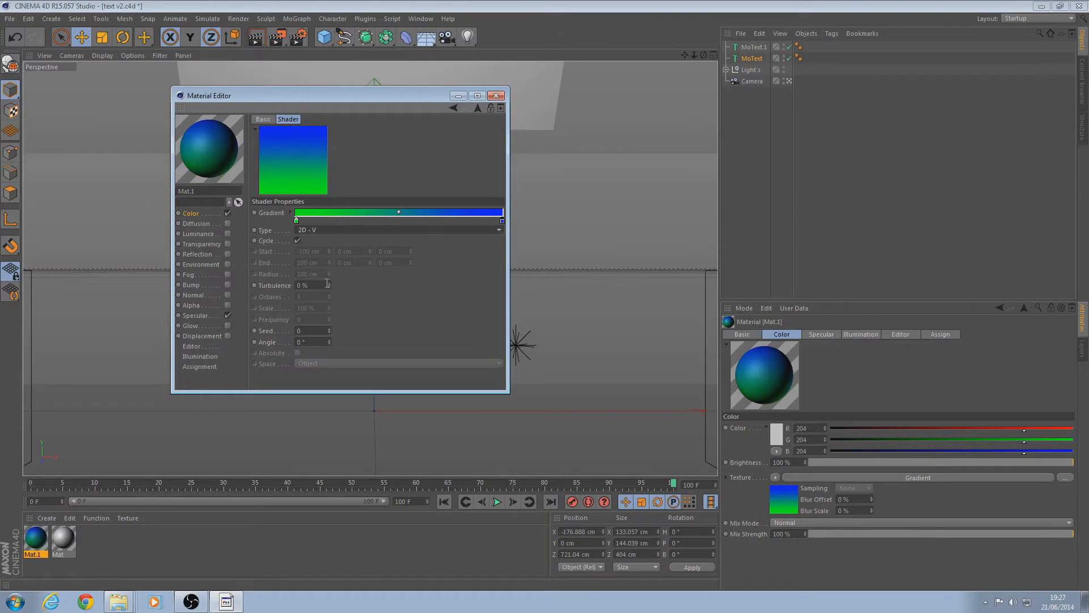
# Enable a 12% reflection on Mat.1 and close the material editor.
pyautogui.click(197, 255)
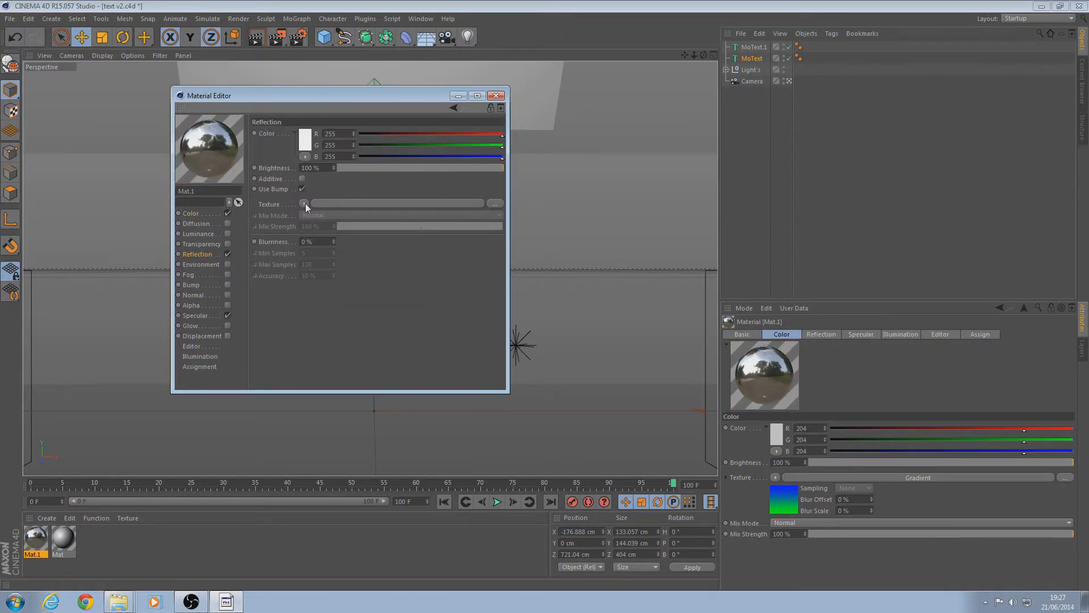
pyautogui.moveTo(500, 167); pyautogui.dragTo(358, 167)
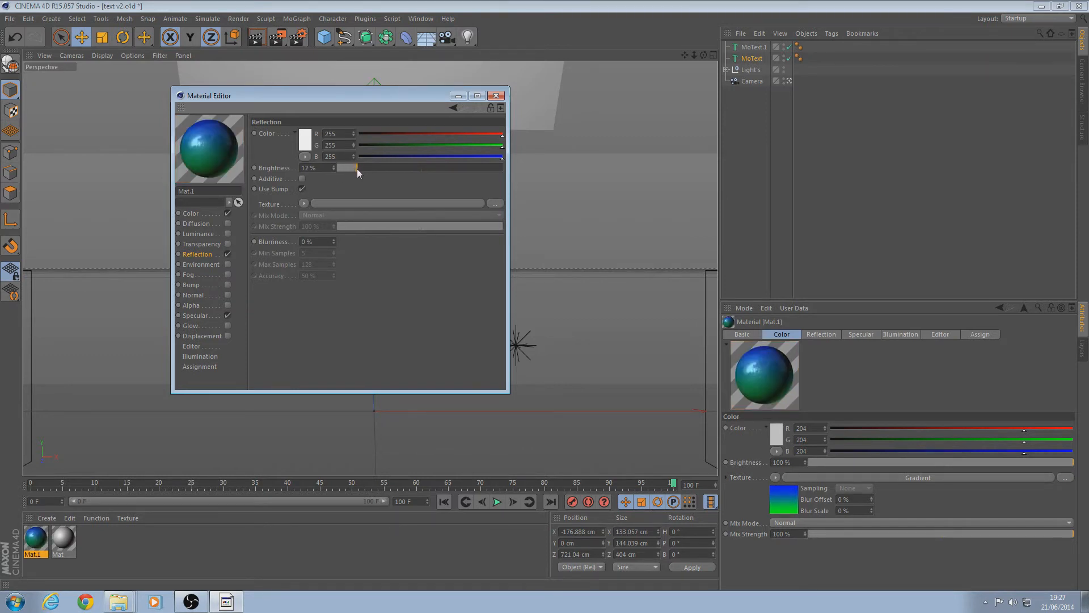
pyautogui.click(498, 95)
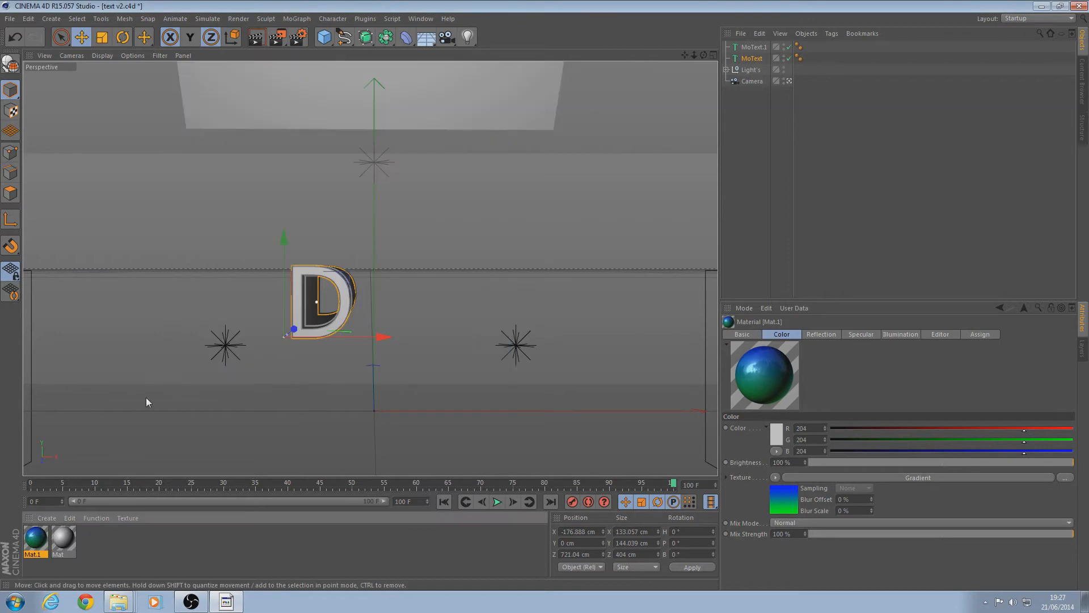
# Lower the Mat material's reflection brightness to about 7%.
pyautogui.doubleClick(63, 541)
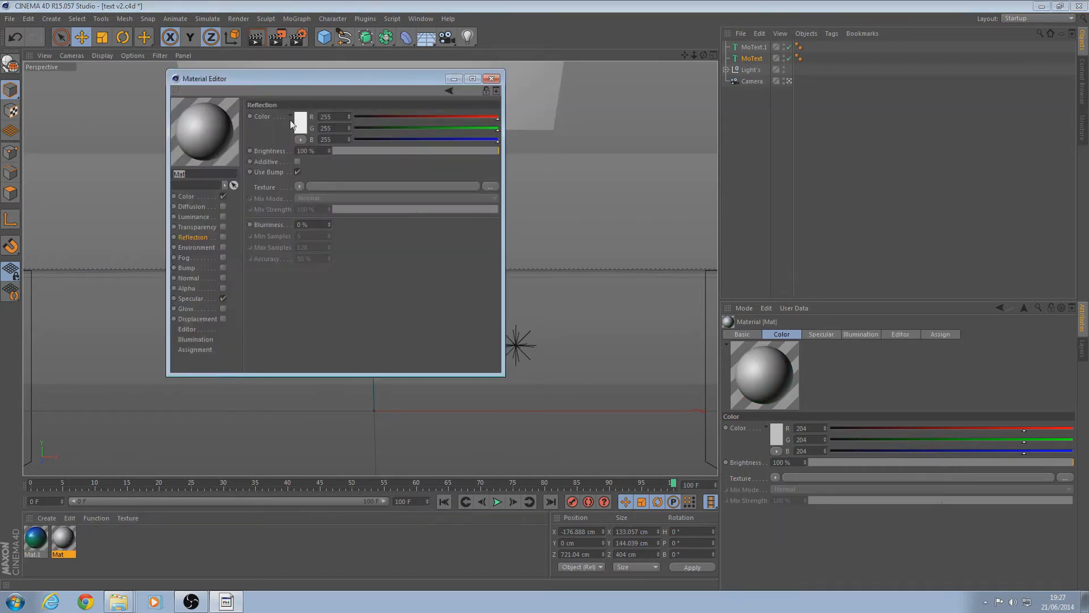
pyautogui.click(300, 116)
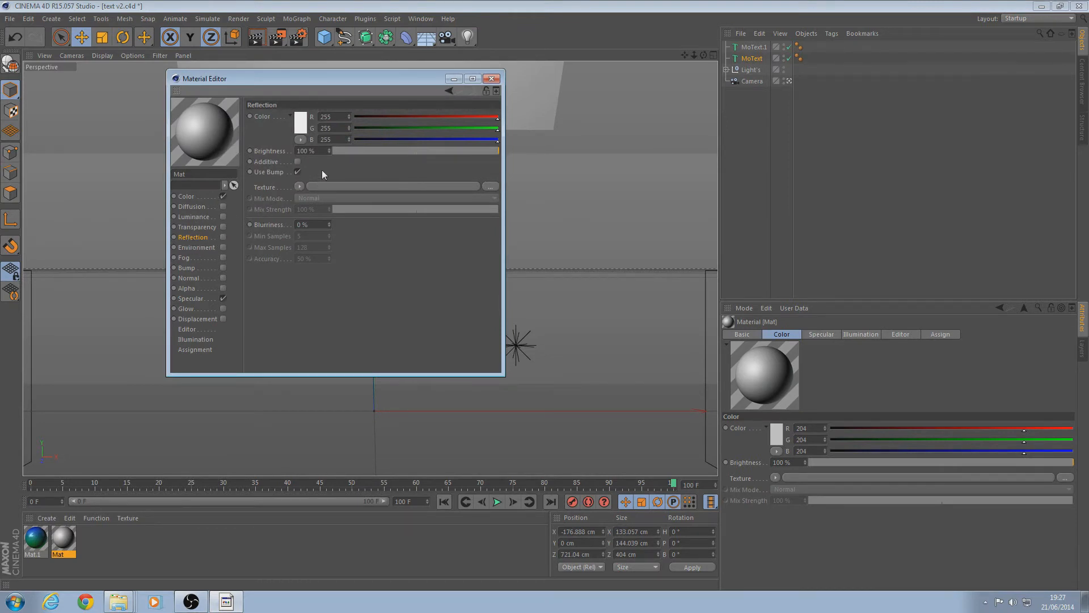
pyautogui.moveTo(497, 151); pyautogui.dragTo(339, 151)
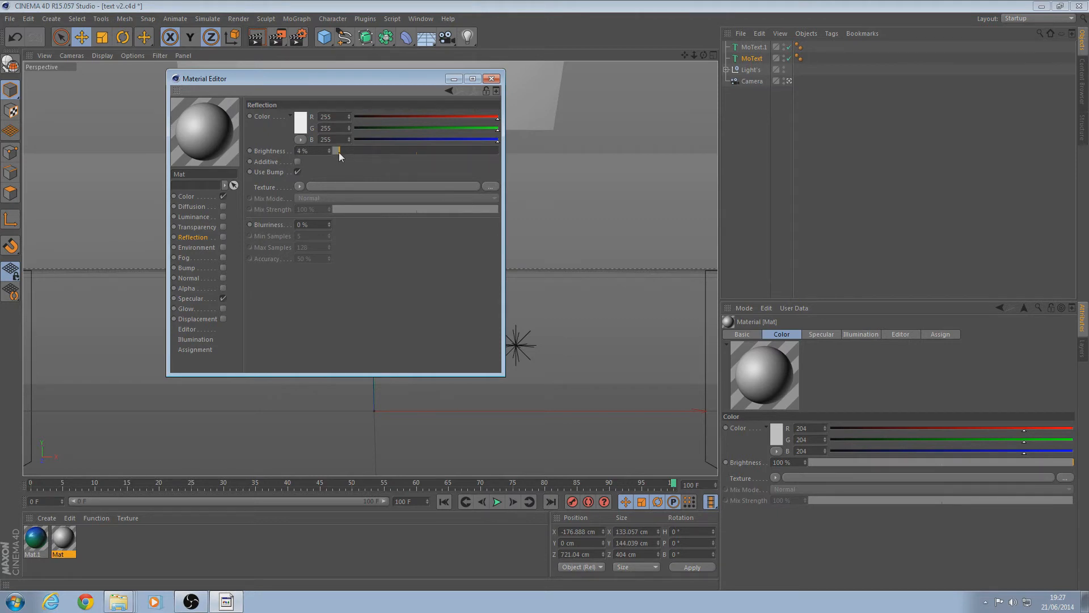
pyautogui.moveTo(340, 151); pyautogui.dragTo(345, 151)
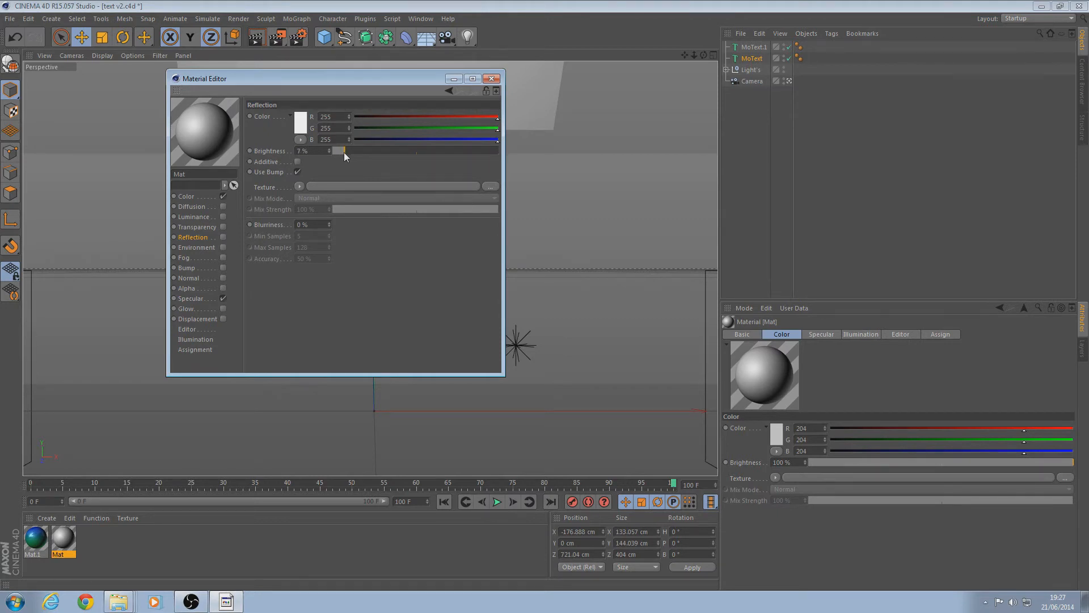
# Set Mat's base colour to pure white (255,255,255) and close the editor.
pyautogui.click(185, 195)
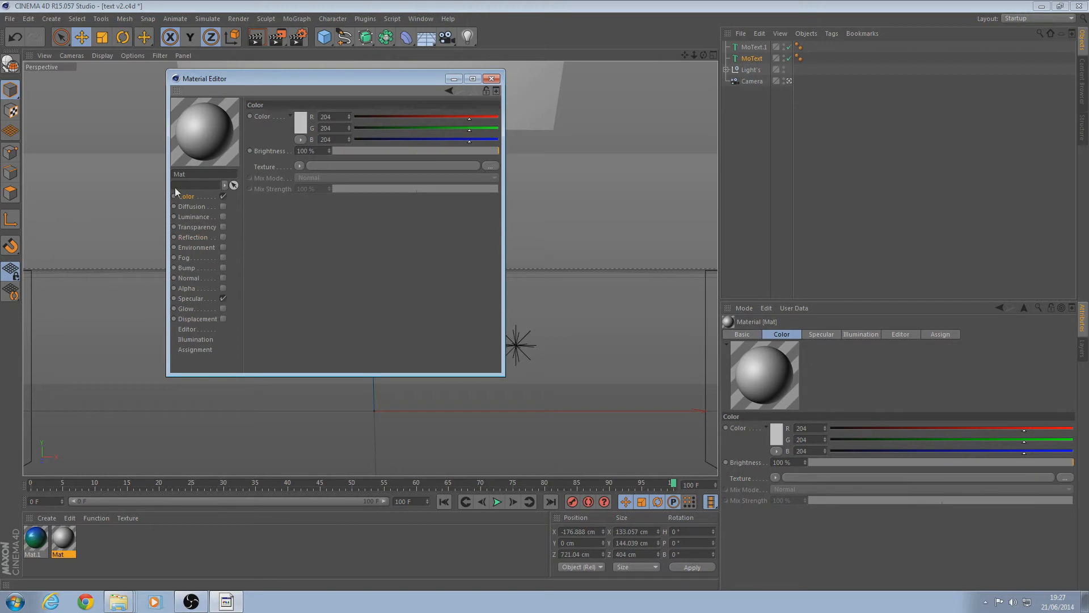
pyautogui.click(299, 121)
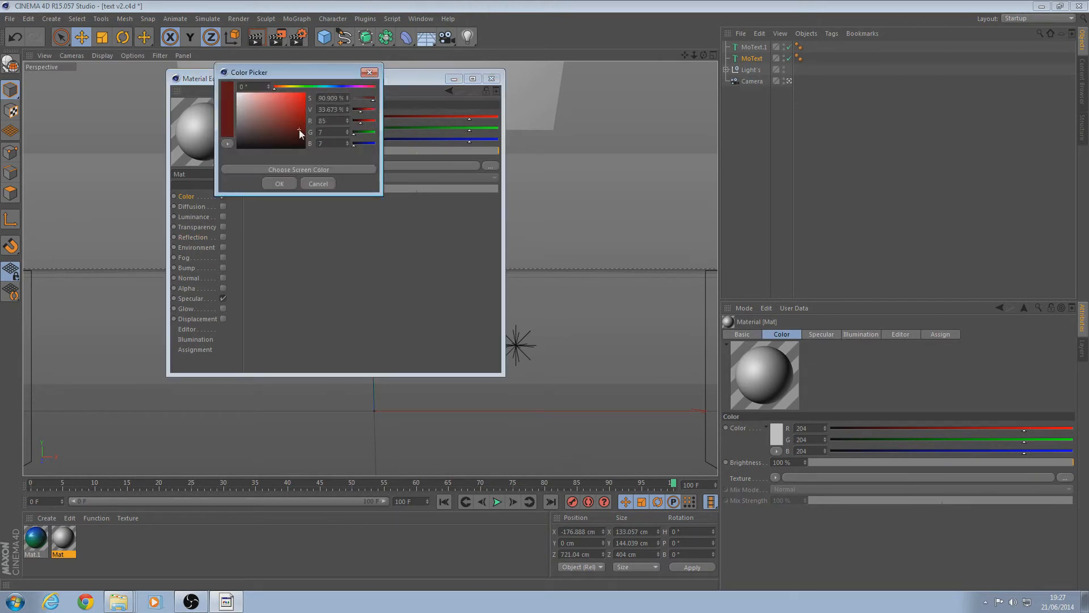
pyautogui.click(279, 183)
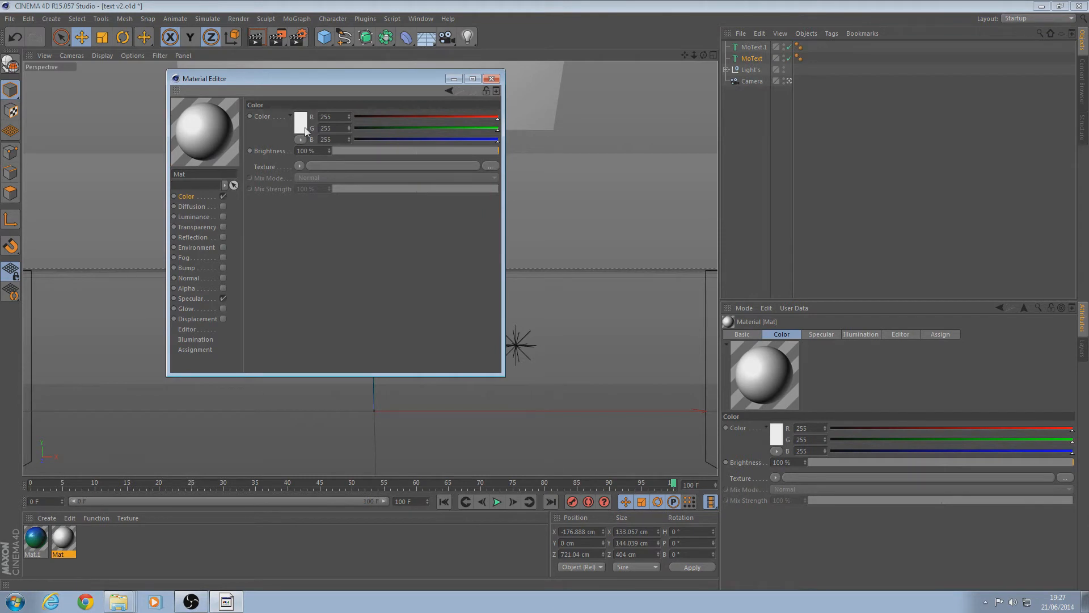
pyautogui.moveTo(364, 178)
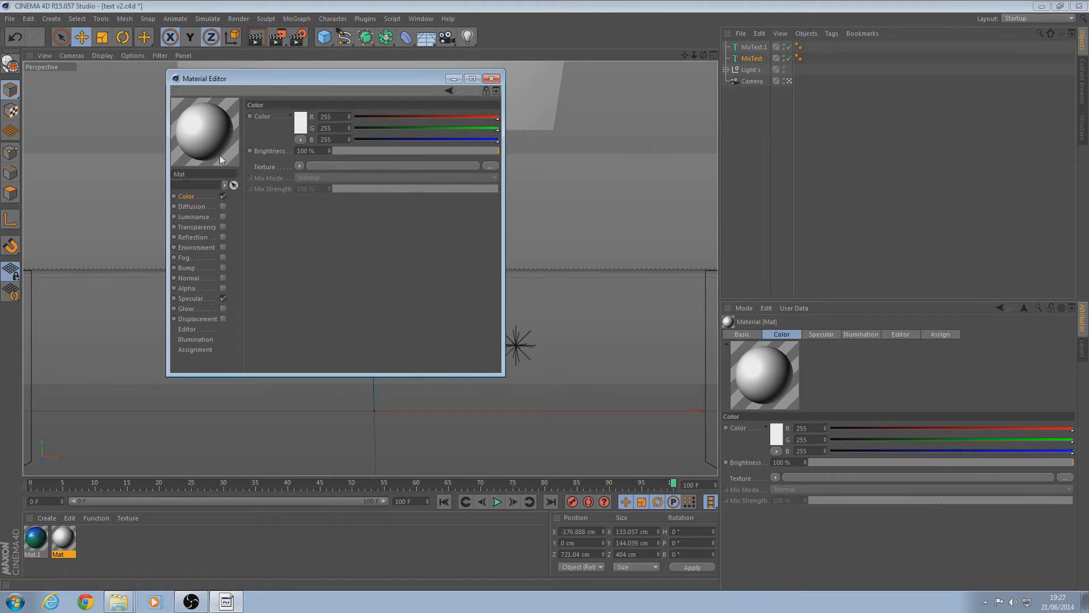
pyautogui.click(491, 77)
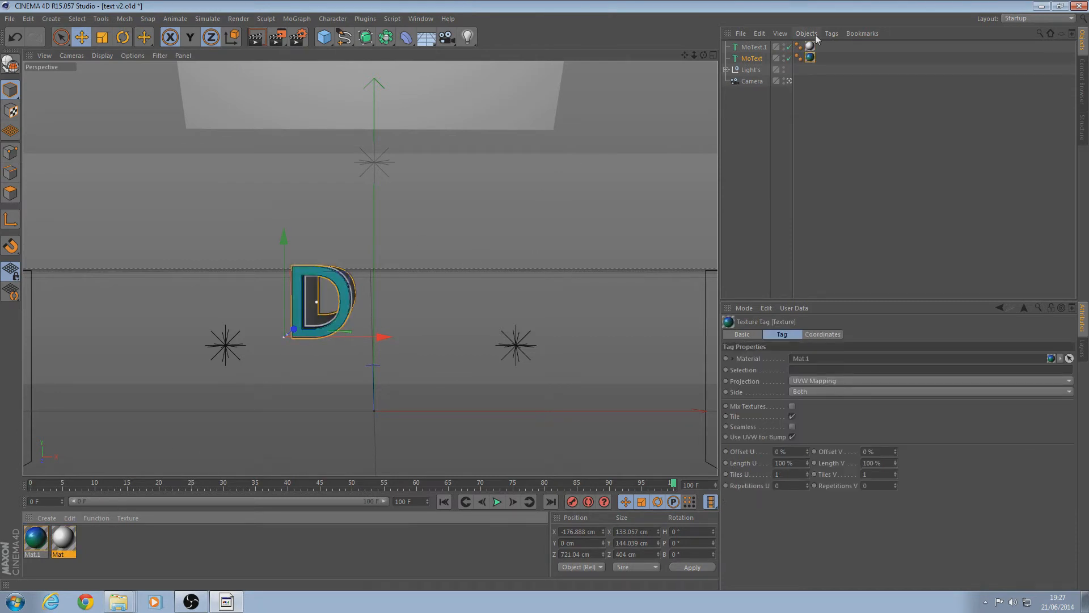
# Give both D MoText objects the King Of The Hill 2 font and raise them about 75 cm.
pyautogui.click(752, 46)
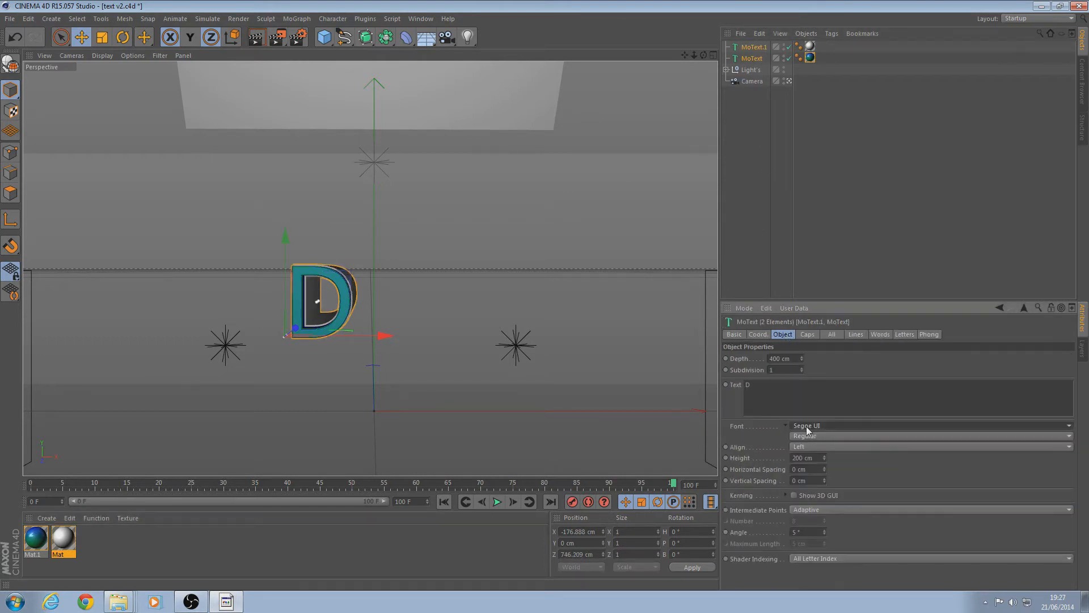
pyautogui.click(931, 424)
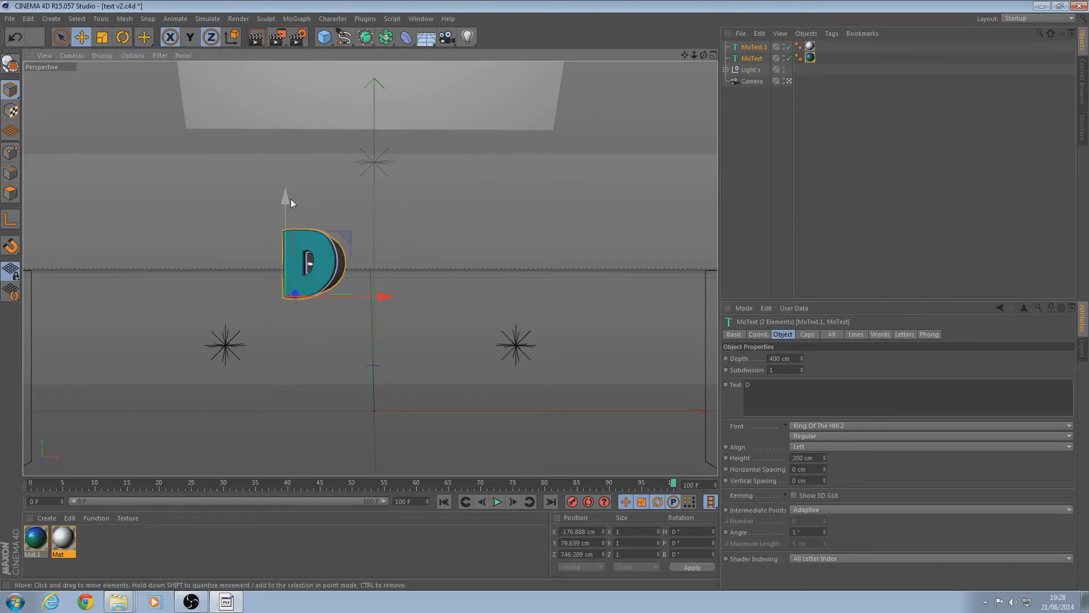
pyautogui.moveTo(285, 195); pyautogui.dragTo(285, 202)
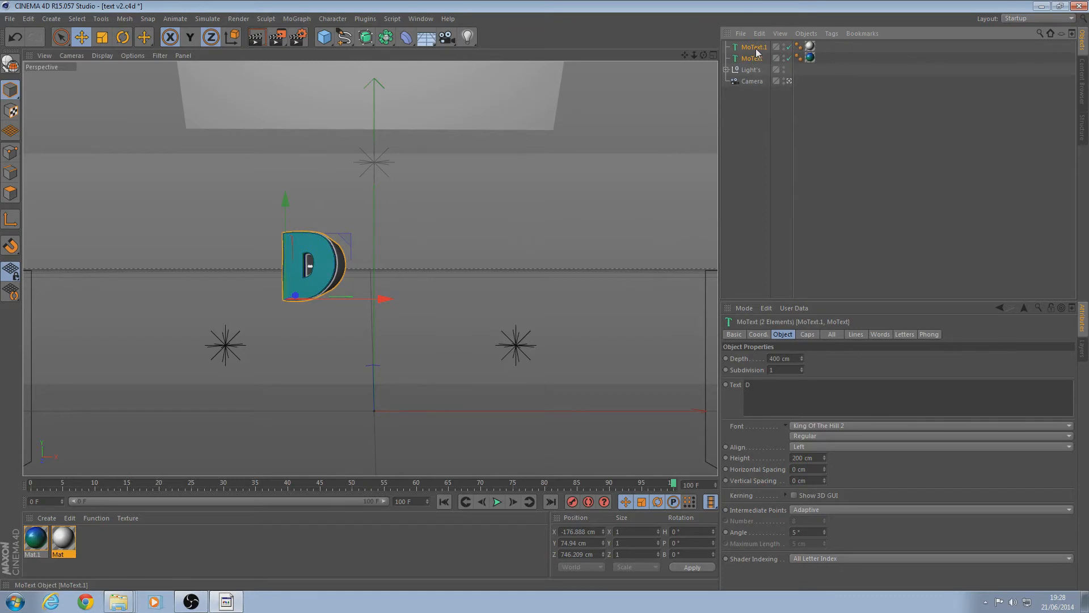
# Rename the MoText.1 object and the other text object in the Object Manager.
pyautogui.click(752, 46)
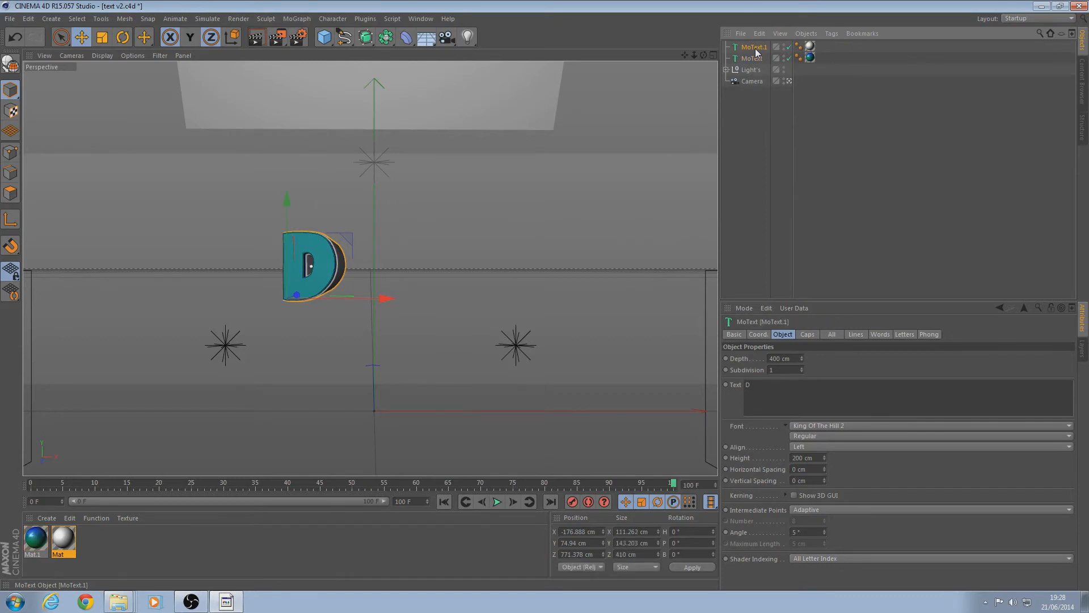
pyautogui.doubleClick(753, 47)
pyautogui.write('d')
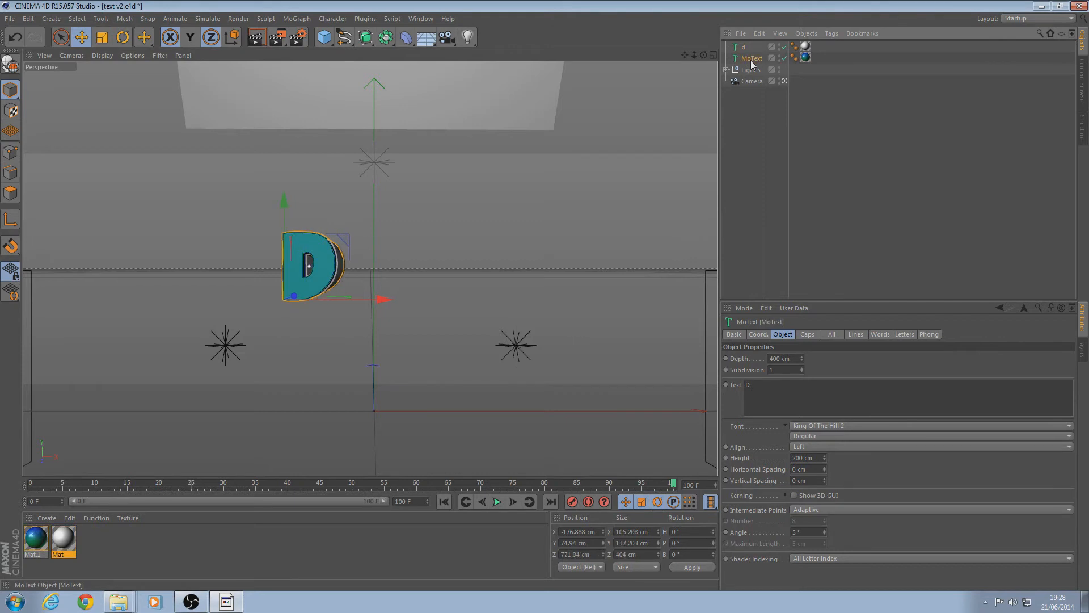
pyautogui.doubleClick(751, 59)
pyautogui.write('d')
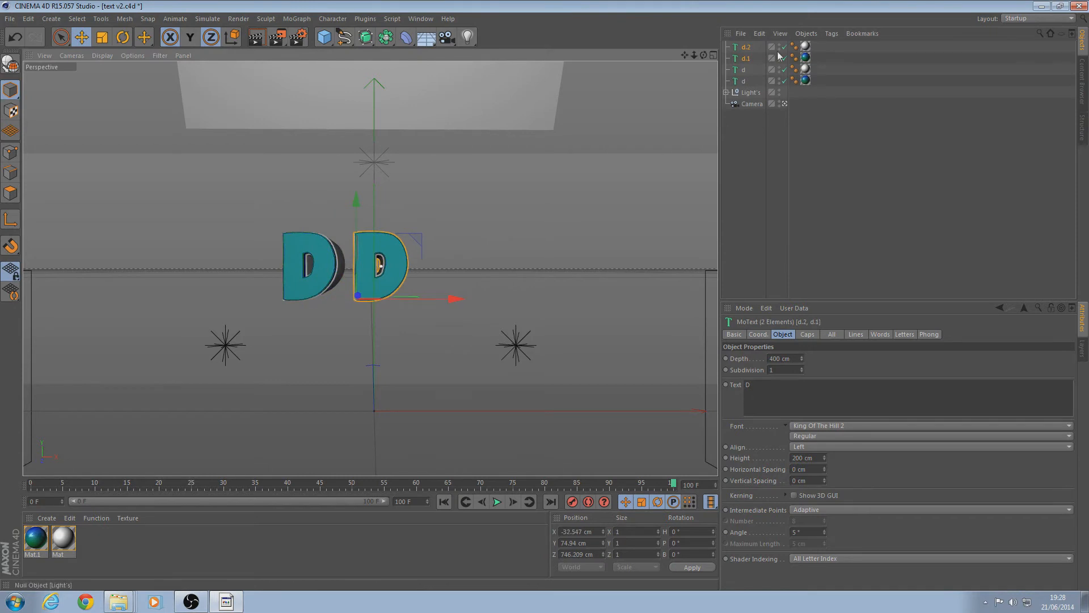
pyautogui.click(743, 58)
pyautogui.write('a')
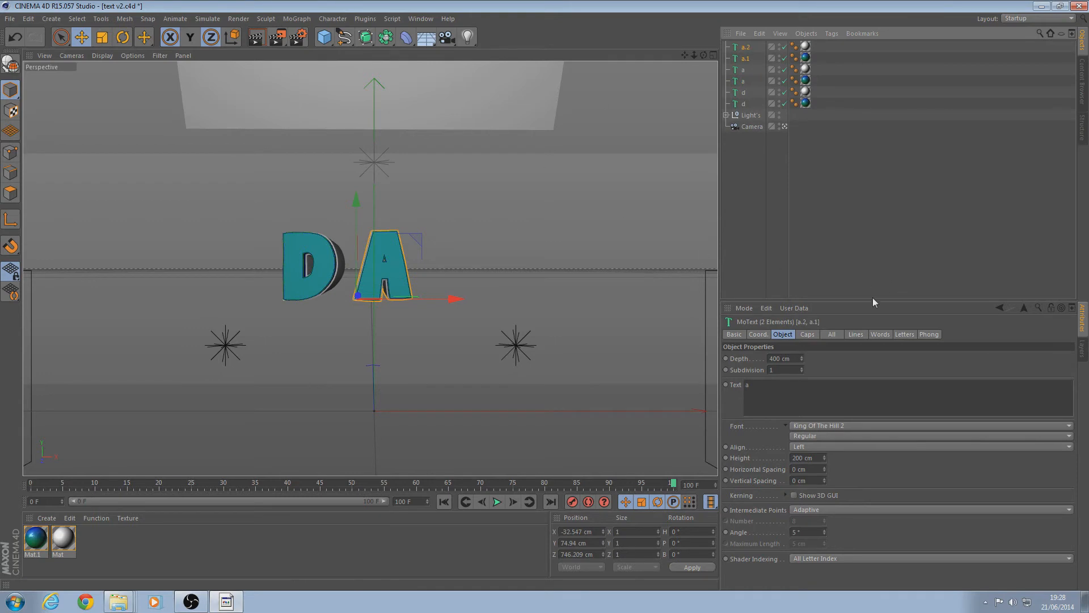
# Add a separate text object with the letter E.
pyautogui.click(748, 384)
pyautogui.write('v')
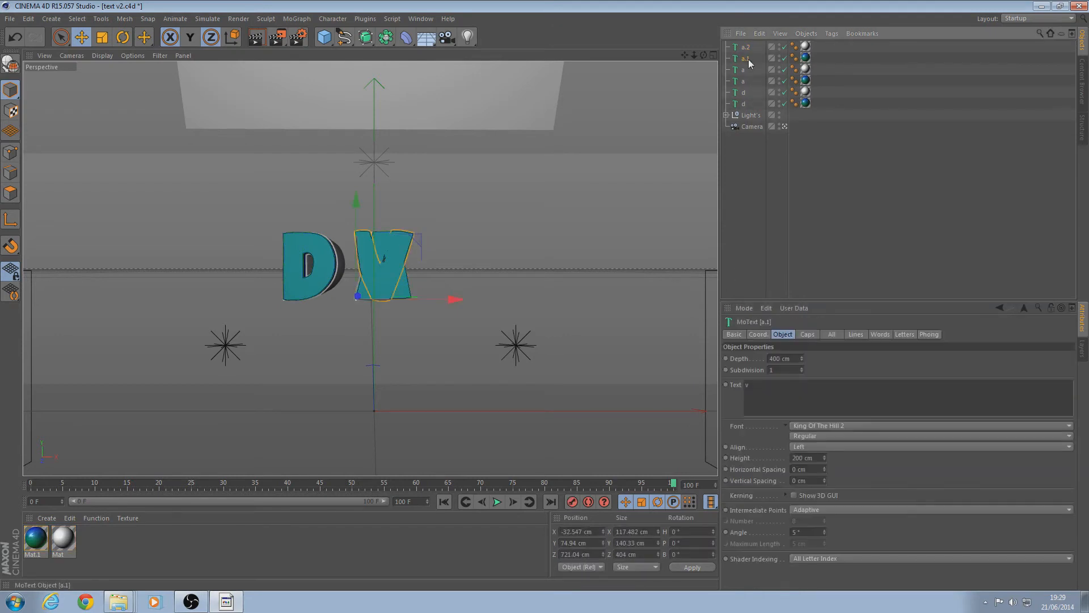
pyautogui.doubleClick(747, 58)
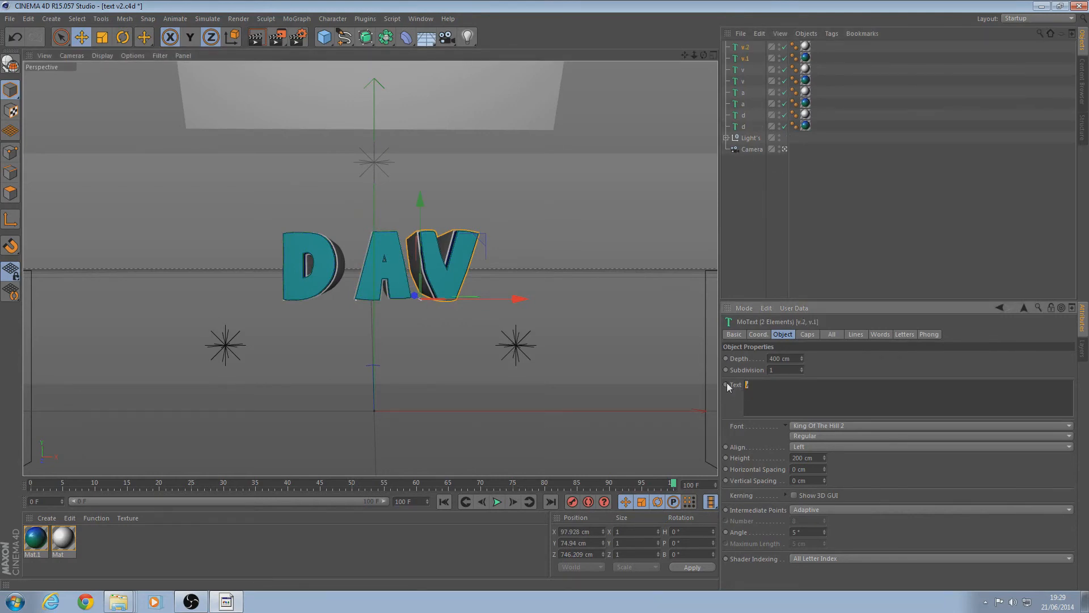
pyautogui.write('e')
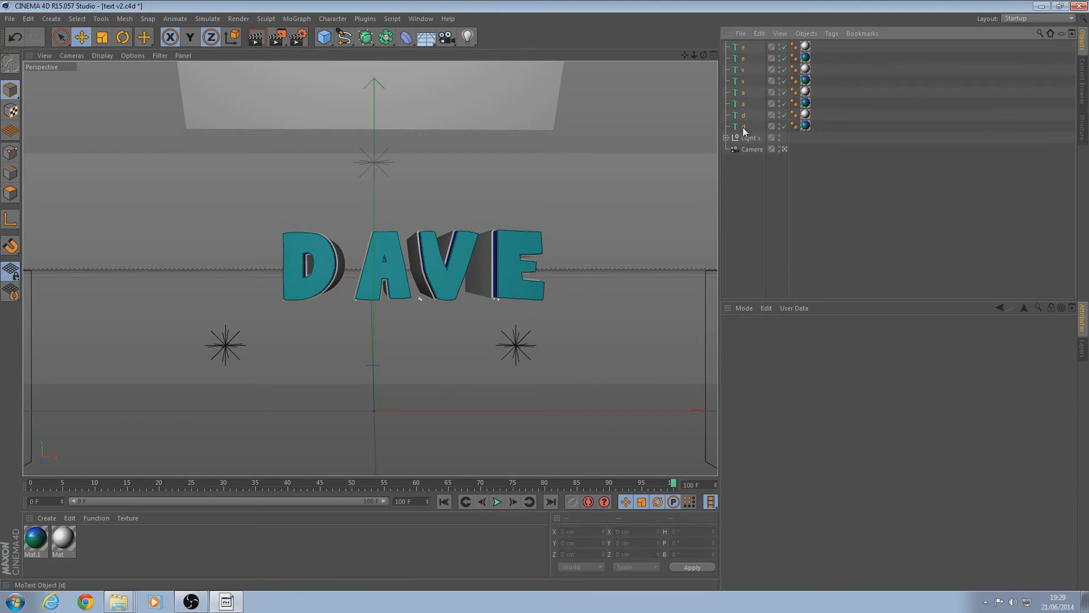
# Shift the D horizontally and tilt it slightly backward, then turn the A a few degrees.
pyautogui.click(742, 126)
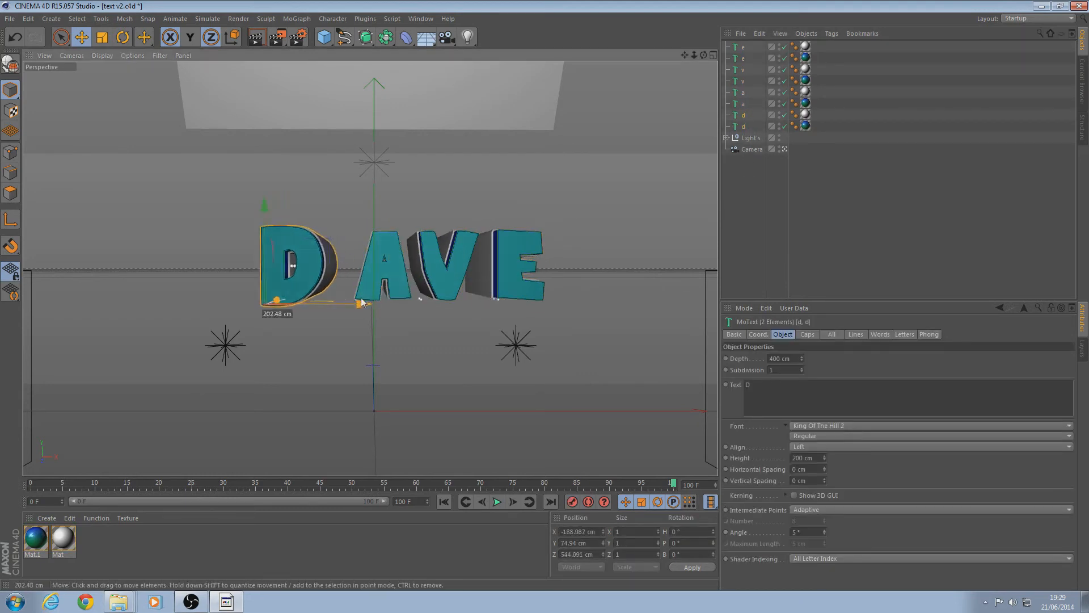
pyautogui.moveTo(362, 301); pyautogui.dragTo(407, 292)
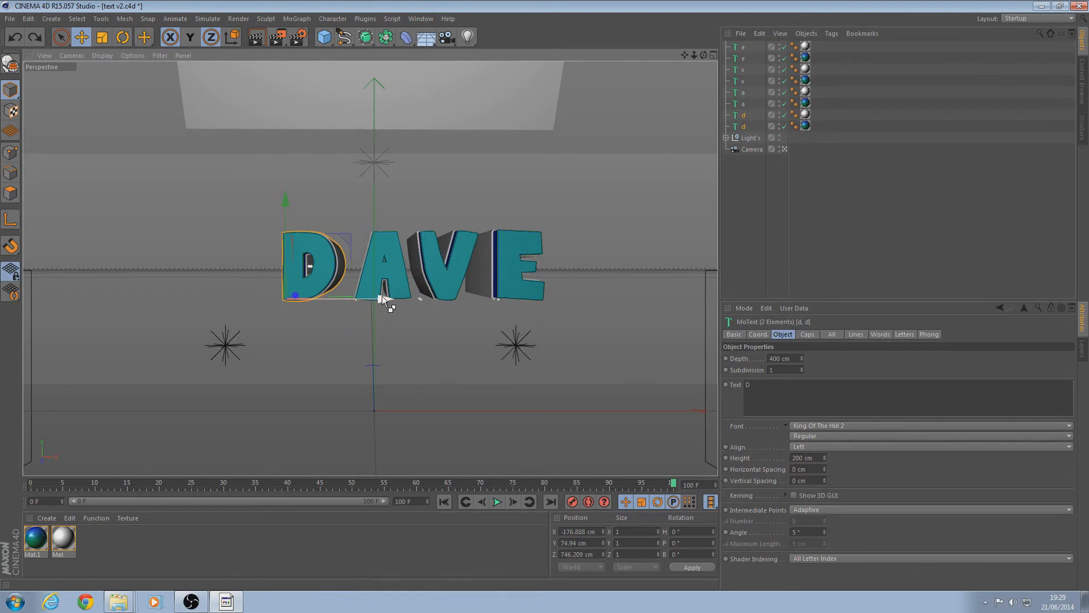
pyautogui.click(123, 37)
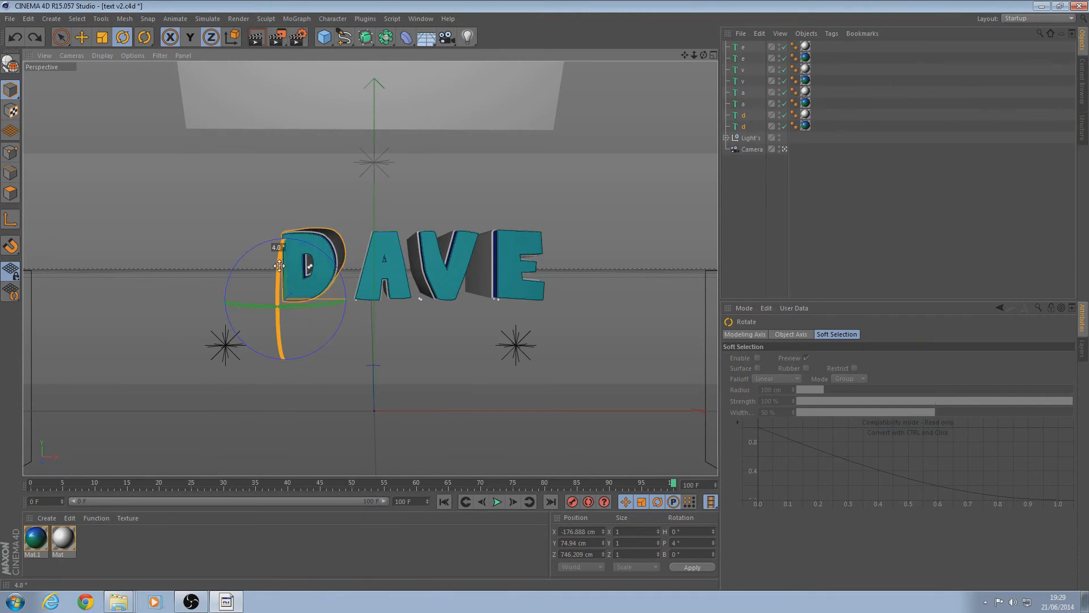
pyautogui.moveTo(281, 263); pyautogui.dragTo(311, 309)
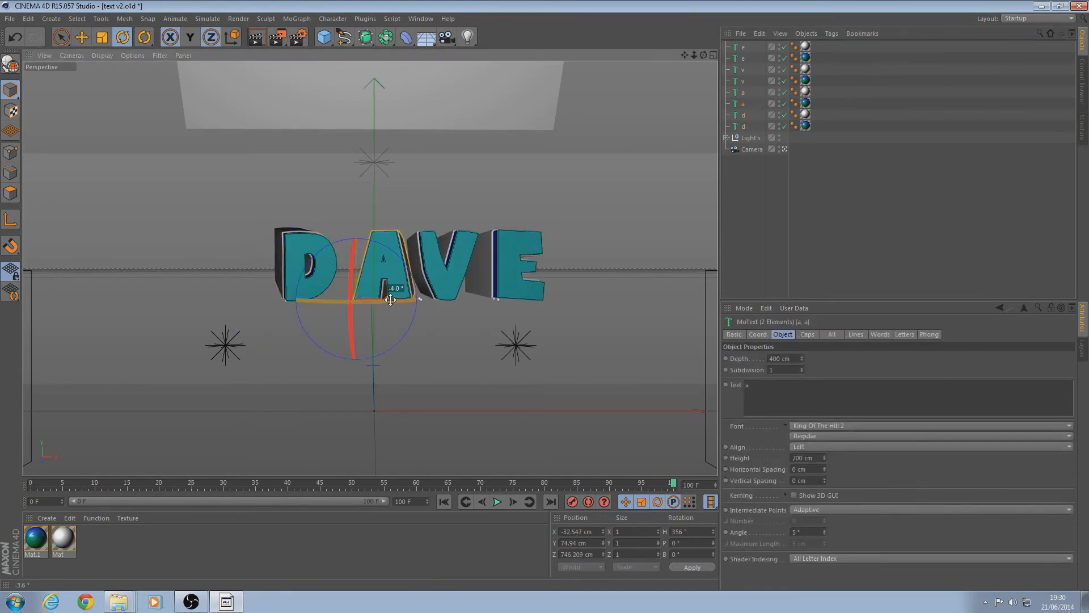
pyautogui.moveTo(392, 301); pyautogui.dragTo(353, 262)
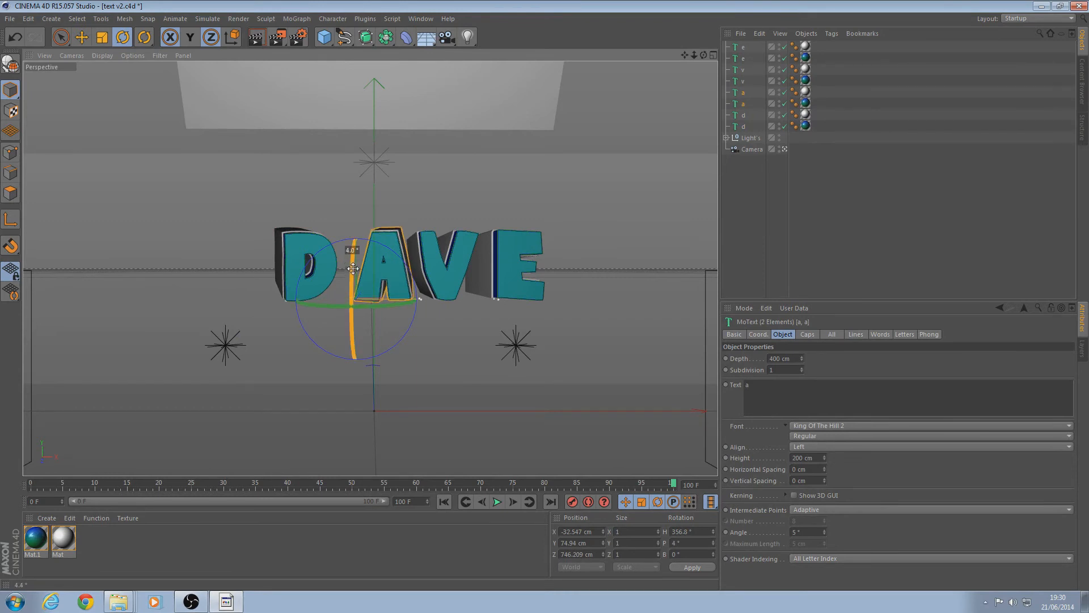
# Tilt the V backward and turn it slightly sideways.
pyautogui.click(81, 37)
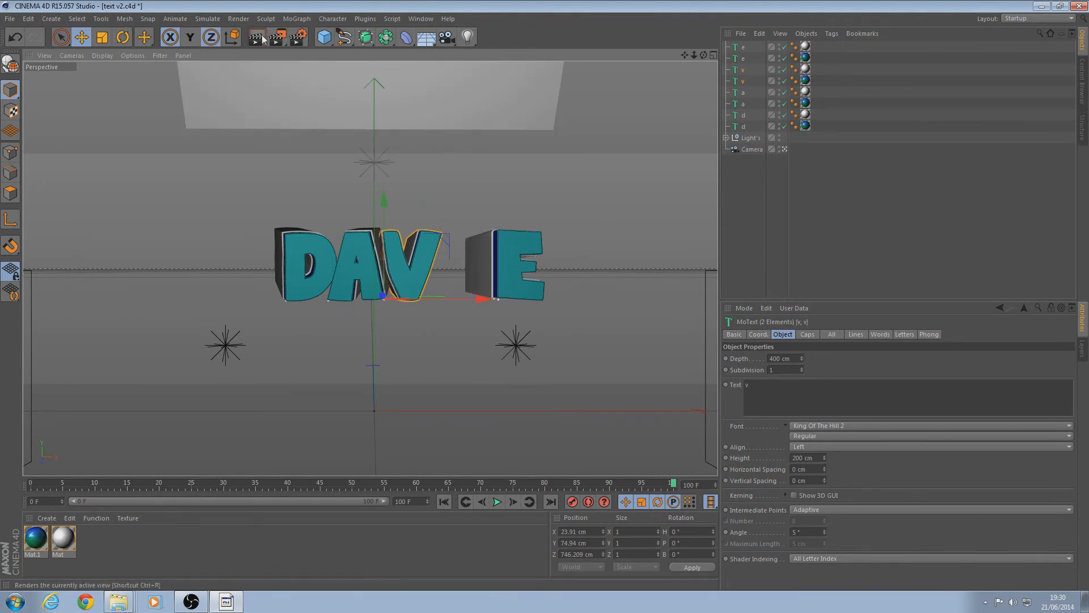
pyautogui.click(123, 37)
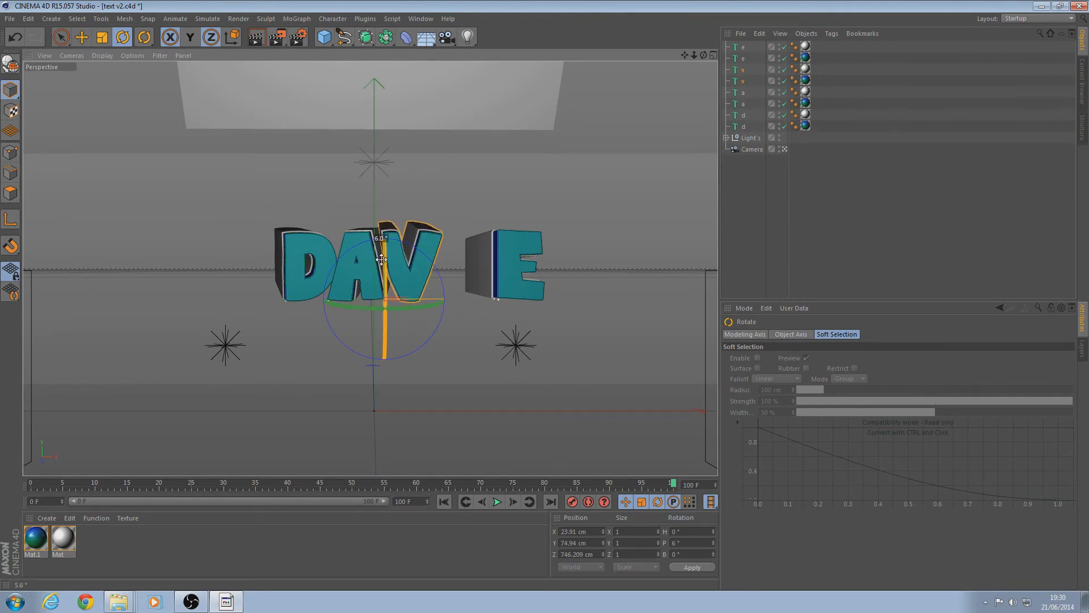
pyautogui.moveTo(378, 257); pyautogui.dragTo(420, 305)
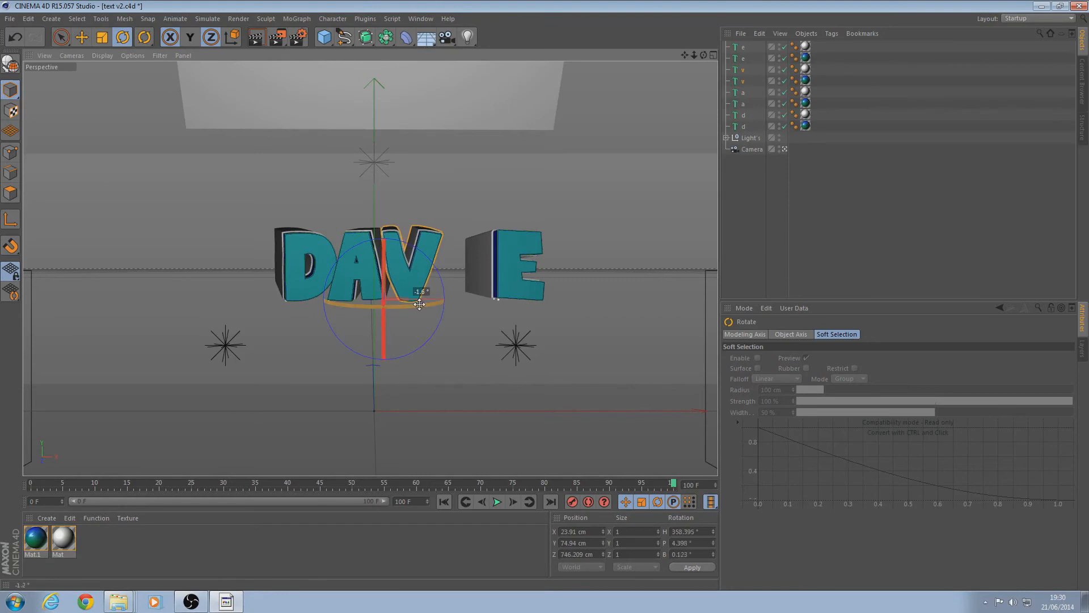
pyautogui.moveTo(419, 304); pyautogui.dragTo(417, 306)
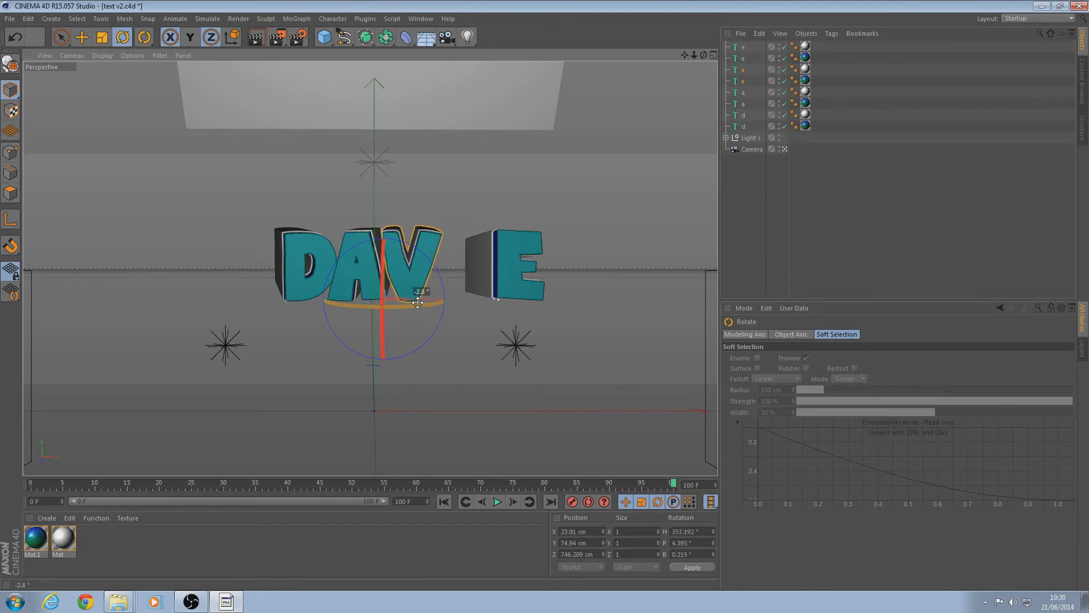
# Slide the E closer to the V and adjust its depth.
pyautogui.click(743, 47)
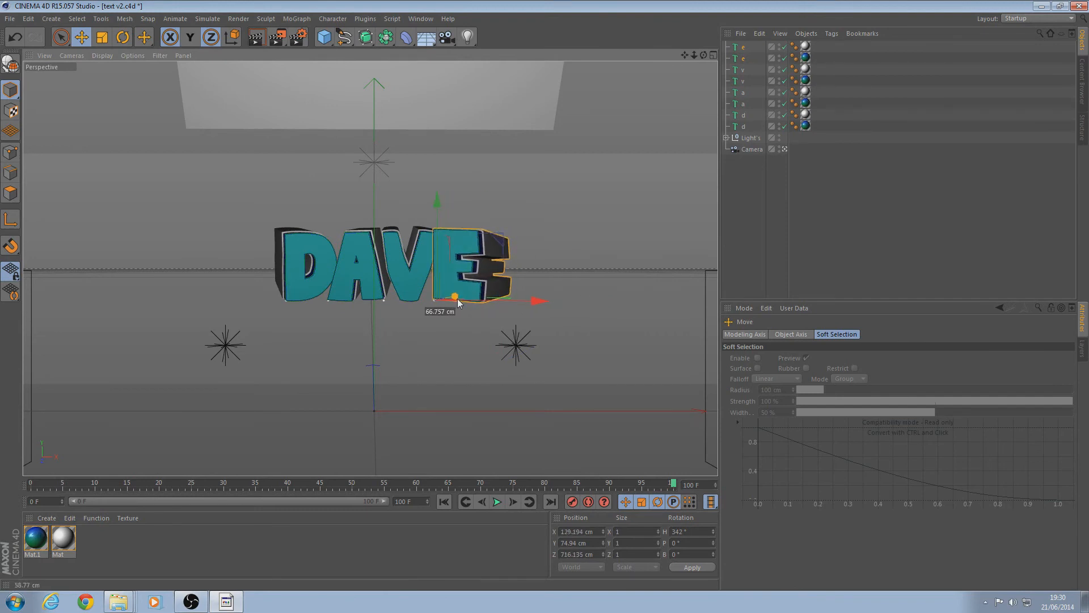
pyautogui.moveTo(455, 297); pyautogui.dragTo(496, 297)
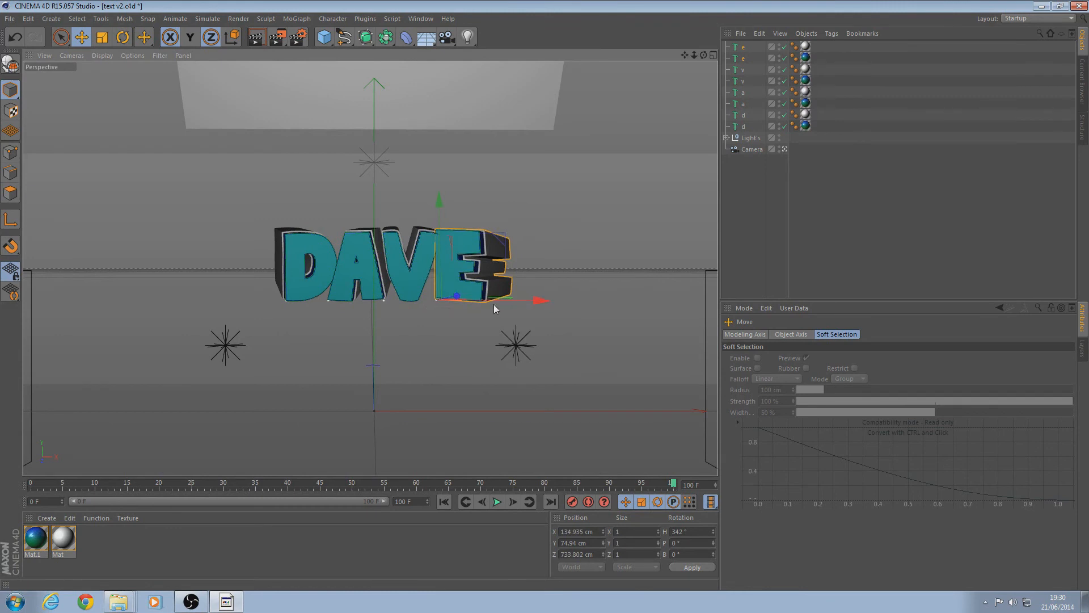
pyautogui.moveTo(544, 301); pyautogui.dragTo(551, 300)
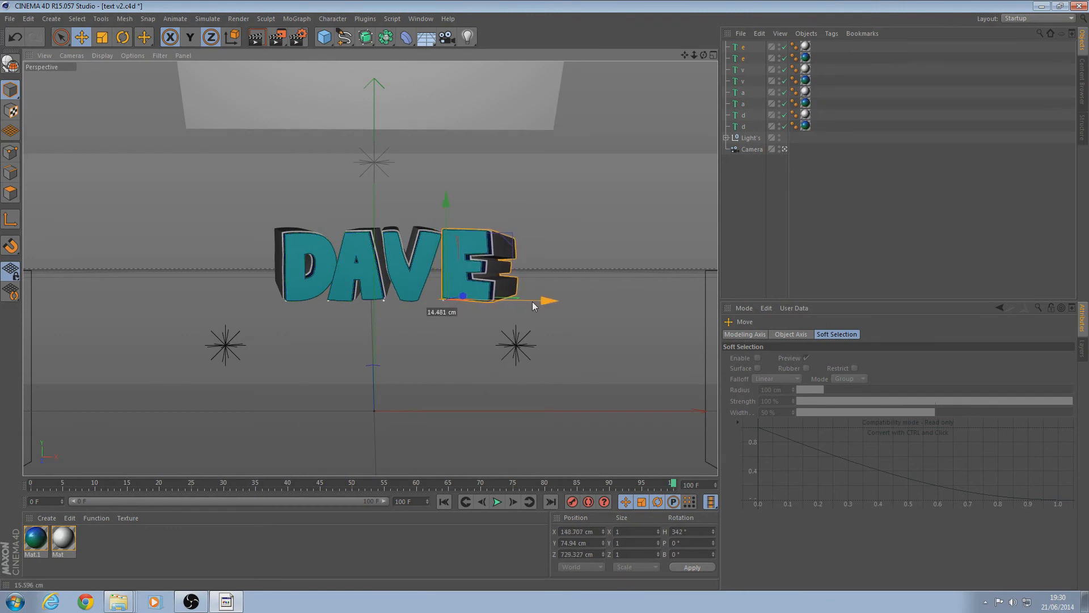
pyautogui.moveTo(549, 300); pyautogui.dragTo(535, 306)
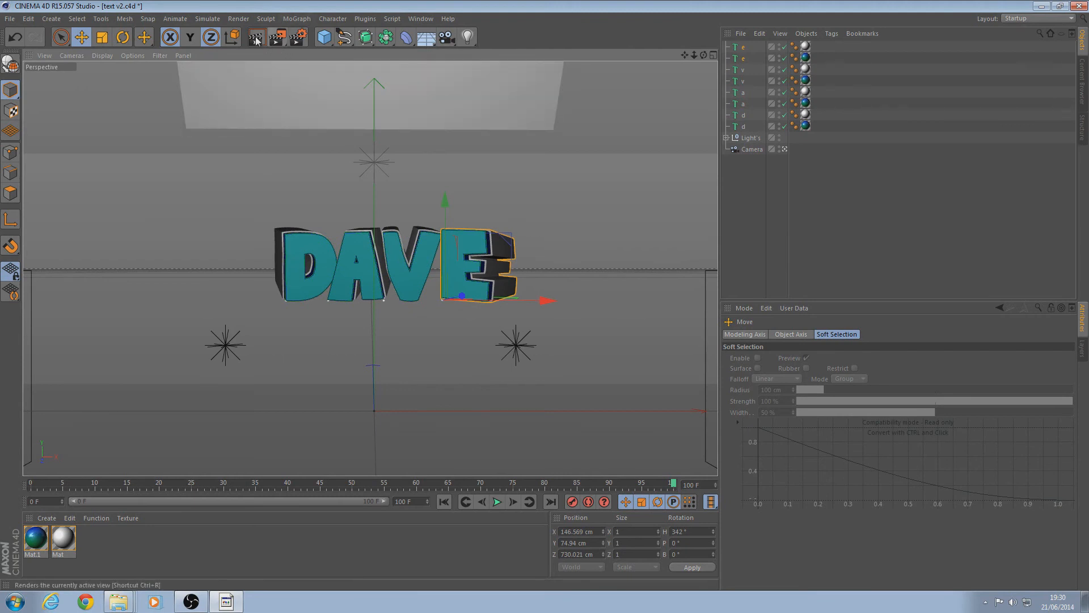
pyautogui.click(256, 37)
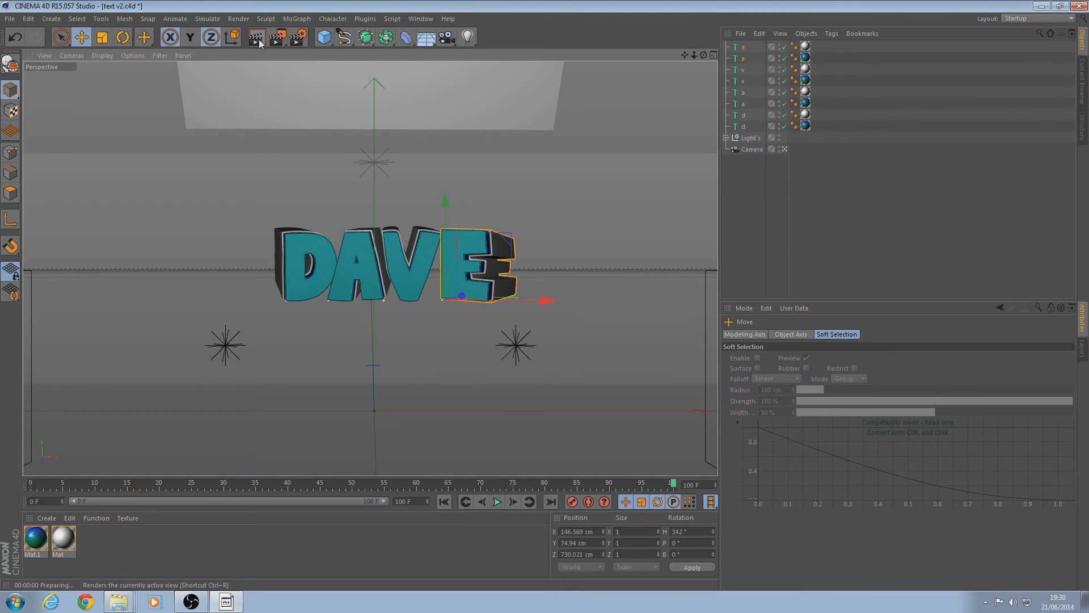
pyautogui.click(256, 37)
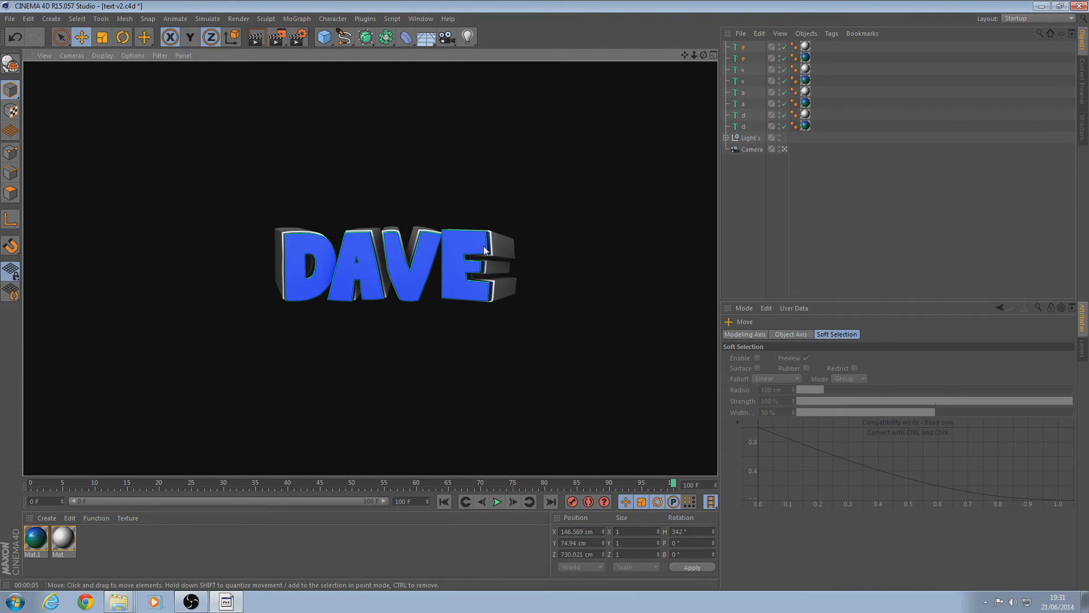
pyautogui.moveTo(475, 260)
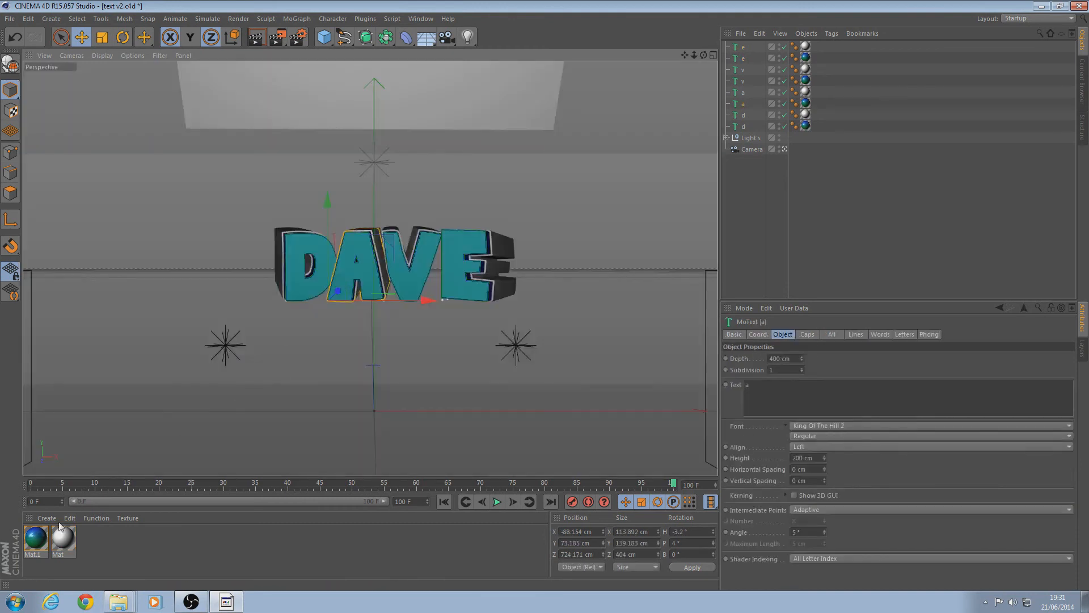
# Recolour Mat.1's gradient to yellow-orange, then render to the Picture Viewer.
pyautogui.doubleClick(33, 539)
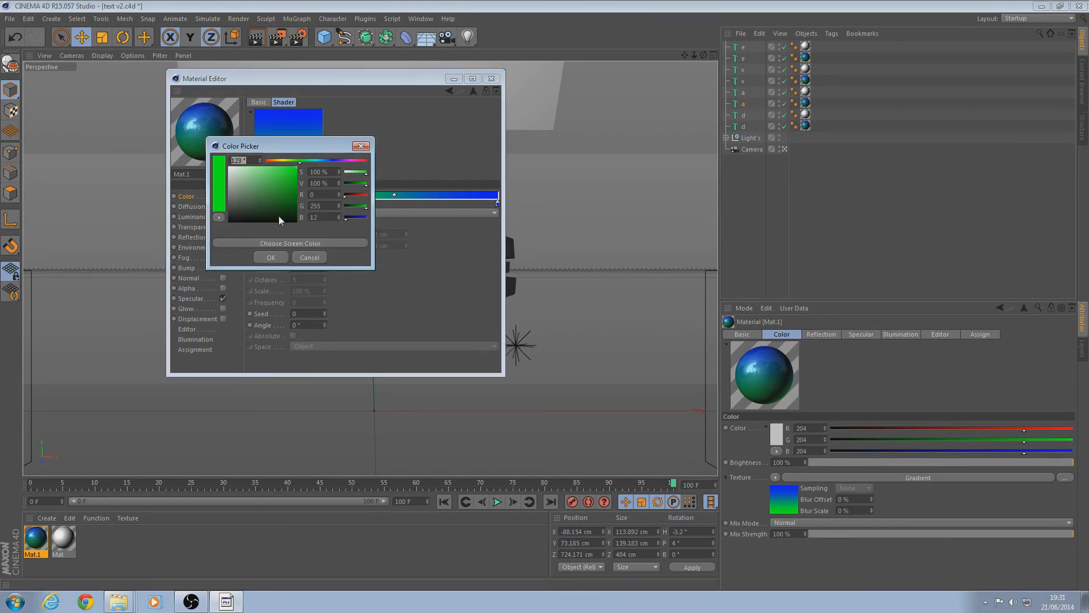
pyautogui.moveTo(395, 179)
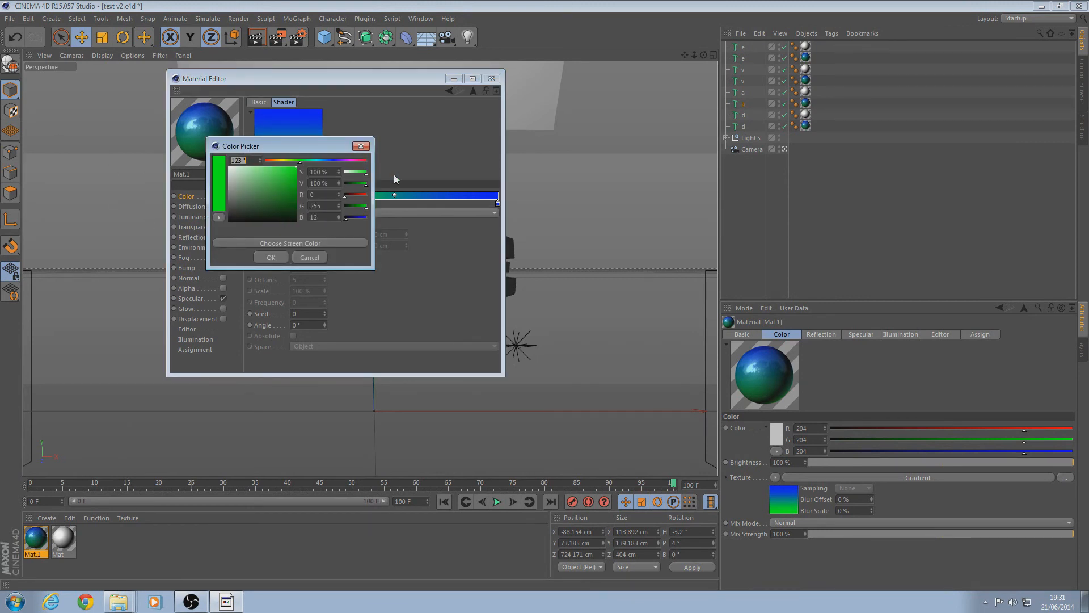
pyautogui.moveTo(258, 184)
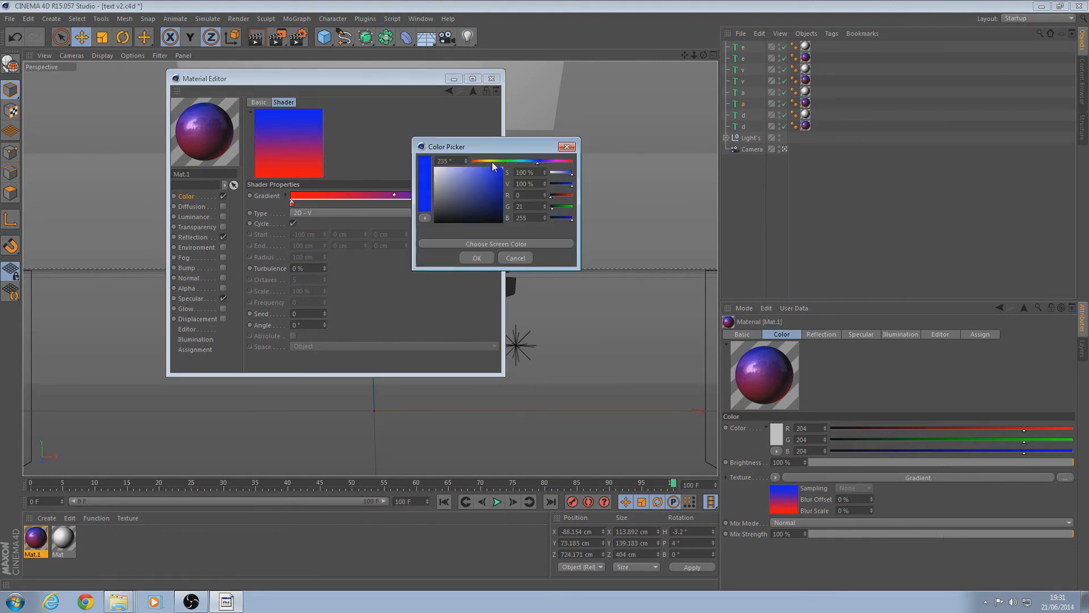
pyautogui.click(476, 161)
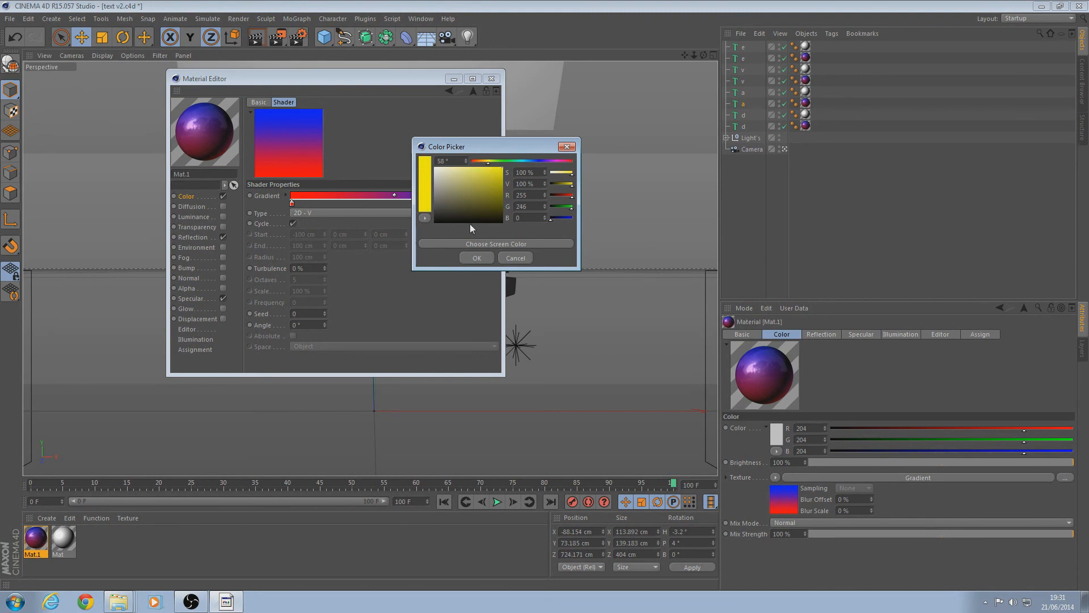
pyautogui.click(486, 161)
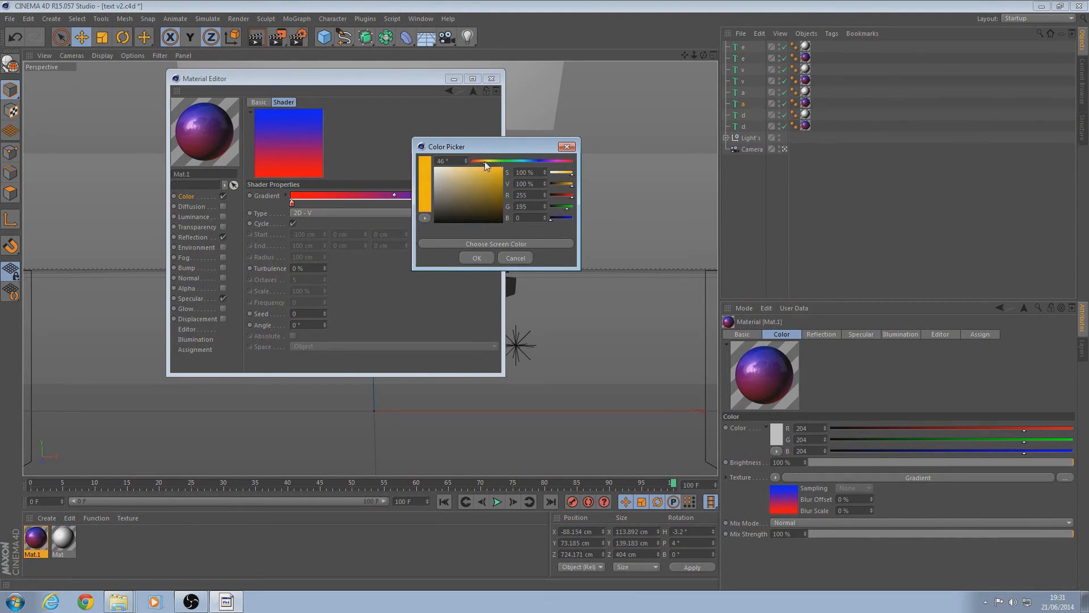
pyautogui.click(476, 258)
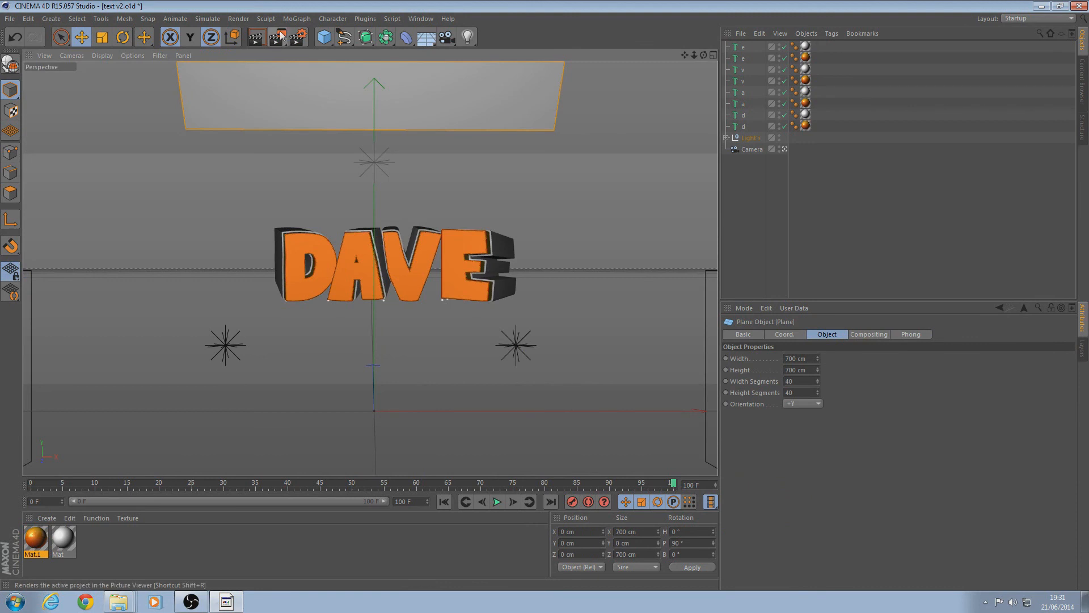
pyautogui.click(278, 37)
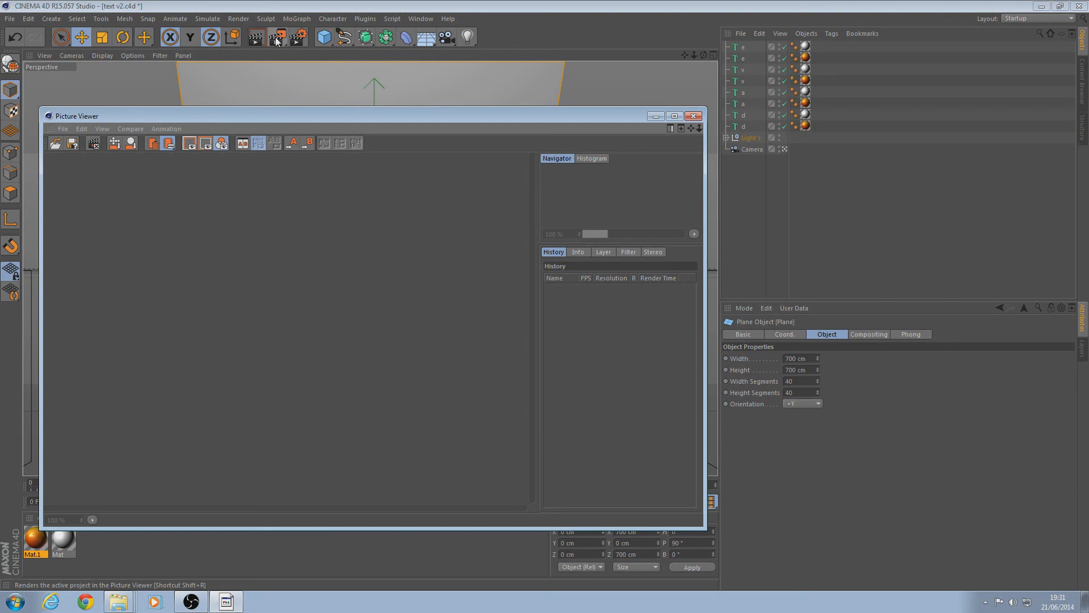
pyautogui.click(278, 37)
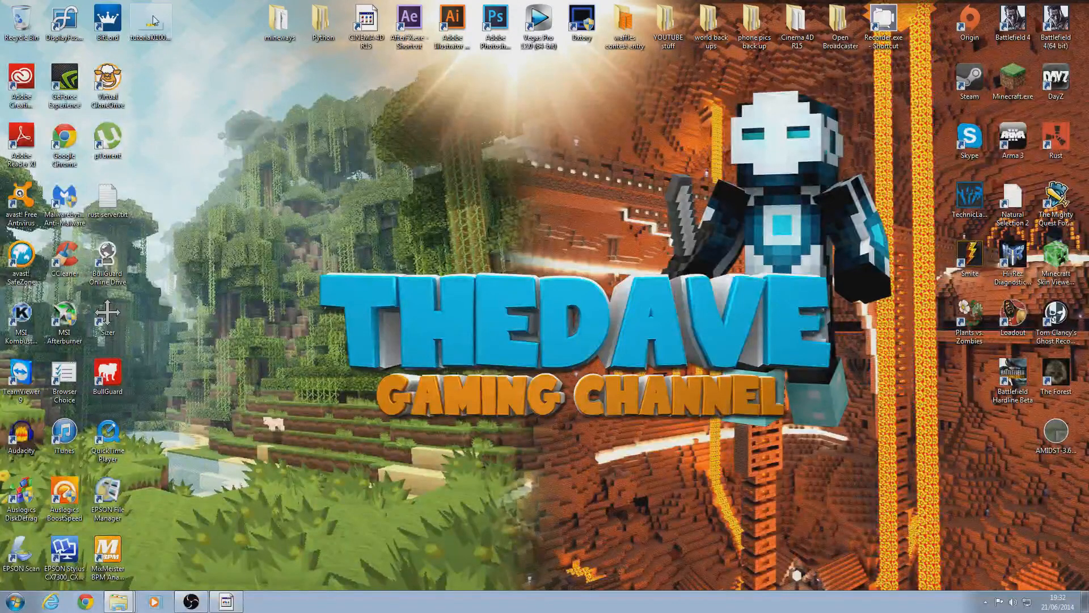
# Move tutorial0100.png to the desktop and open it in Windows Photo Viewer.
pyautogui.moveTo(150, 21); pyautogui.dragTo(452, 146)
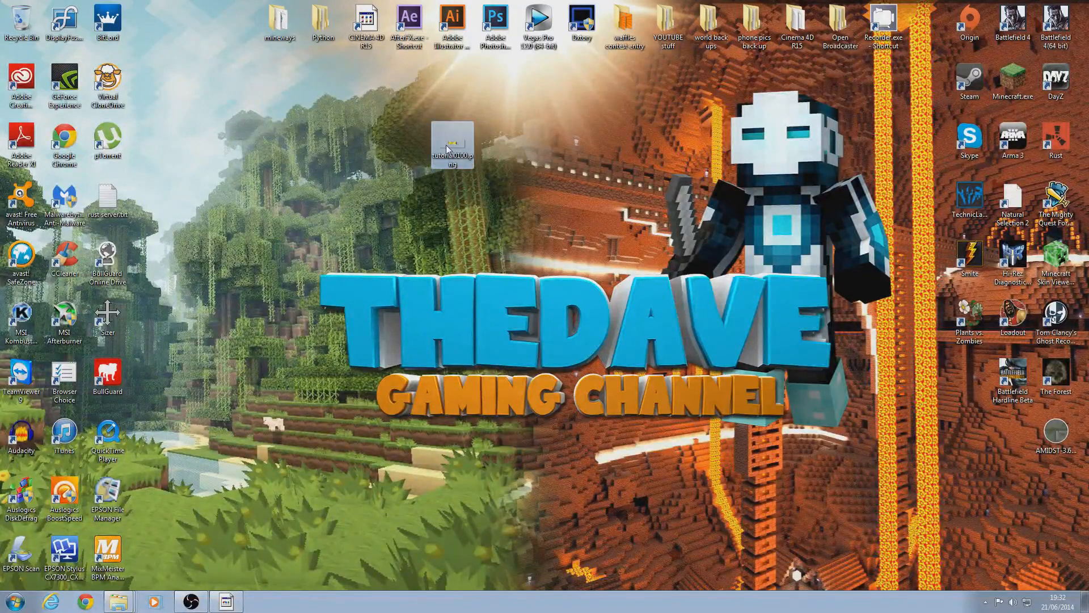
pyautogui.doubleClick(453, 145)
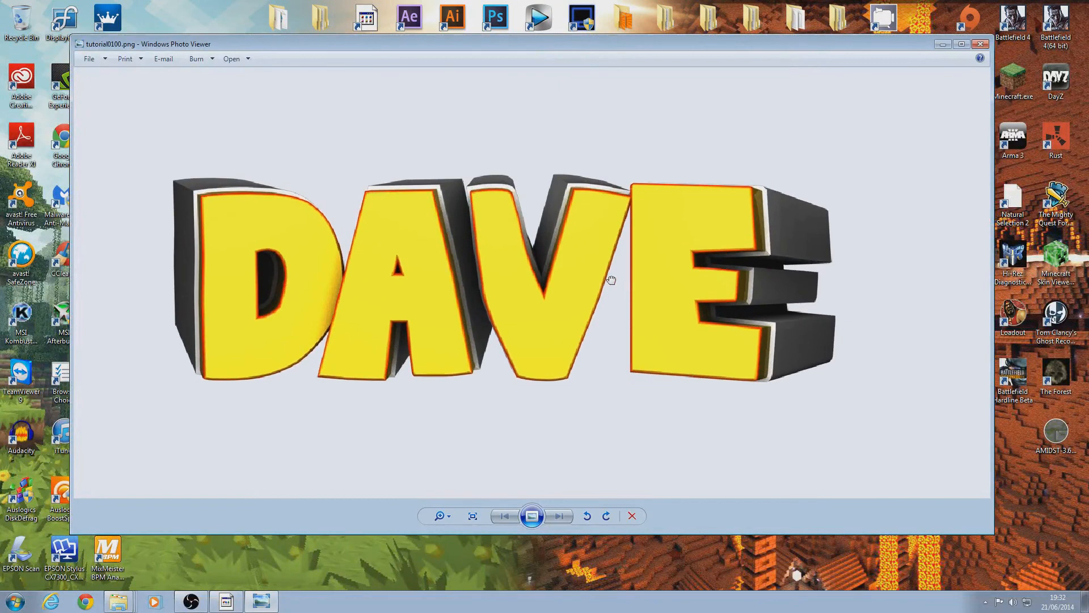